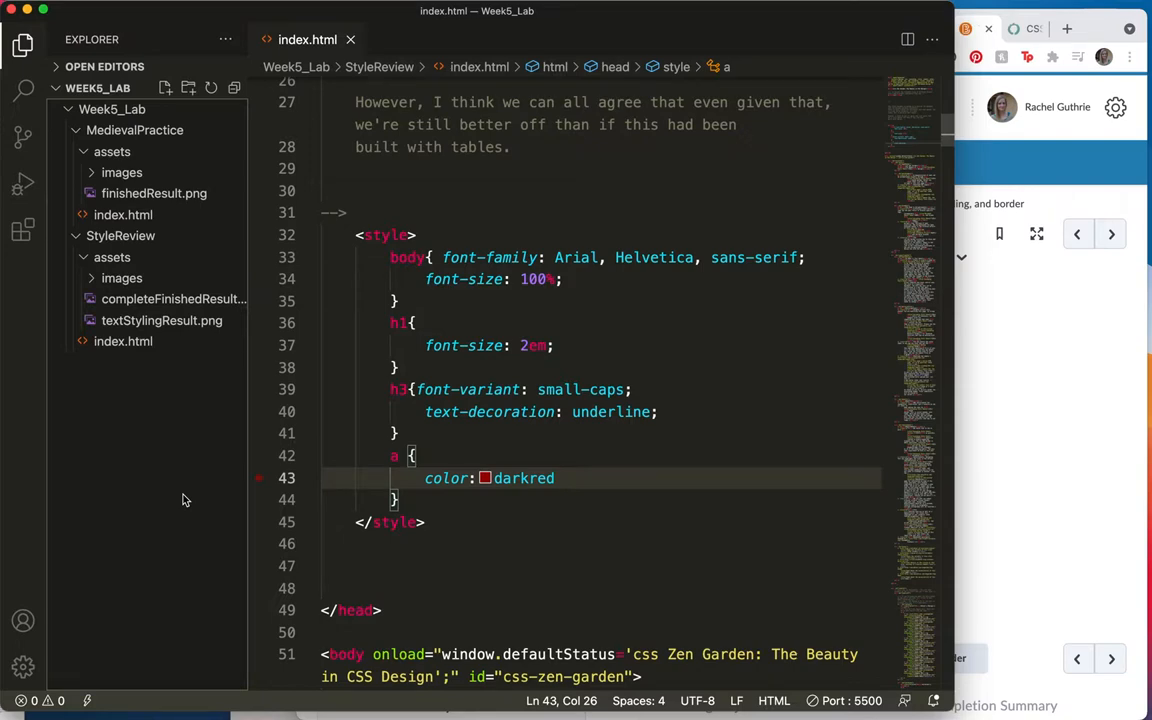
{"action": "mouse_move", "coordinate": [210, 448]}
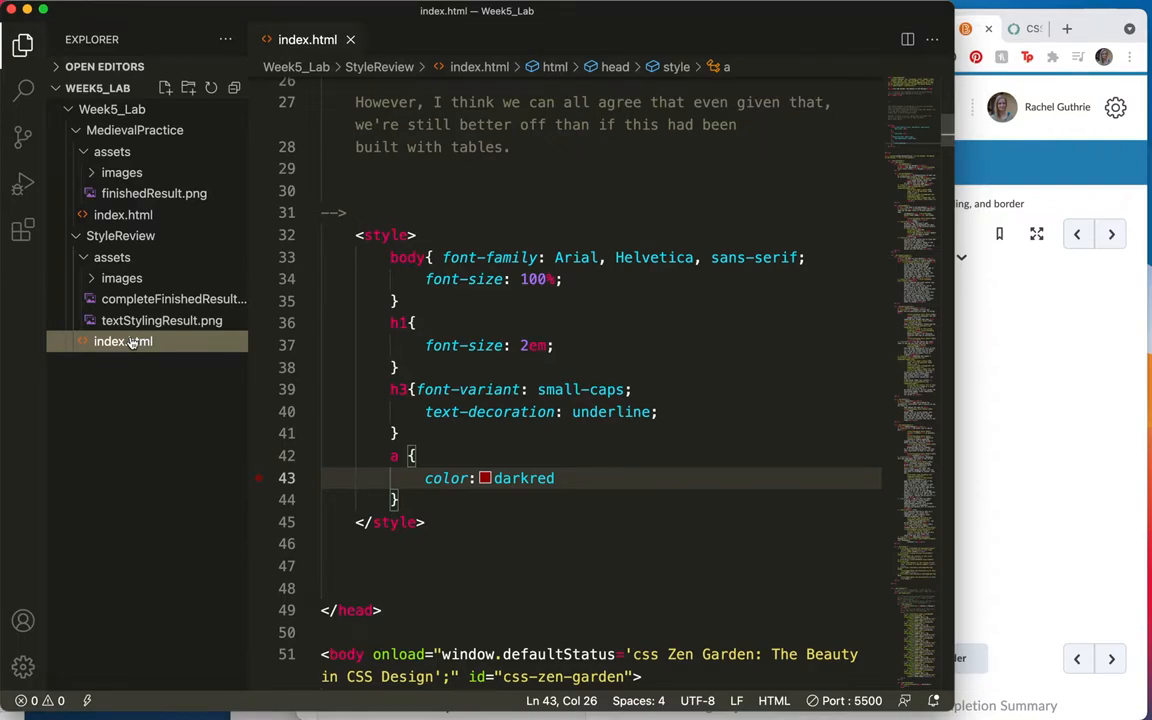
Show the Explorer context menu for StyleReview/index.html.
{"action": "right_click", "coordinate": [122, 340]}
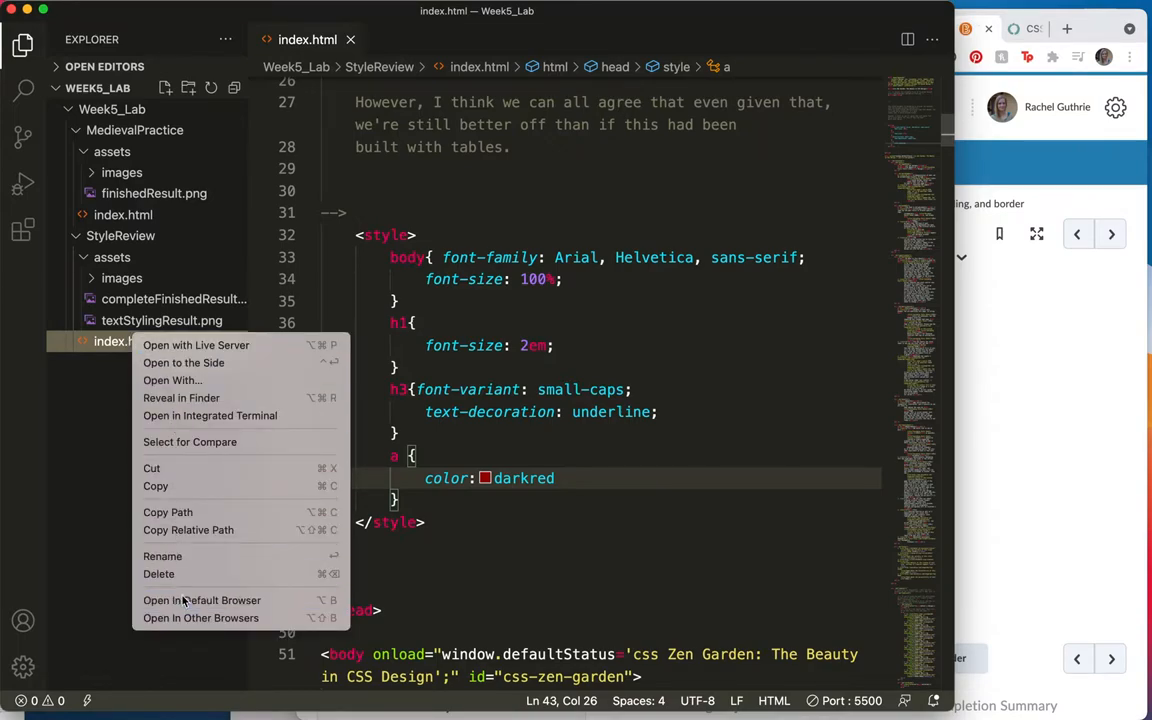
Launch index.html in the default browser and scroll the unstyled Zen Garden page beside textStylingResult.png.
{"action": "left_click", "coordinate": [202, 600]}
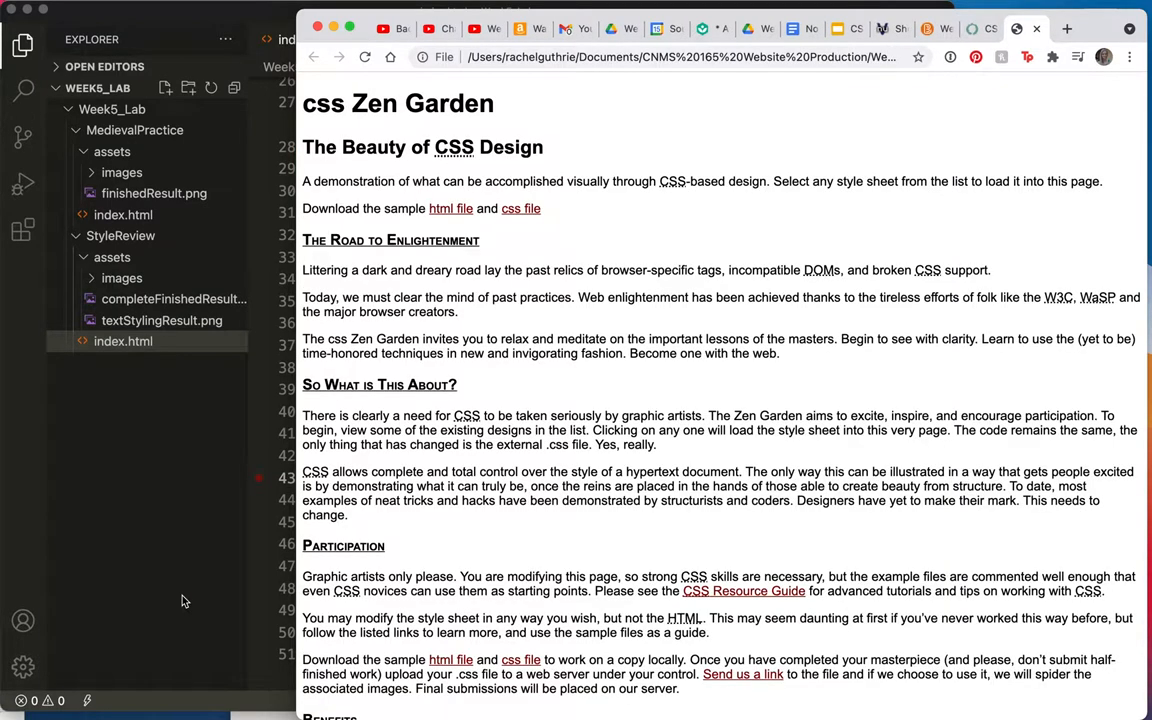
{"action": "mouse_move", "coordinate": [412, 414]}
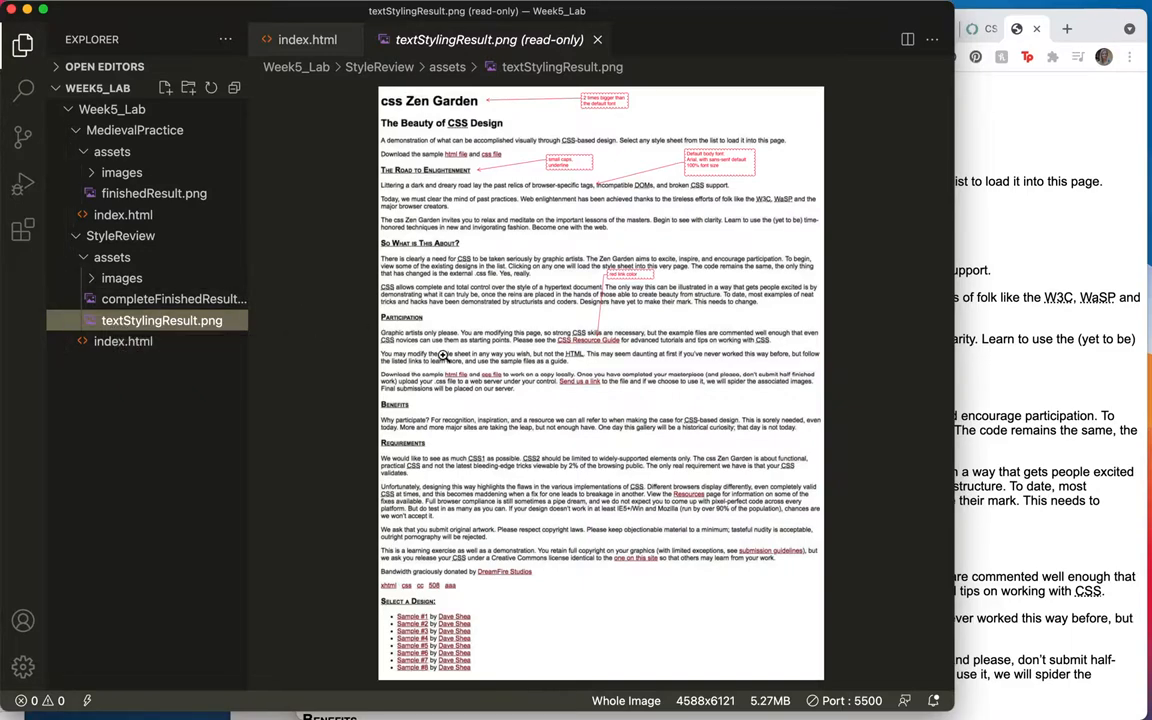
{"action": "mouse_move", "coordinate": [948, 212]}
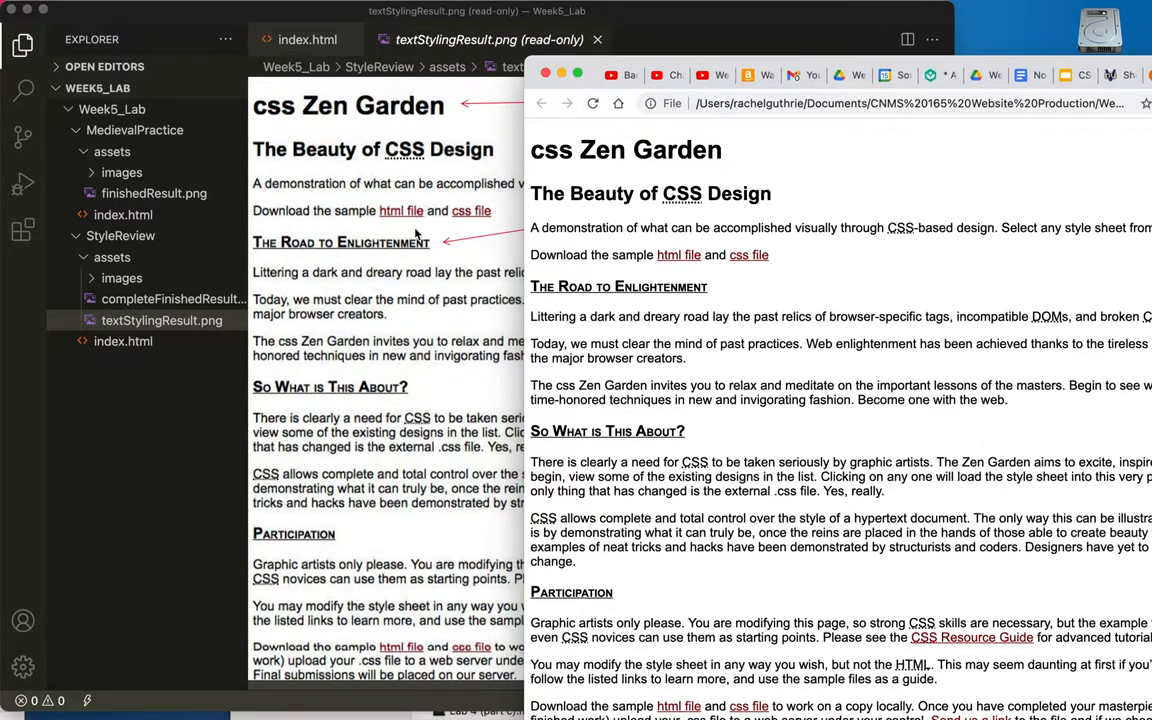
{"action": "mouse_move", "coordinate": [370, 408]}
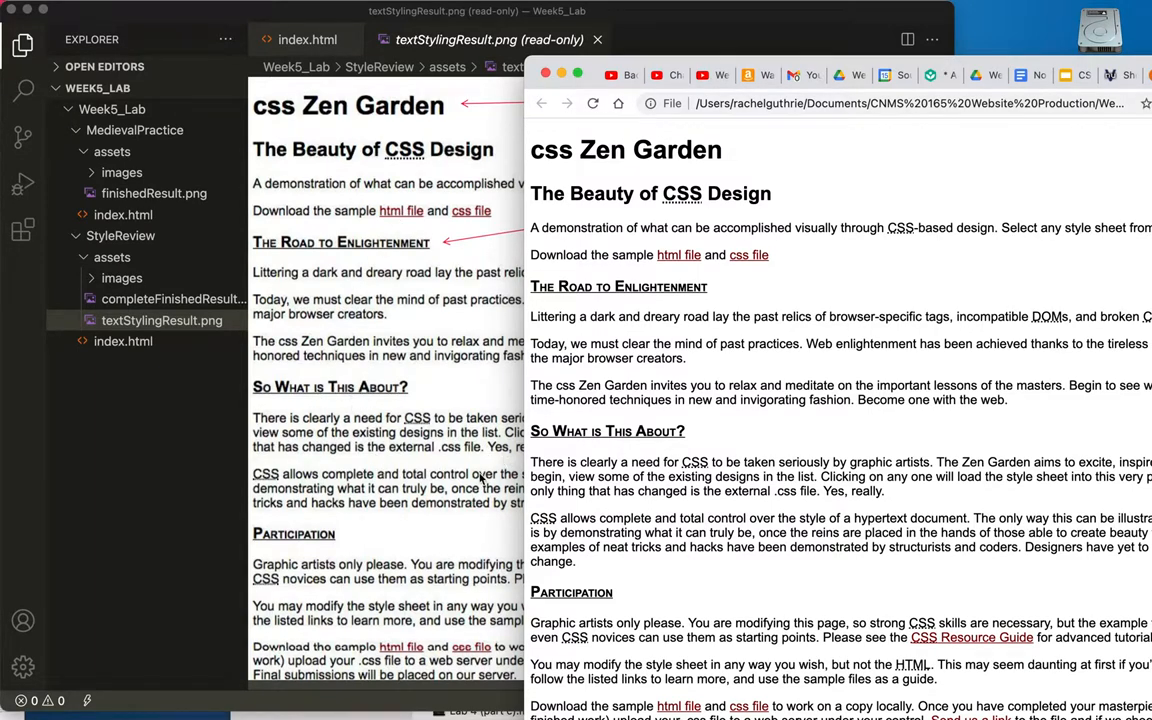
{"action": "scroll", "scroll_direction": "down", "scroll_amount": 3}
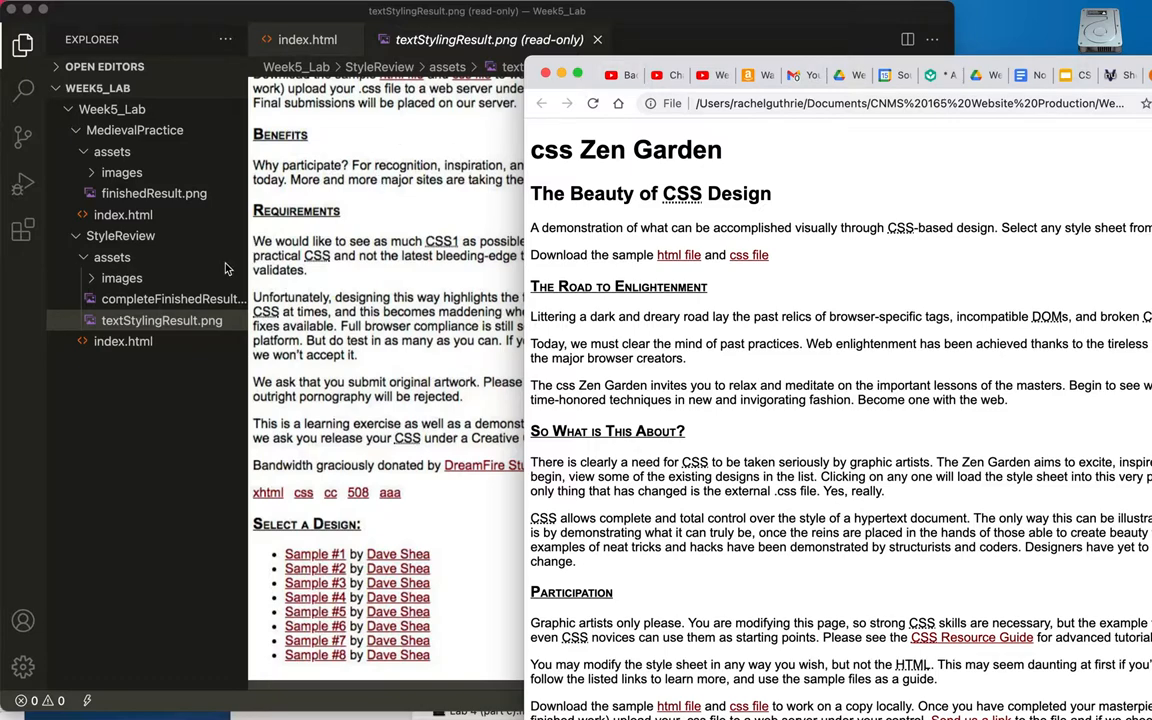
View and zoom the completeFinishedResult.png mountain mockup, then return to the index.html source.
{"action": "left_click", "coordinate": [122, 340]}
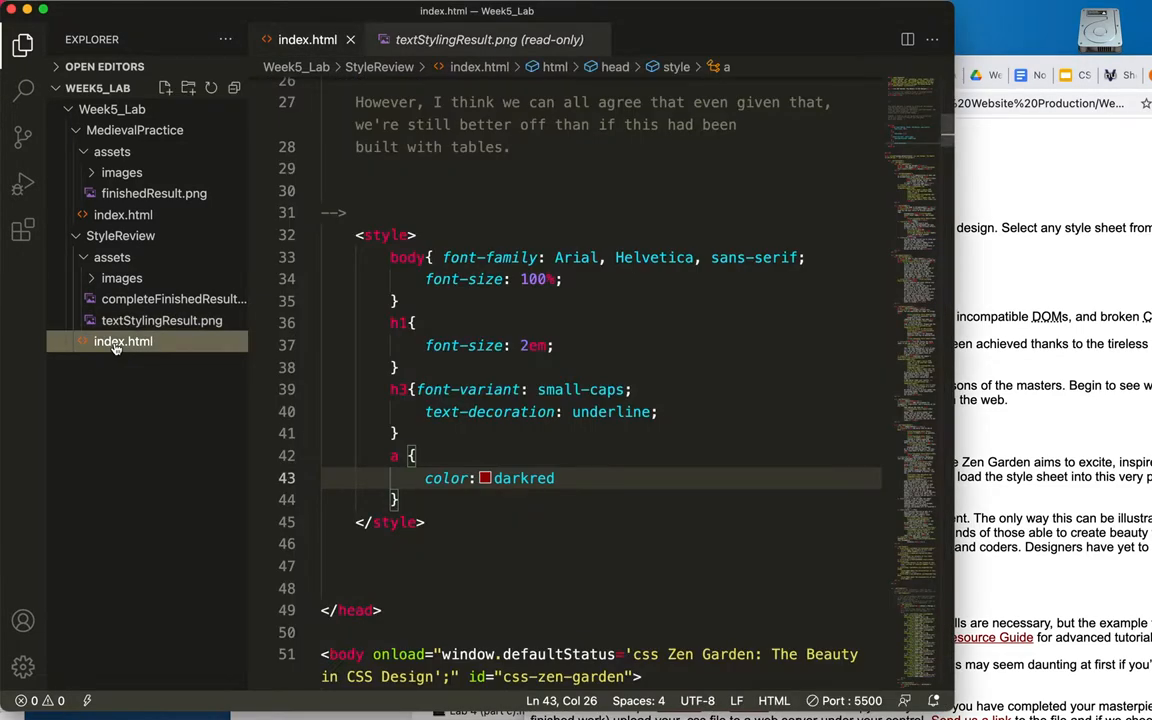
{"action": "mouse_move", "coordinate": [160, 320]}
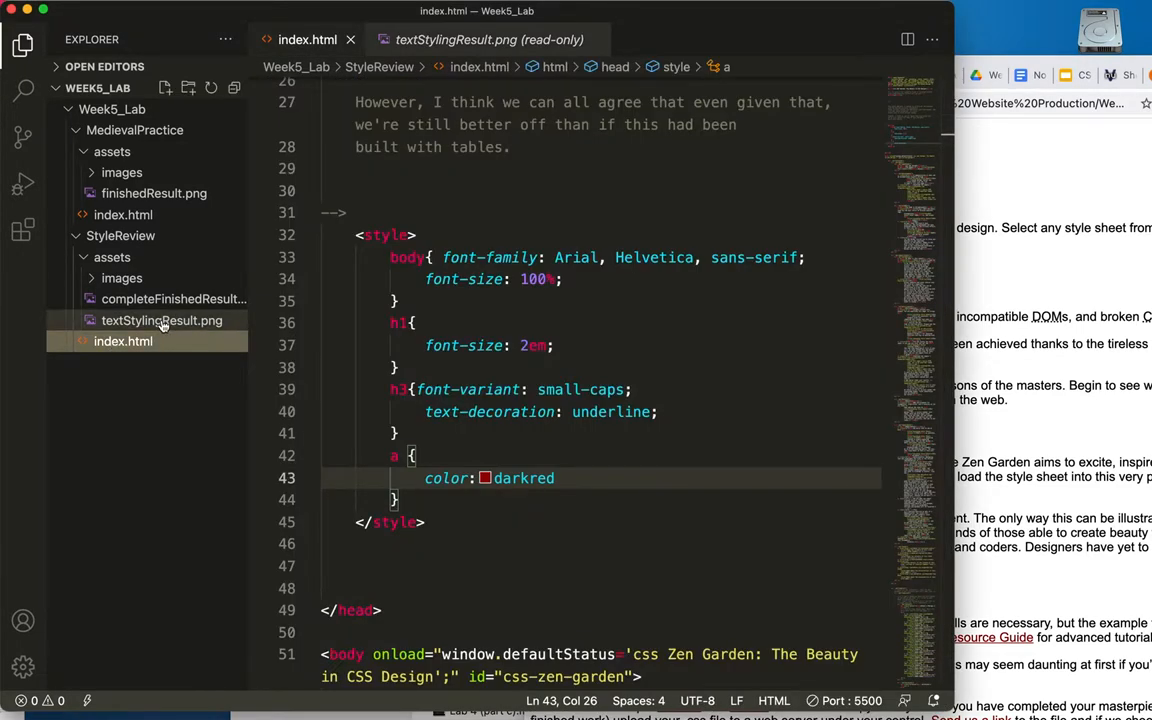
{"action": "mouse_move", "coordinate": [160, 320]}
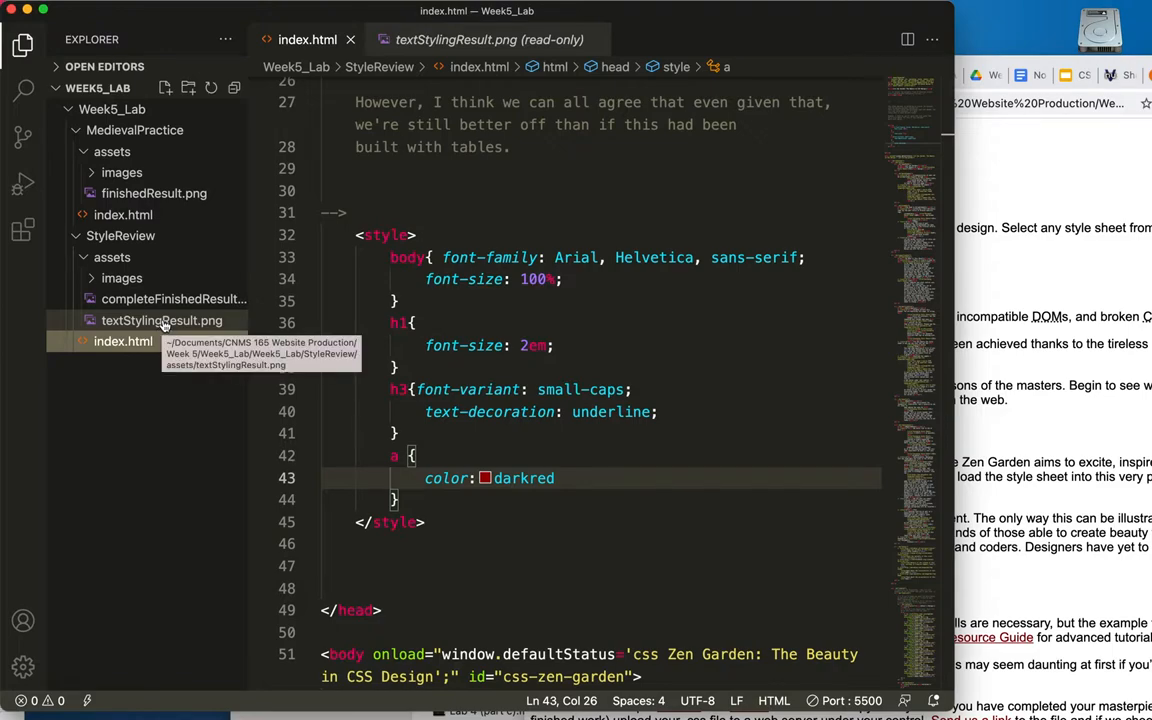
{"action": "left_click", "coordinate": [172, 300]}
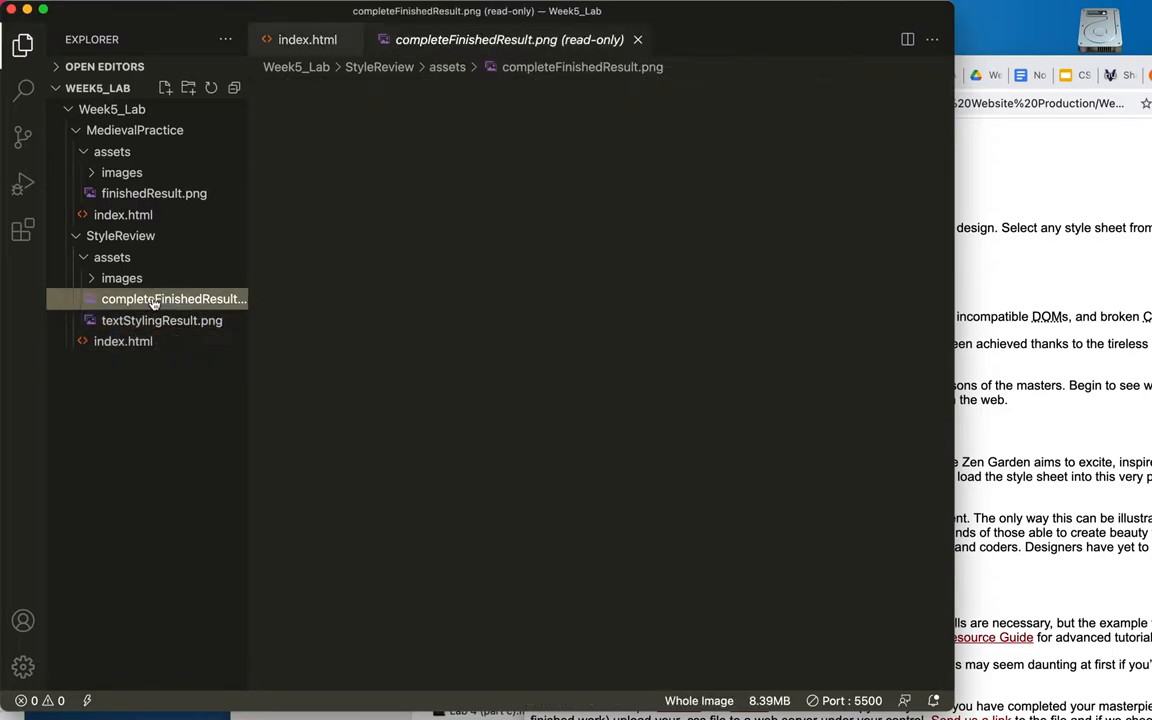
{"action": "left_click", "coordinate": [172, 300]}
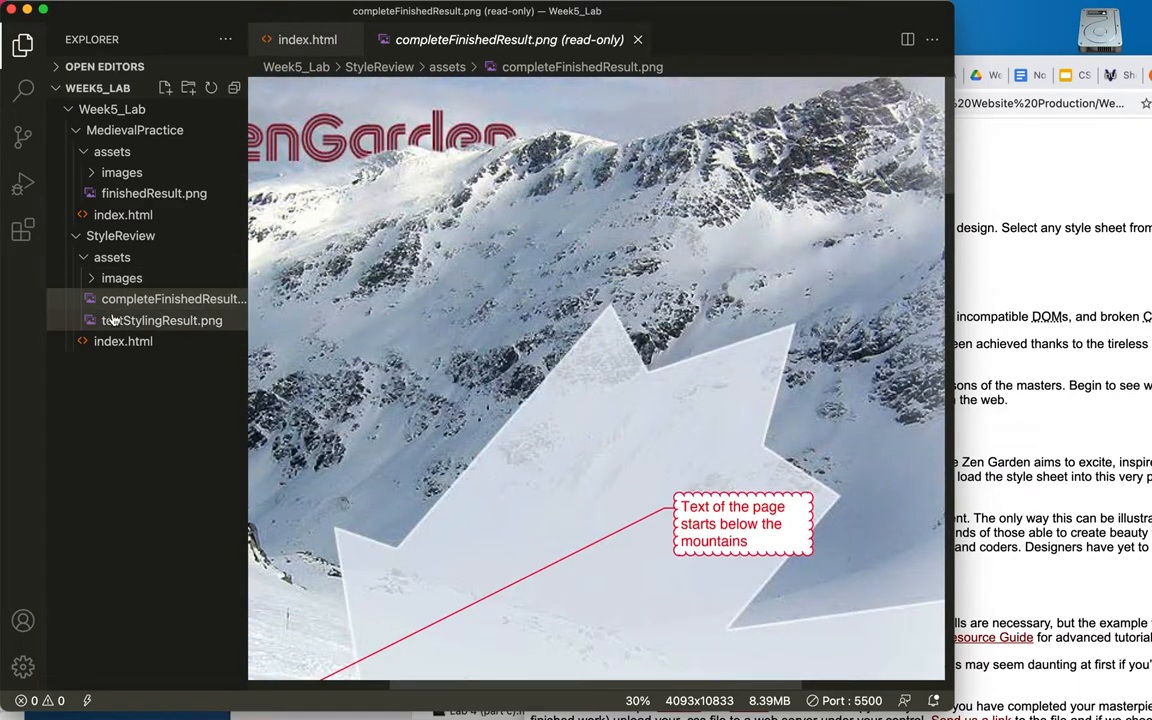
{"action": "left_click", "coordinate": [122, 340]}
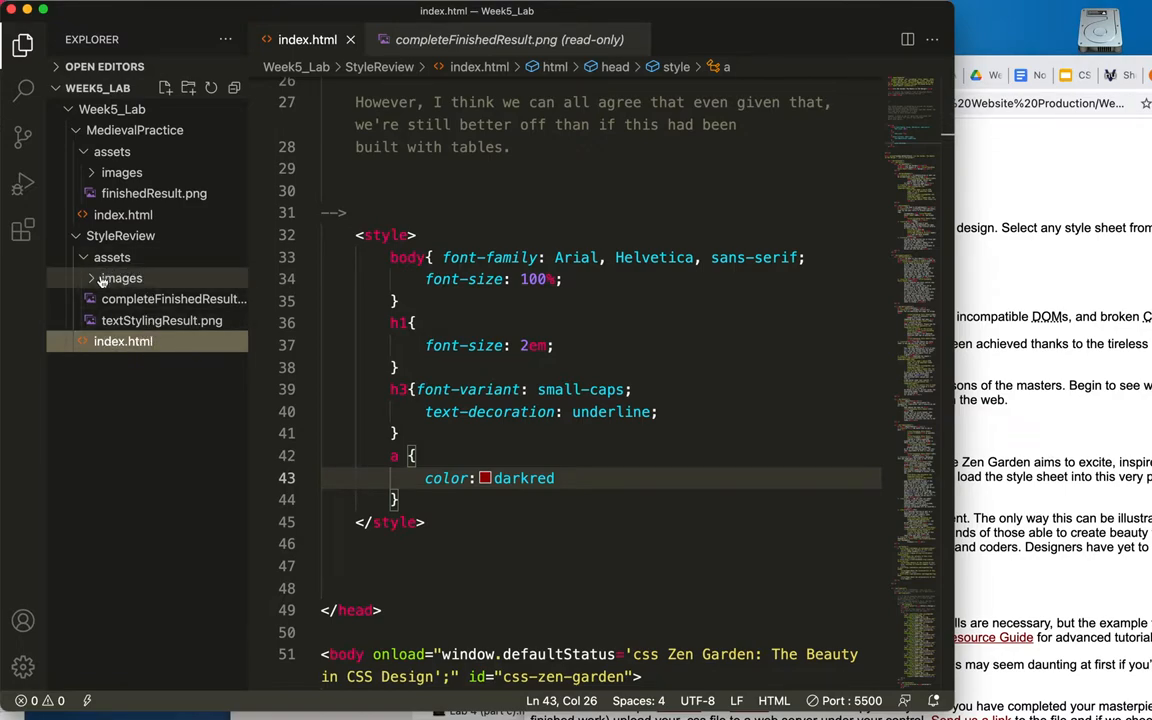
Preview BG_h3.gif, BG_leaf.gif, BG_li_hover.gif and BG_li.gif from assets/images, zooming the small arrow.
{"action": "left_click", "coordinate": [162, 298]}
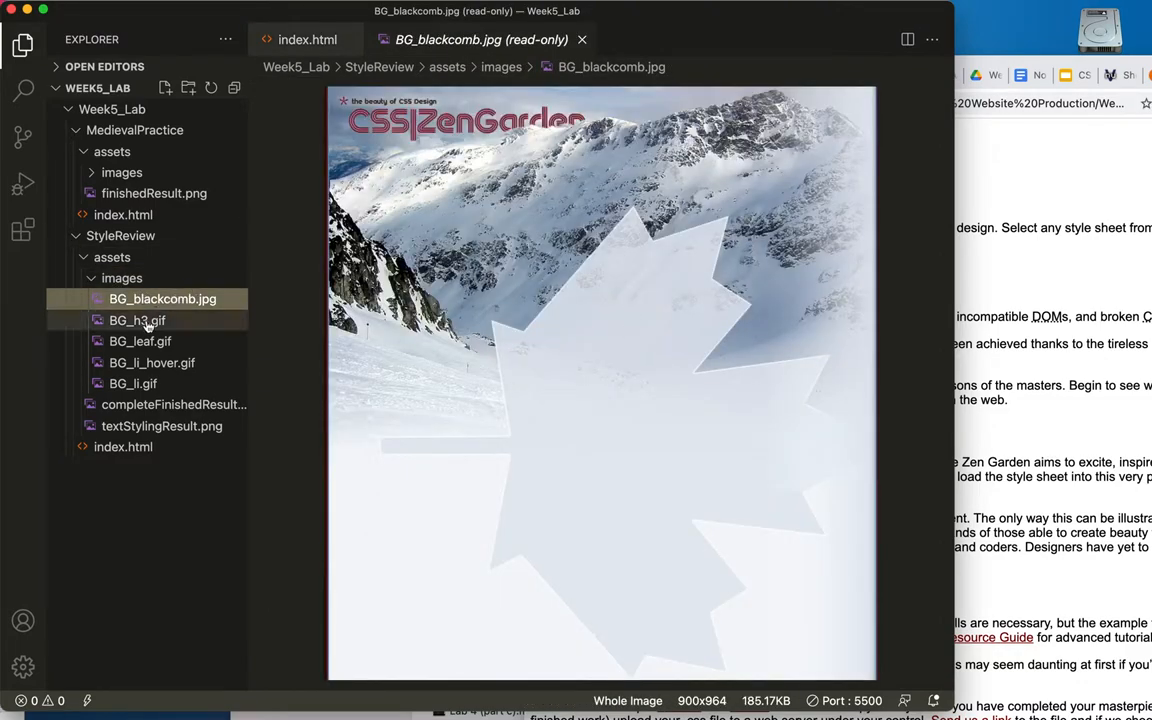
{"action": "mouse_move", "coordinate": [136, 320]}
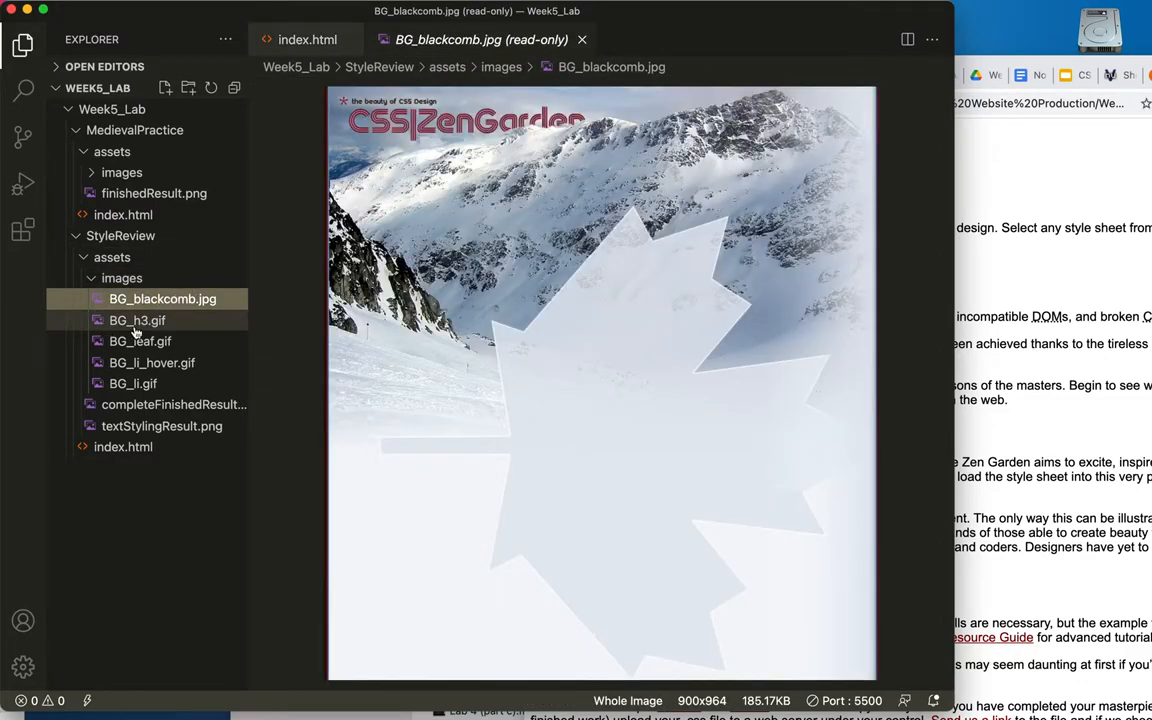
{"action": "mouse_move", "coordinate": [136, 320]}
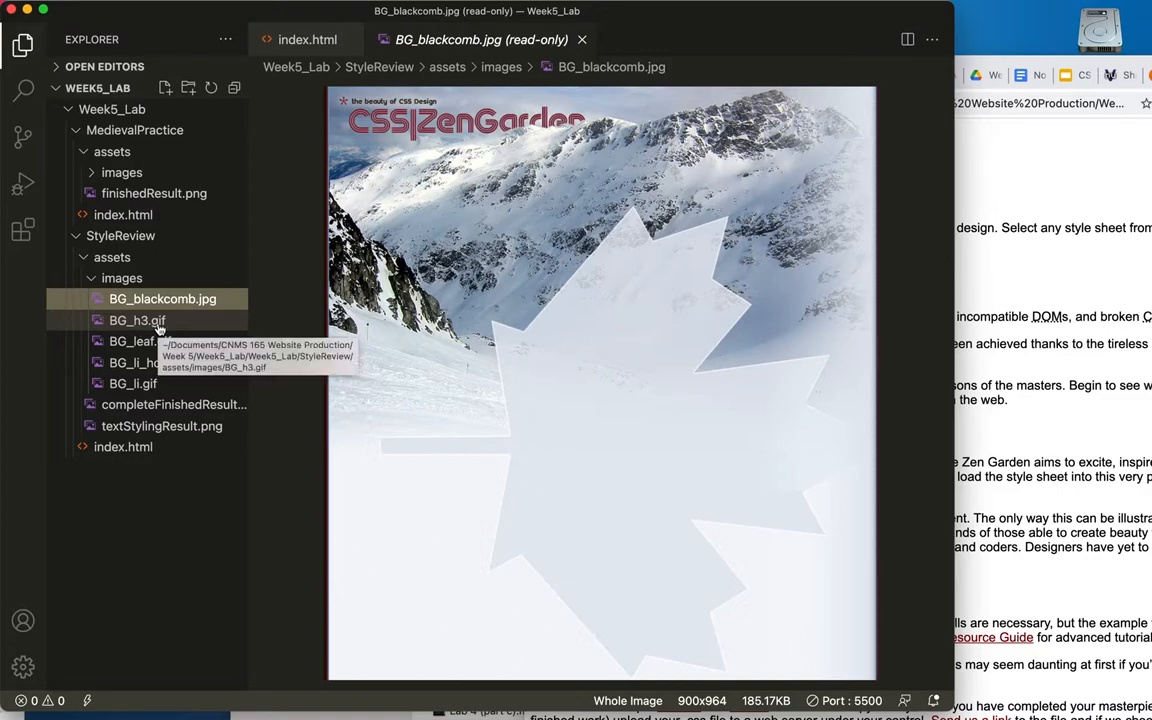
{"action": "left_click", "coordinate": [136, 320]}
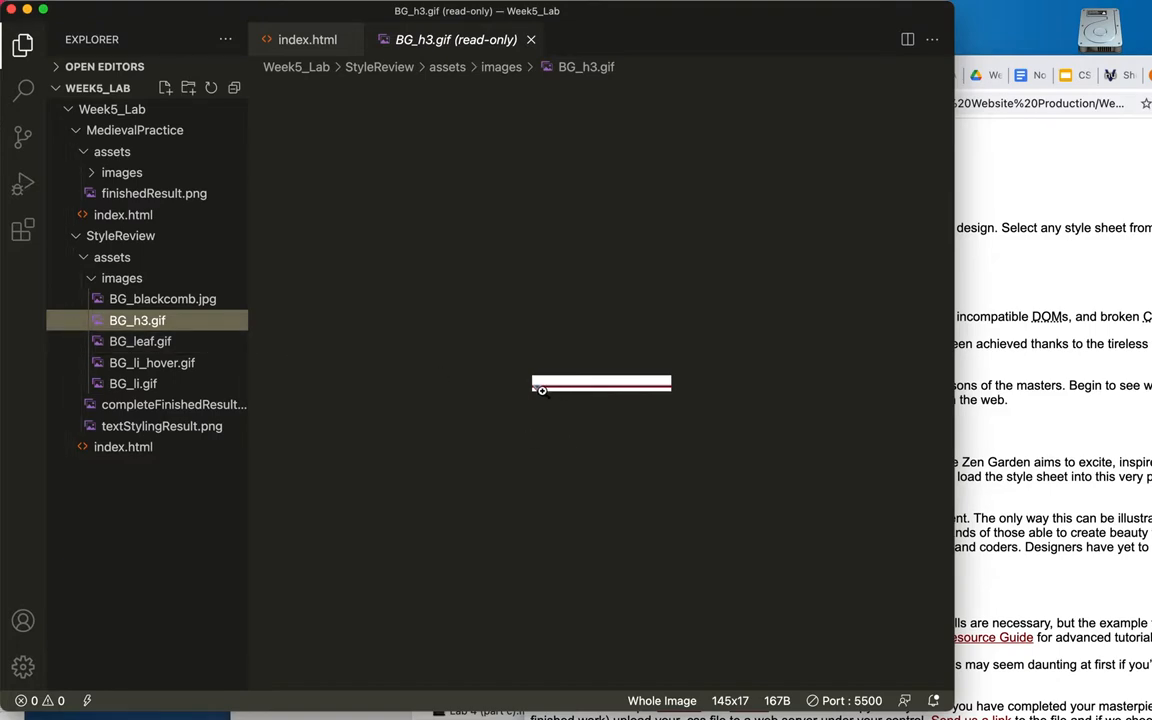
{"action": "left_click", "coordinate": [140, 340]}
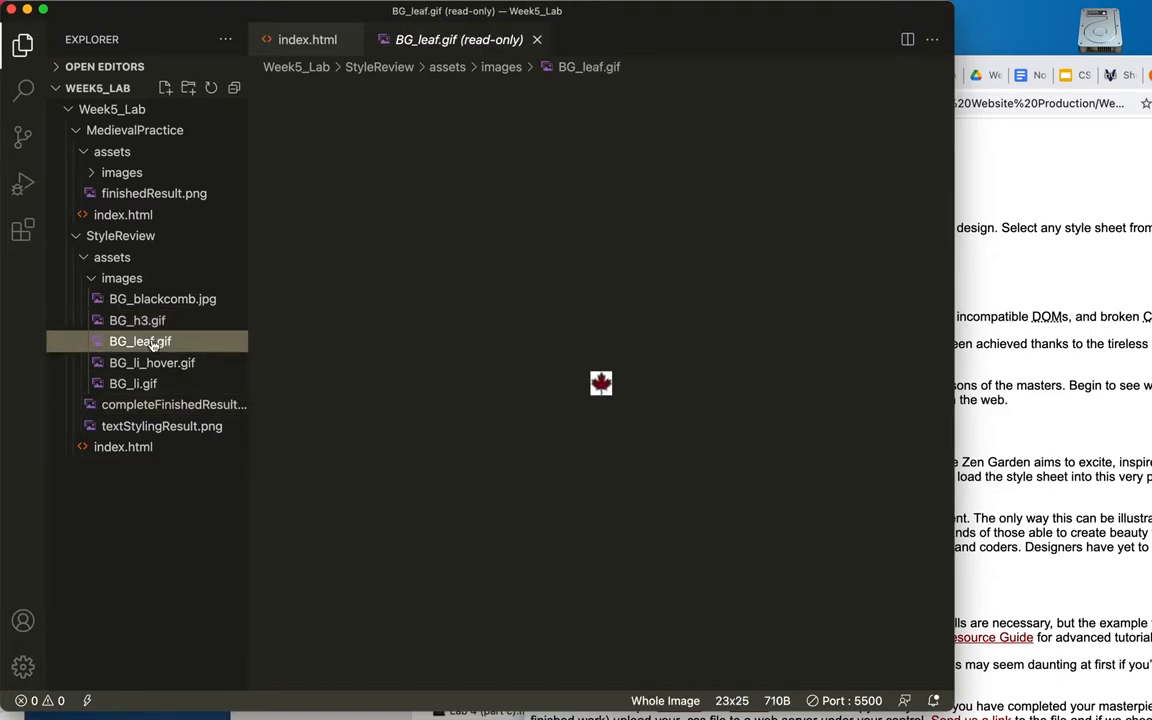
{"action": "mouse_move", "coordinate": [152, 362]}
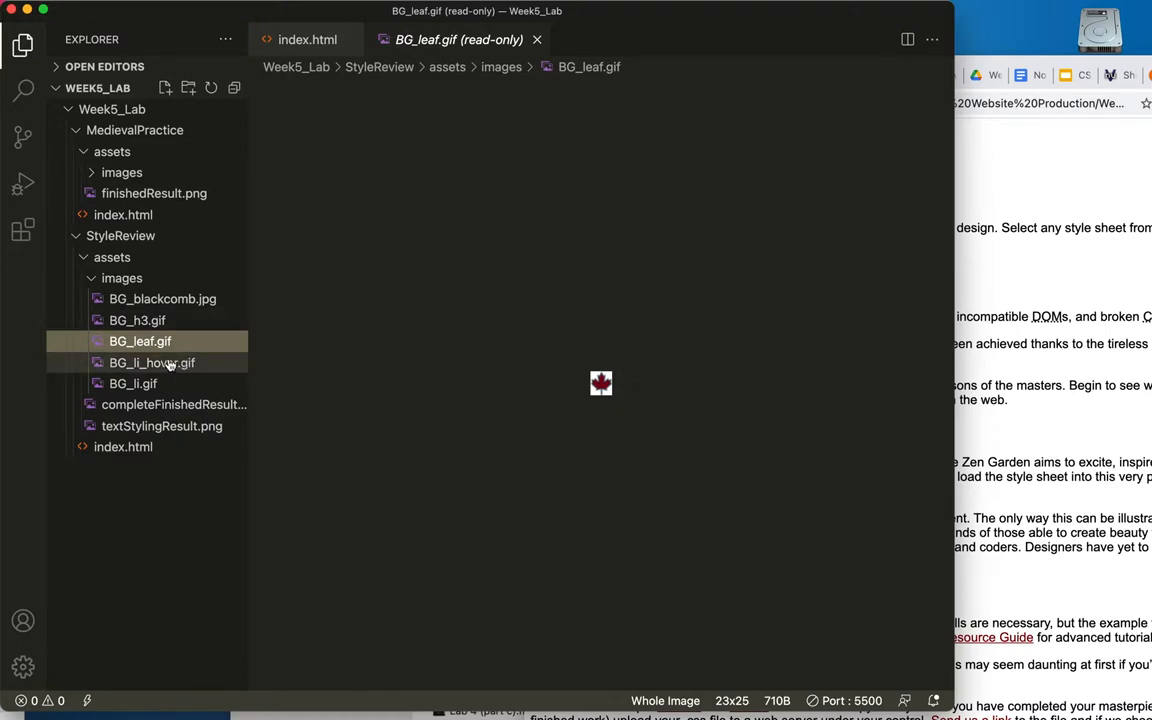
{"action": "left_click", "coordinate": [152, 364]}
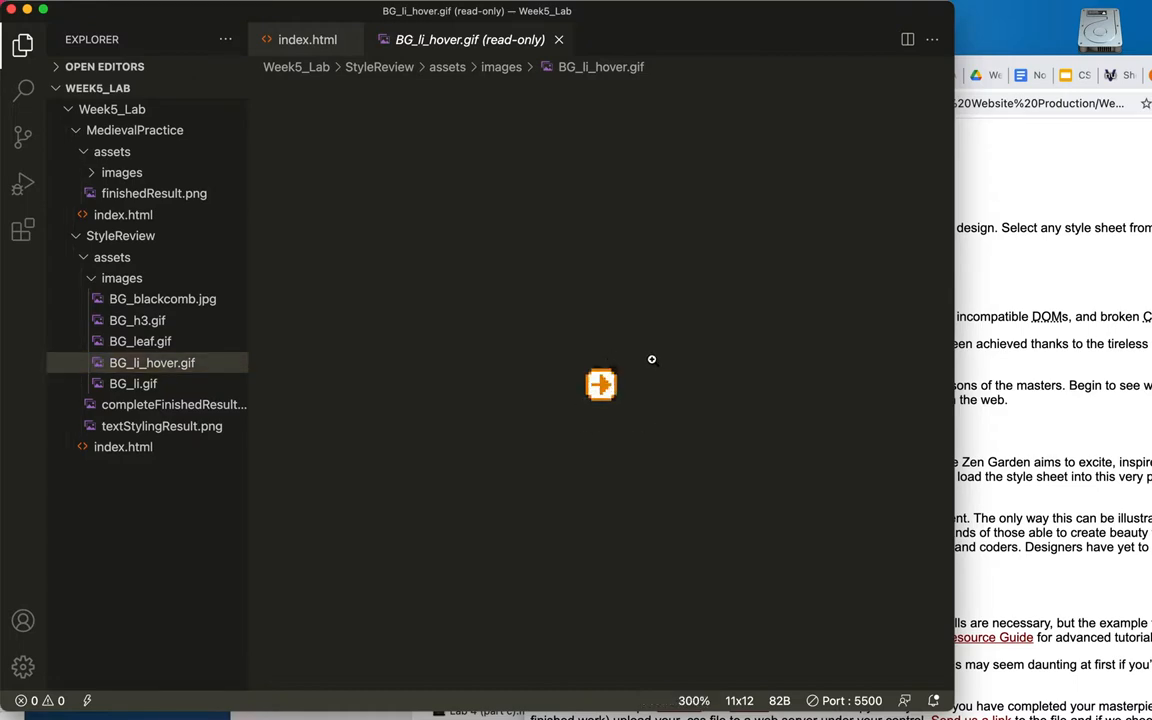
{"action": "mouse_move", "coordinate": [520, 376]}
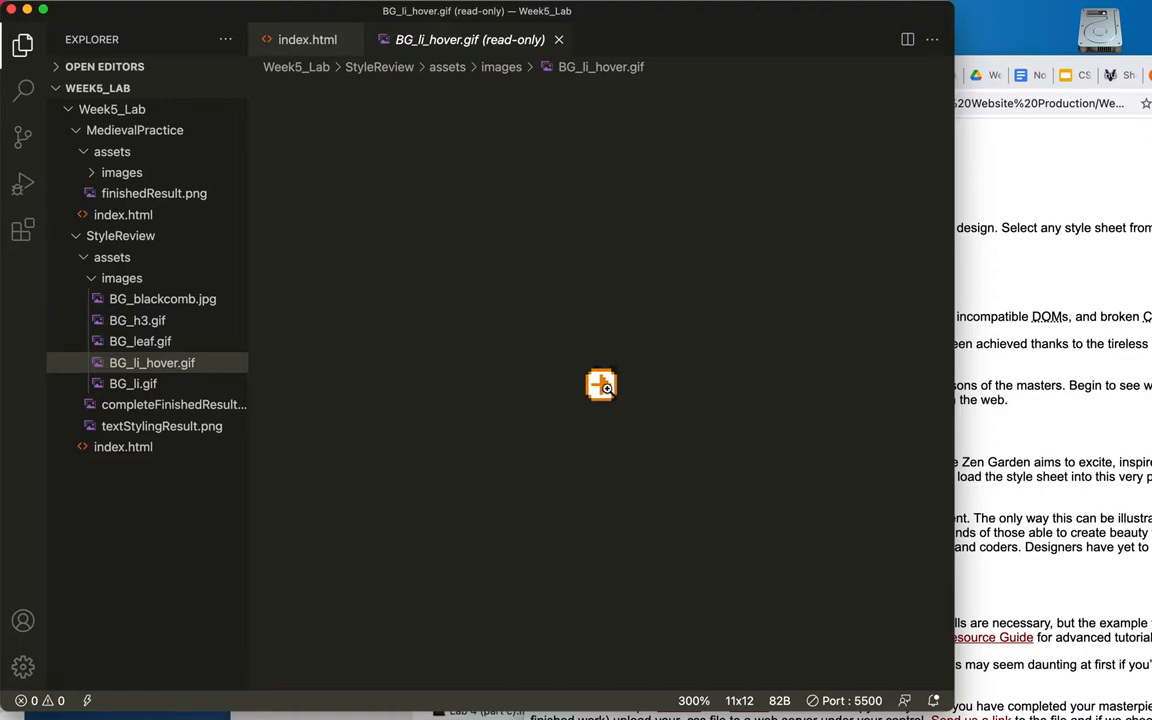
{"action": "mouse_move", "coordinate": [140, 376]}
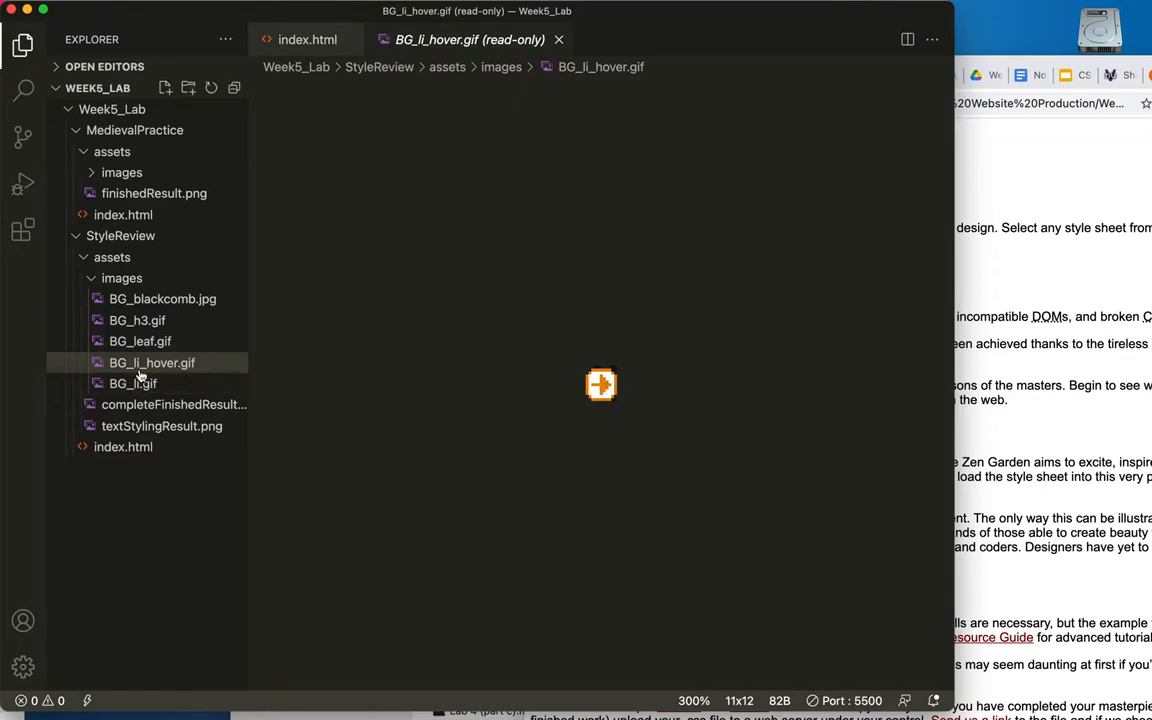
{"action": "mouse_move", "coordinate": [152, 364]}
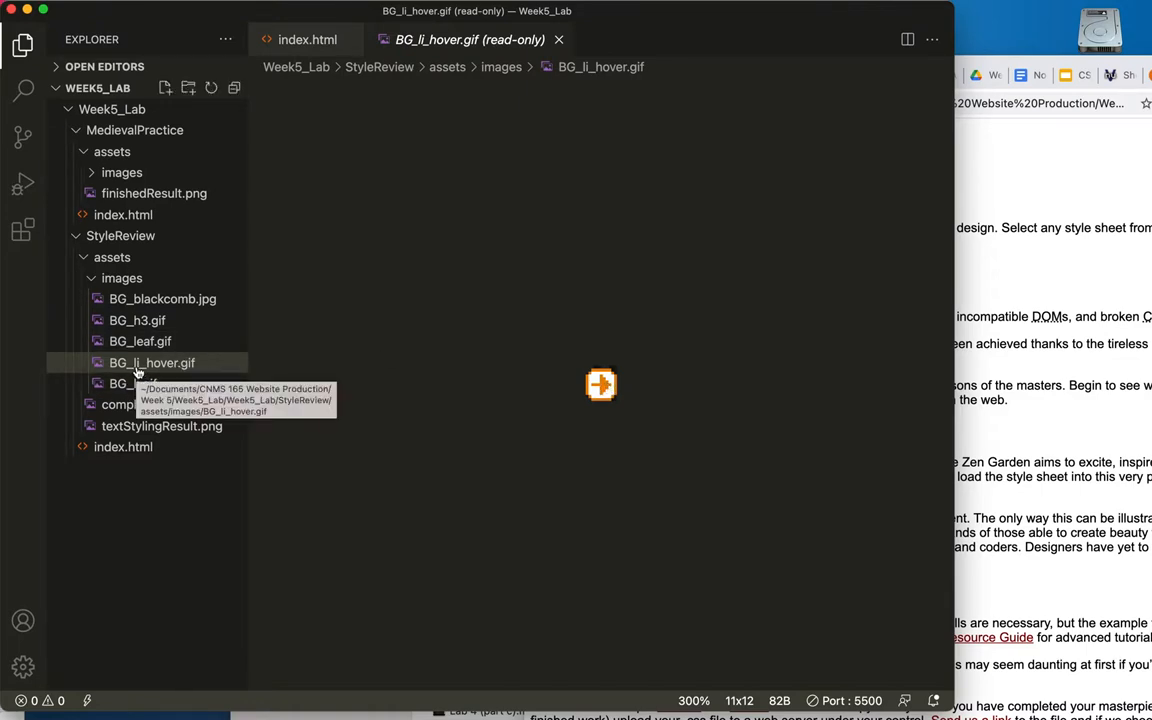
{"action": "mouse_move", "coordinate": [132, 384]}
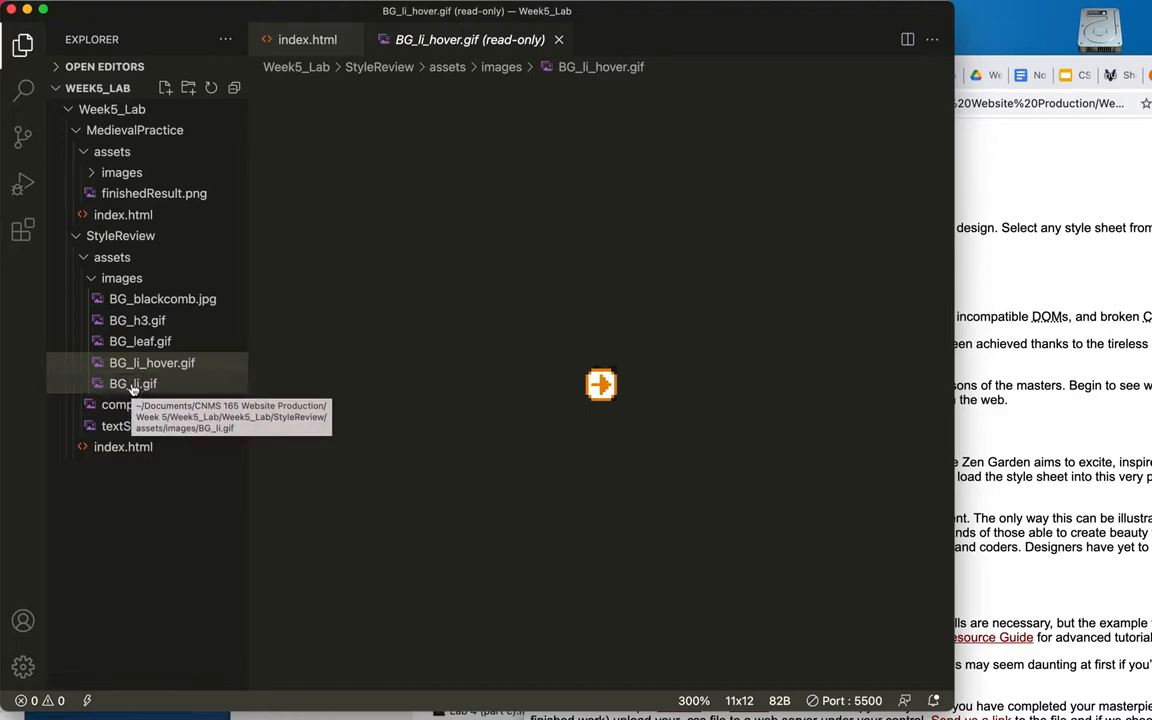
{"action": "left_click", "coordinate": [132, 384]}
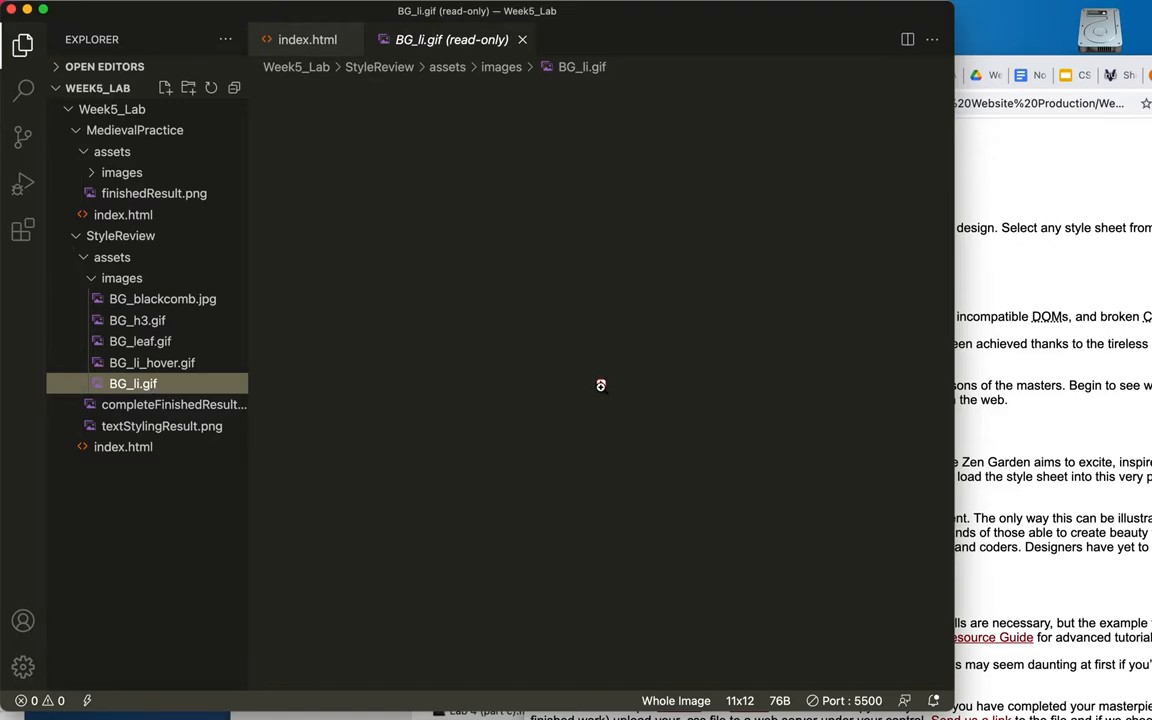
{"action": "left_click", "coordinate": [600, 384]}
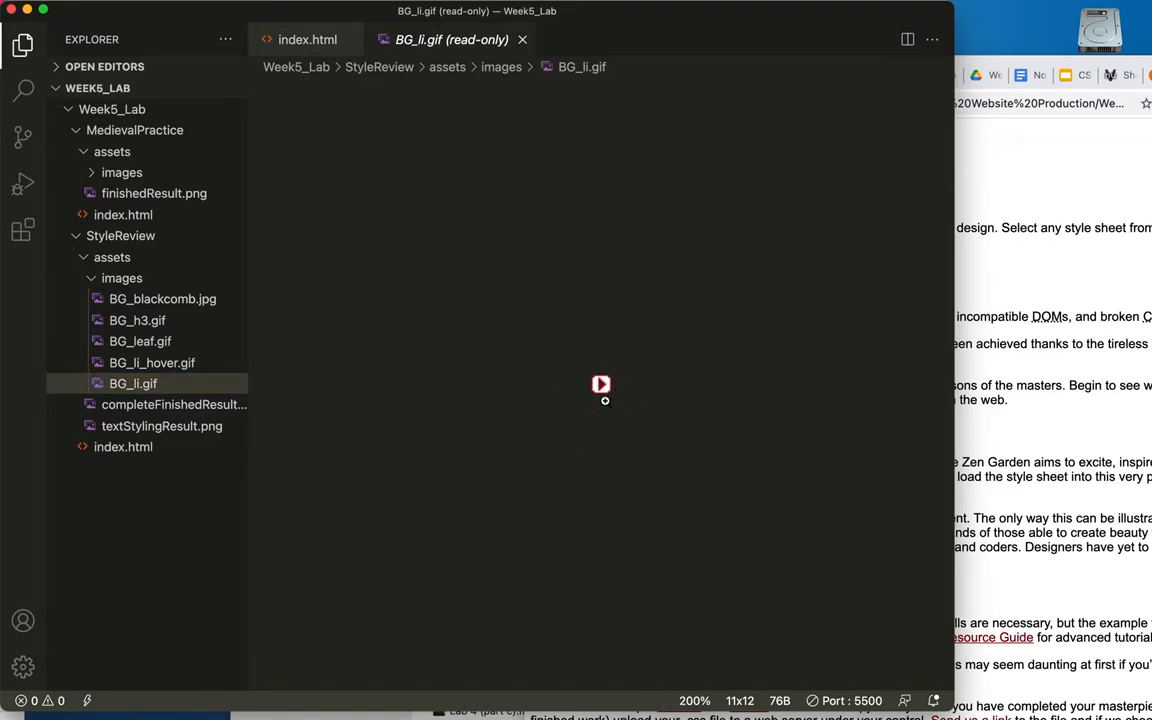
{"action": "mouse_move", "coordinate": [300, 356]}
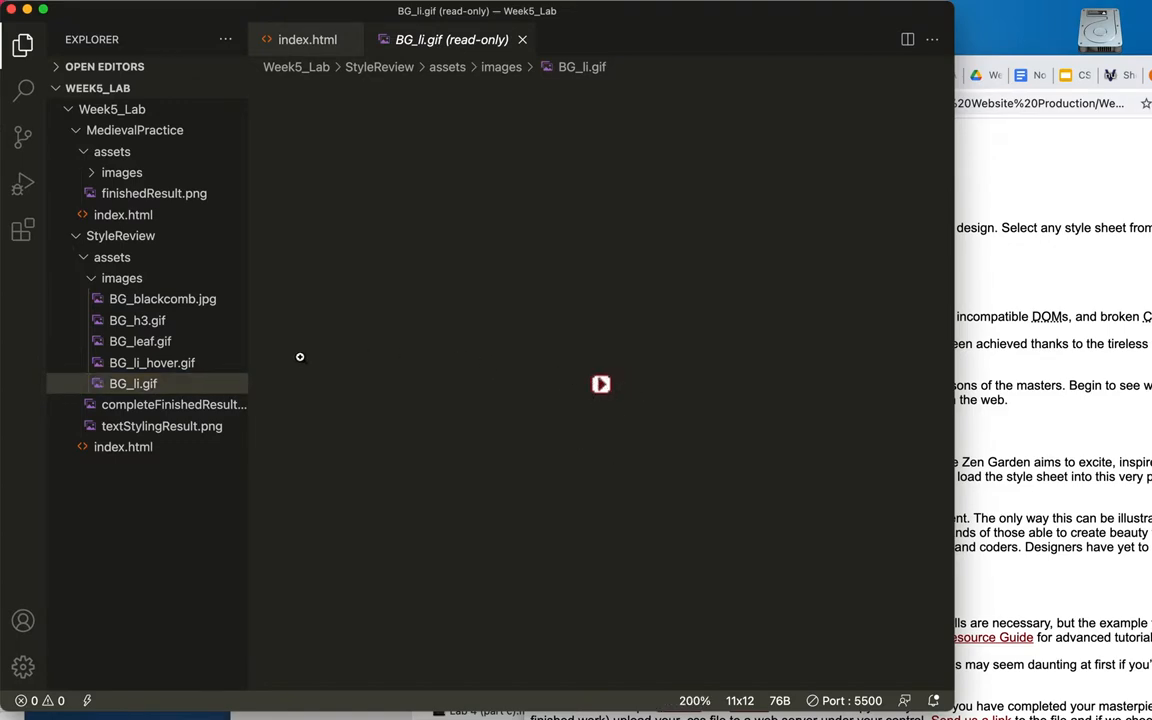
{"action": "mouse_move", "coordinate": [174, 404]}
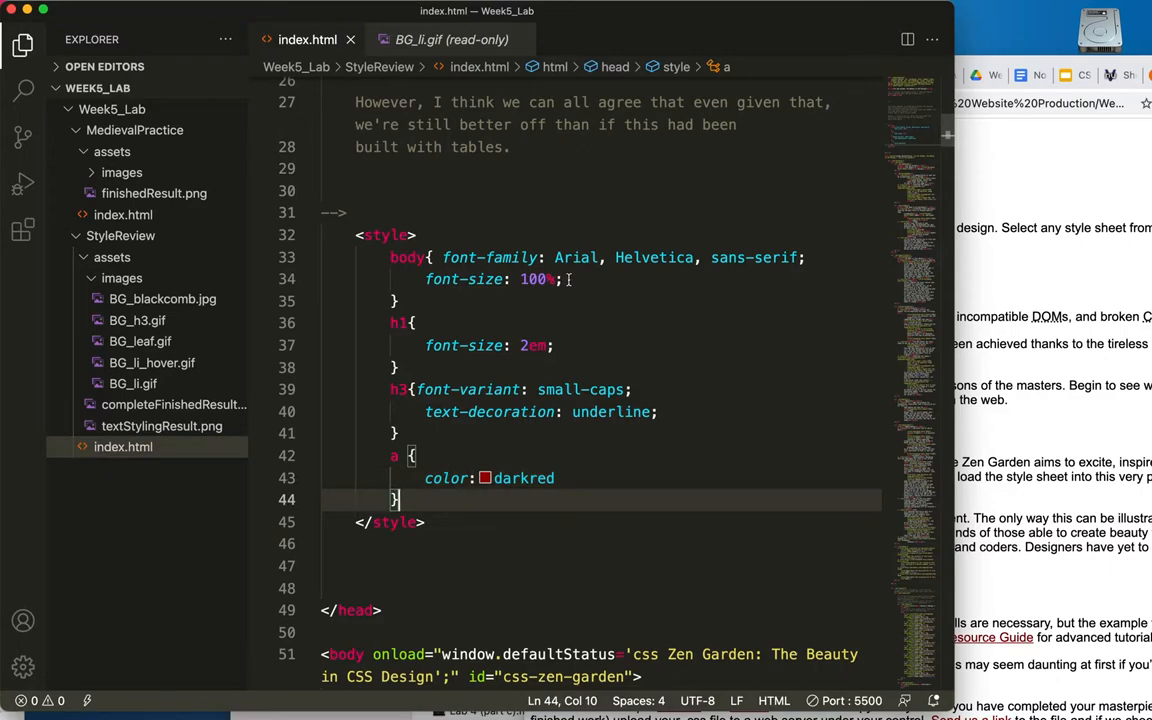
Begin a /* comment in the body rule listing background-color and background-image.
{"action": "key", "text": "Enter"}
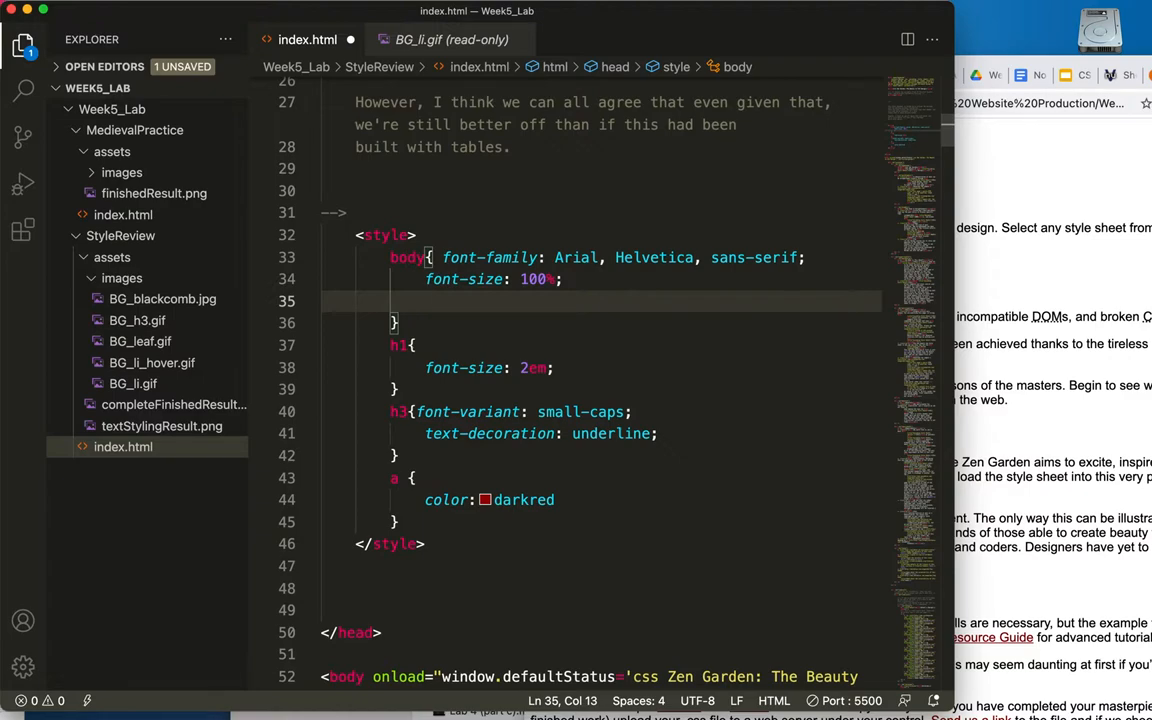
{"action": "type", "text": "/*"}
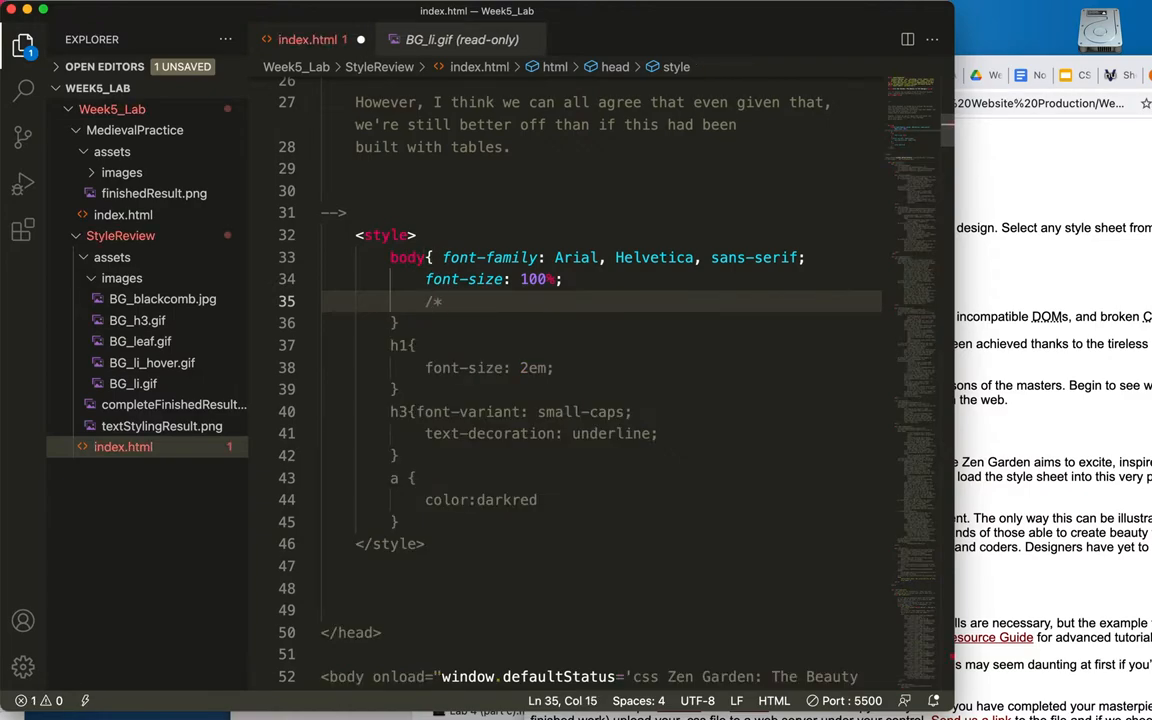
{"action": "type", "text": "ba"}
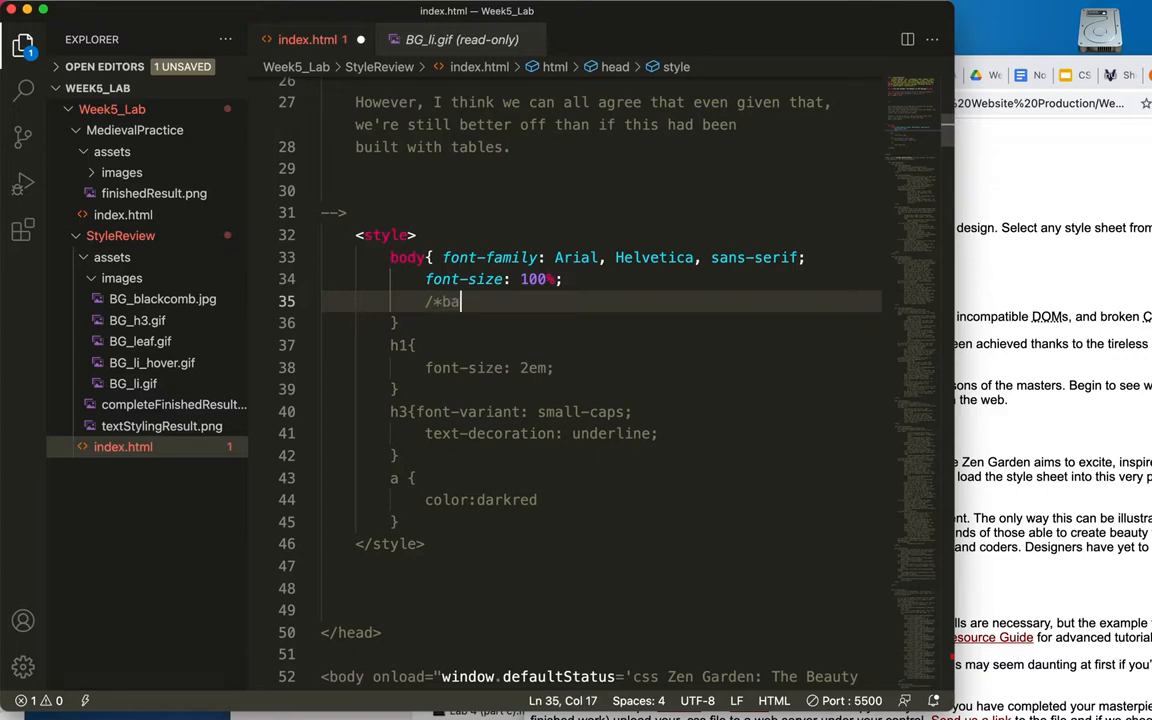
{"action": "type", "text": "ckgroun"}
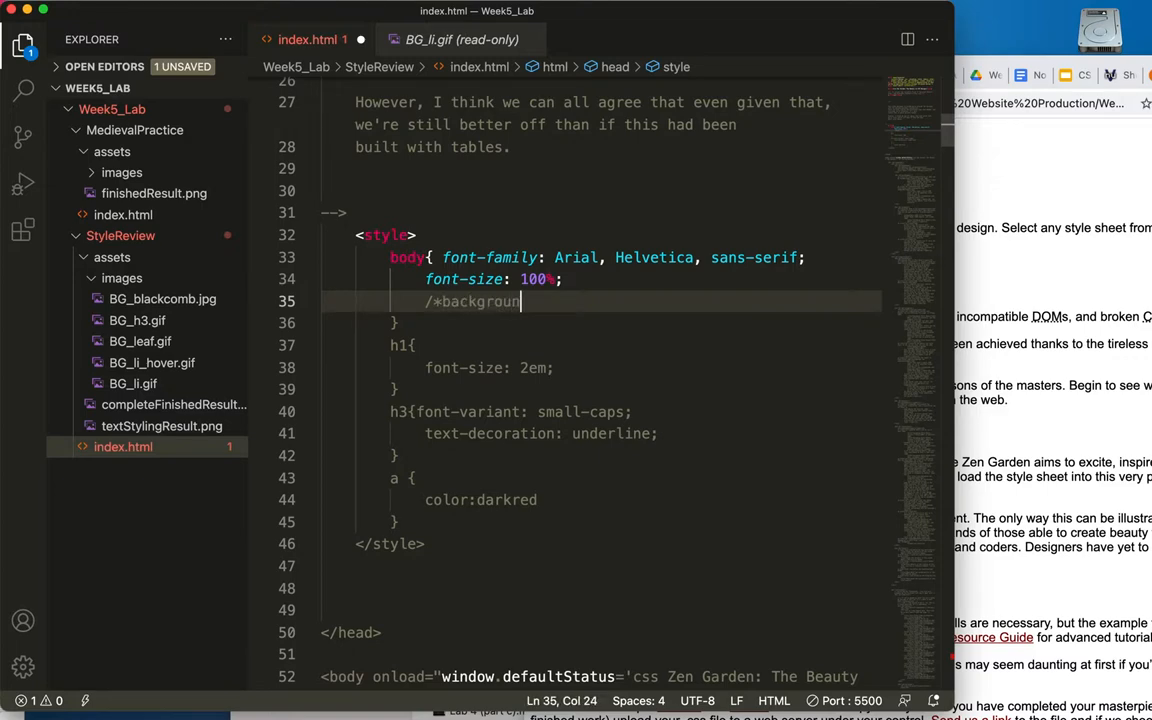
{"action": "type", "text": "d"}
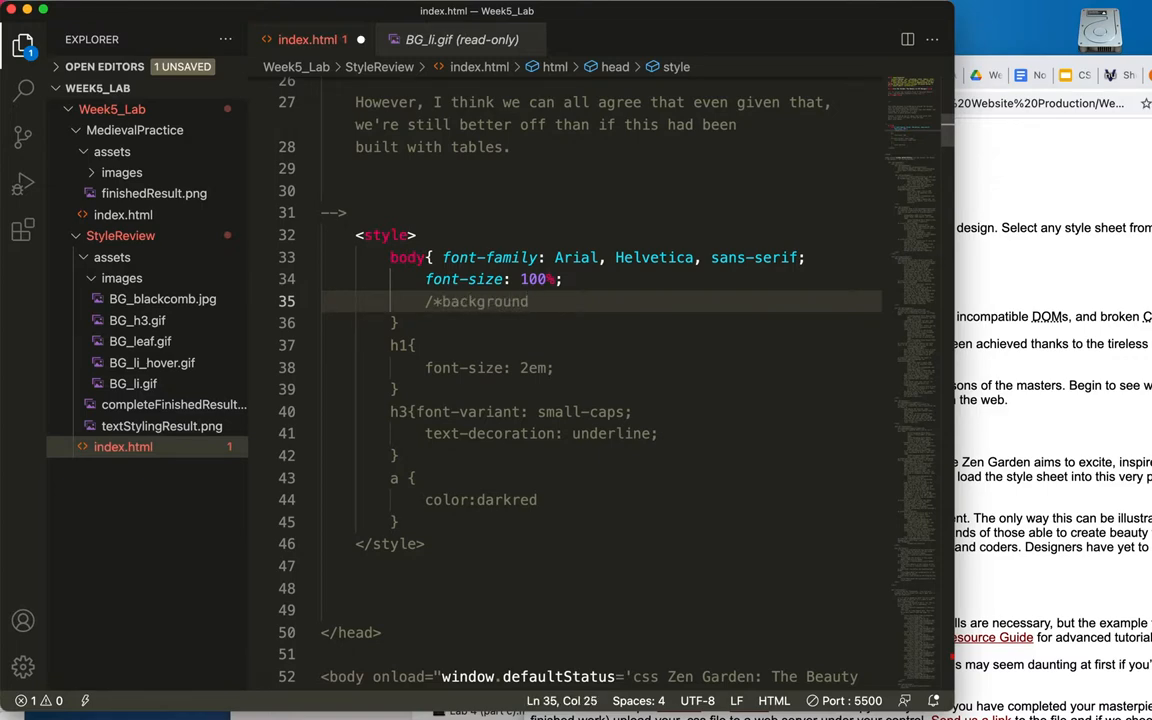
{"action": "type", "text": "-"}
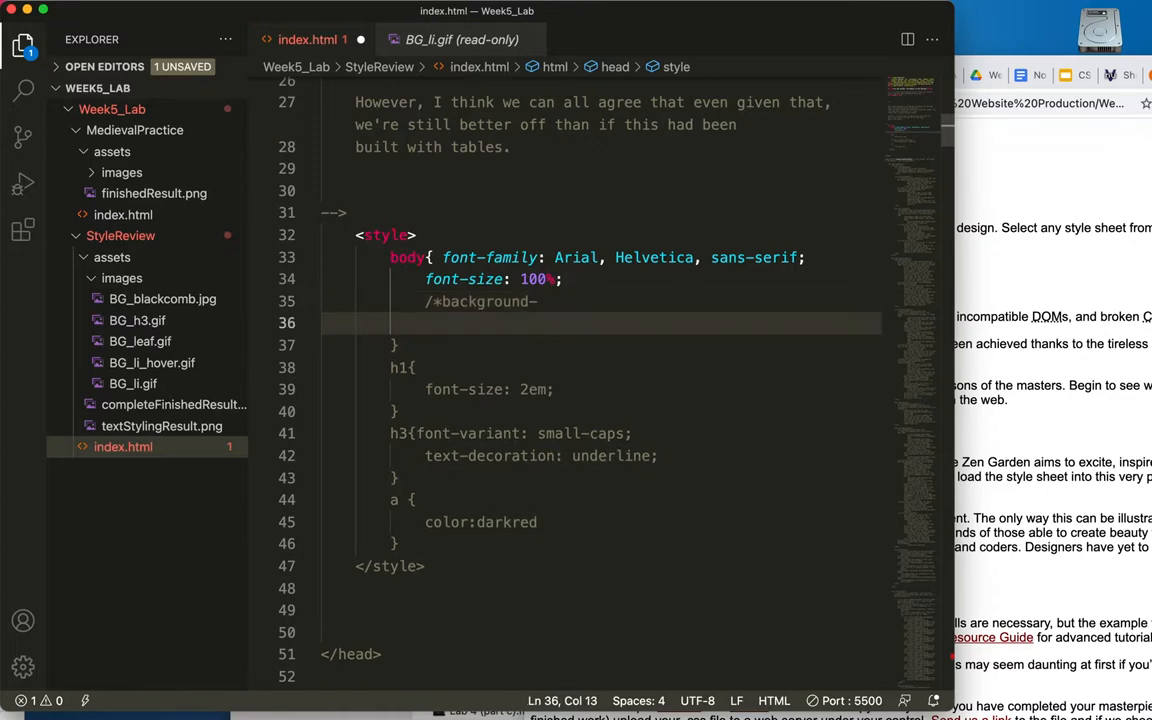
{"action": "type", "text": "-c"}
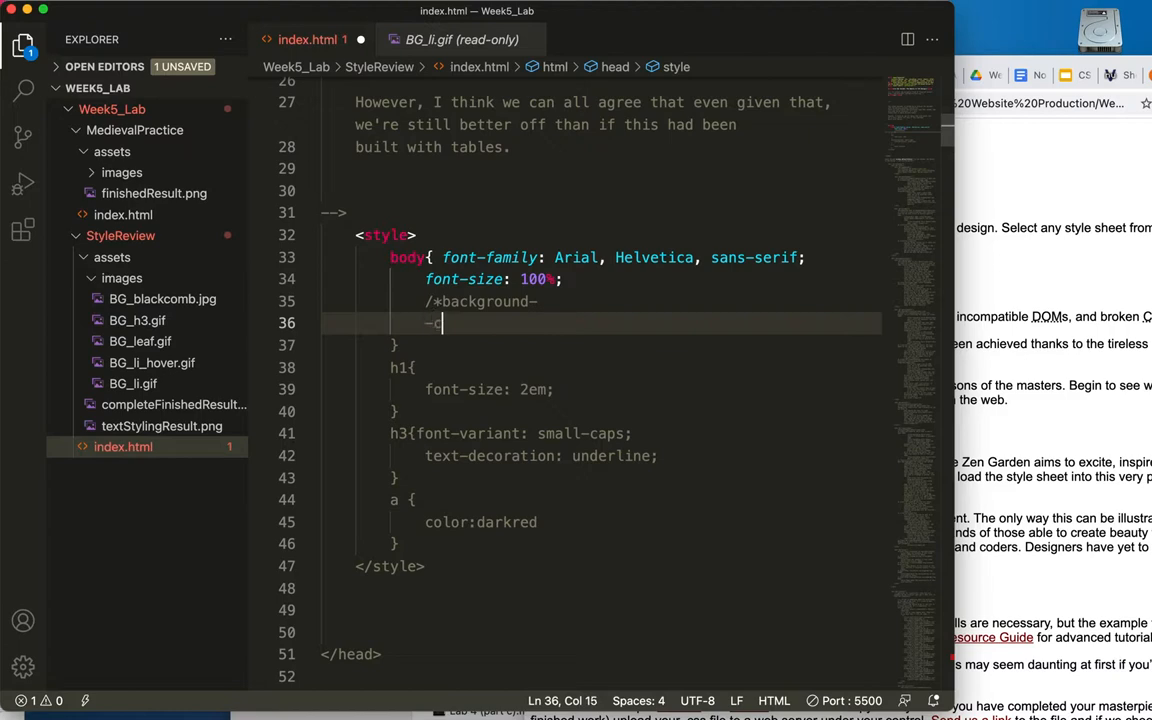
{"action": "type", "text": "color"}
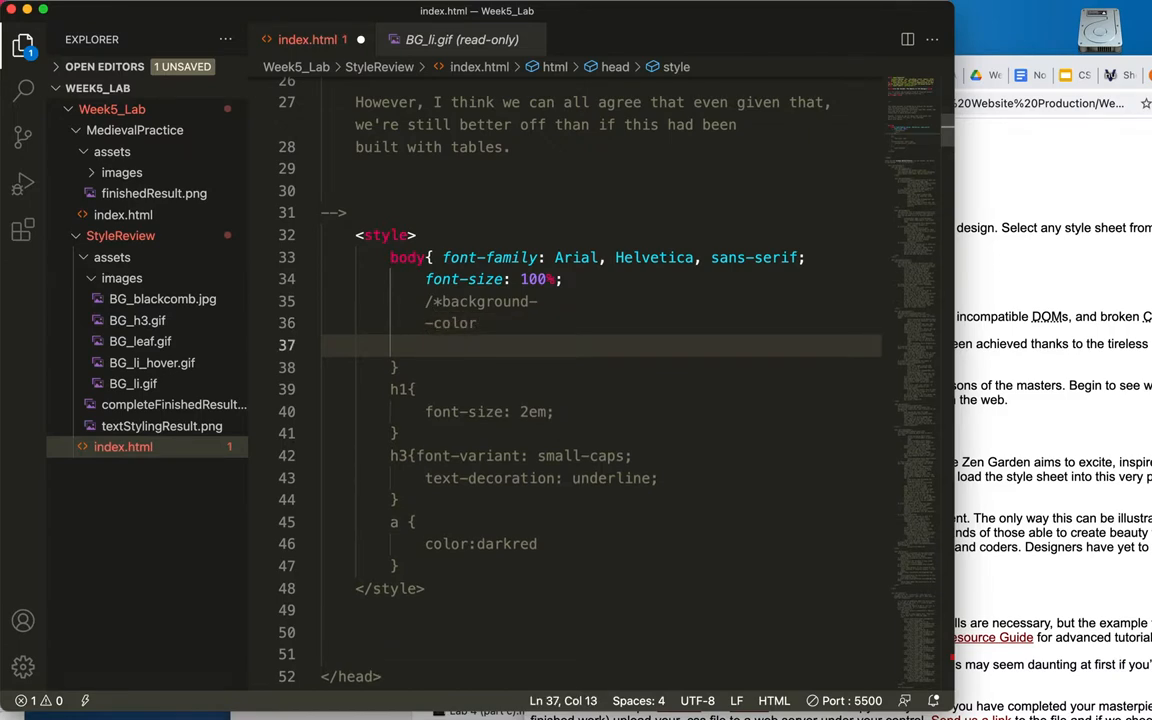
{"action": "type", "text": "-"}
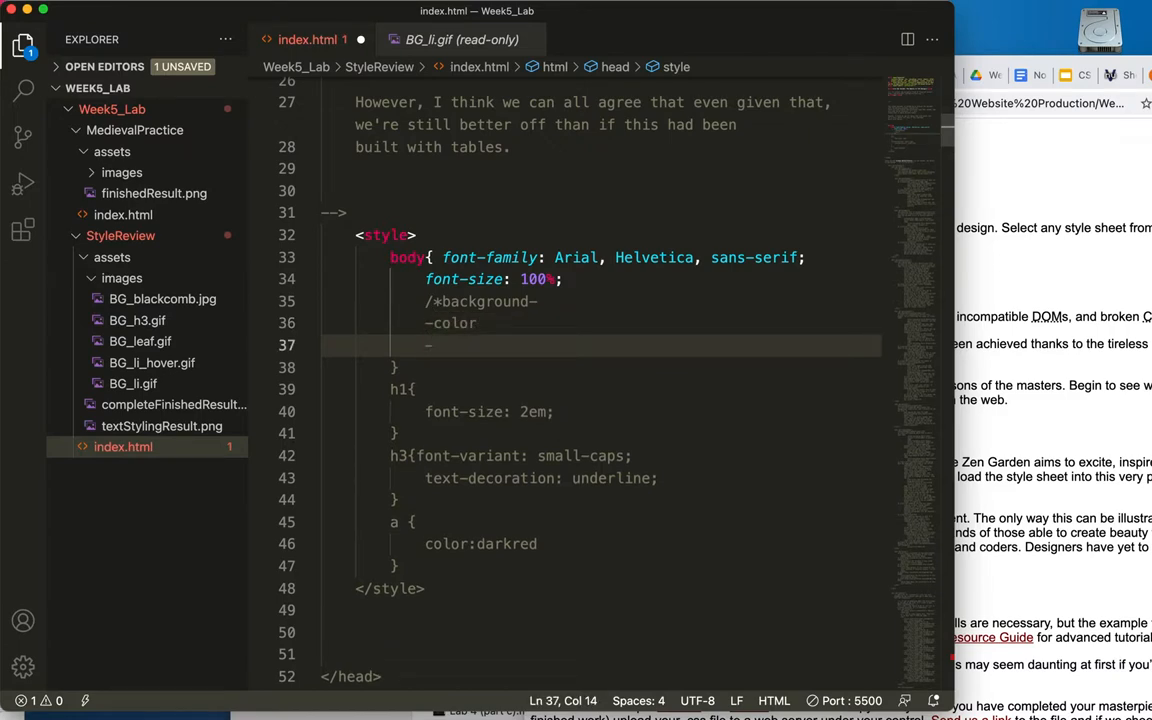
{"action": "type", "text": "image"}
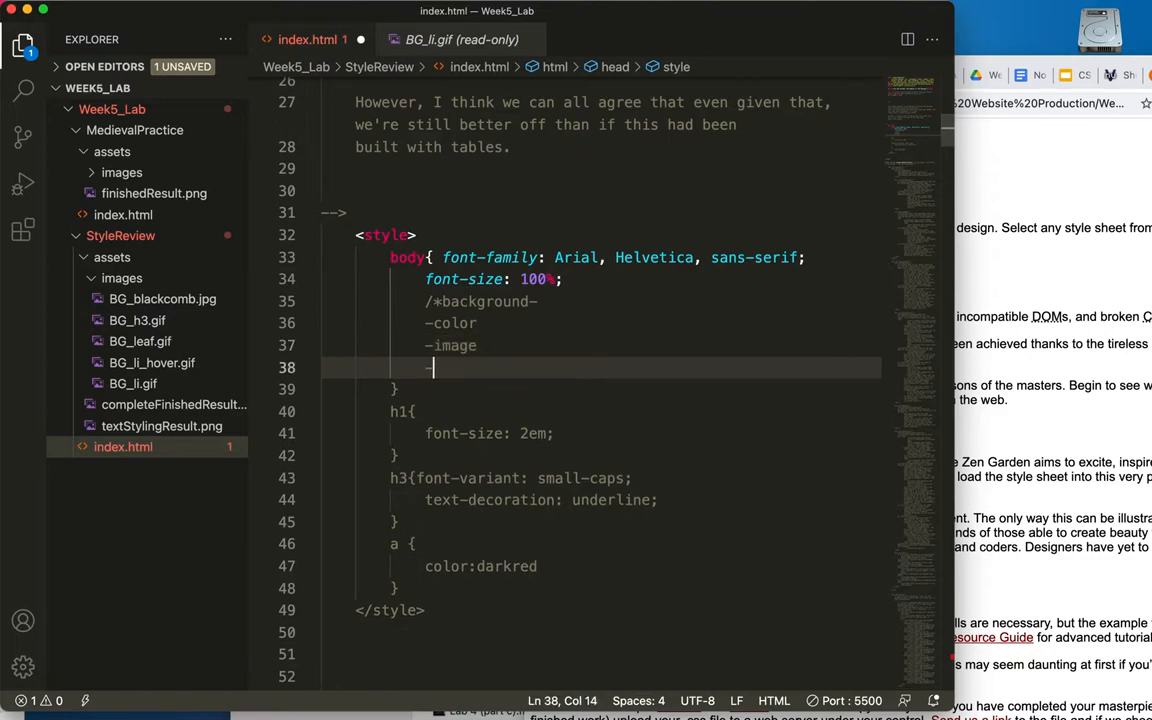
Add background-repeat, -attachment, -position and -size to the list and close the comment with */.
{"action": "type", "text": "repeat"}
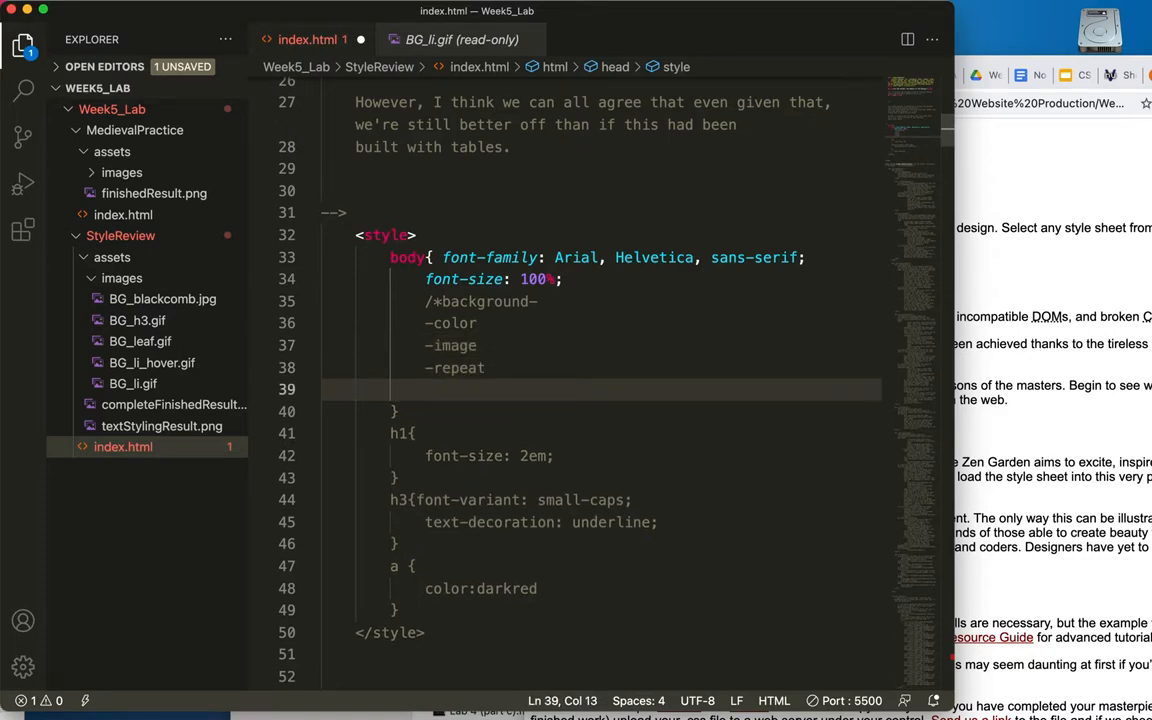
{"action": "type", "text": "-attachment"}
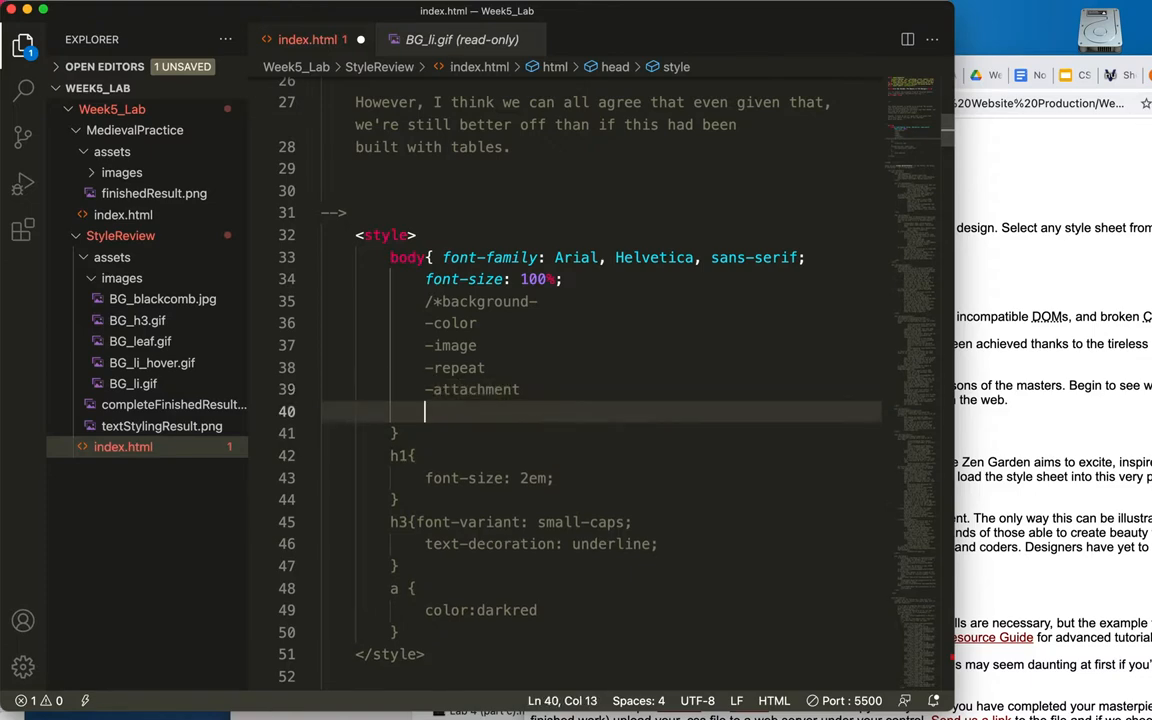
{"action": "type", "text": "-position"}
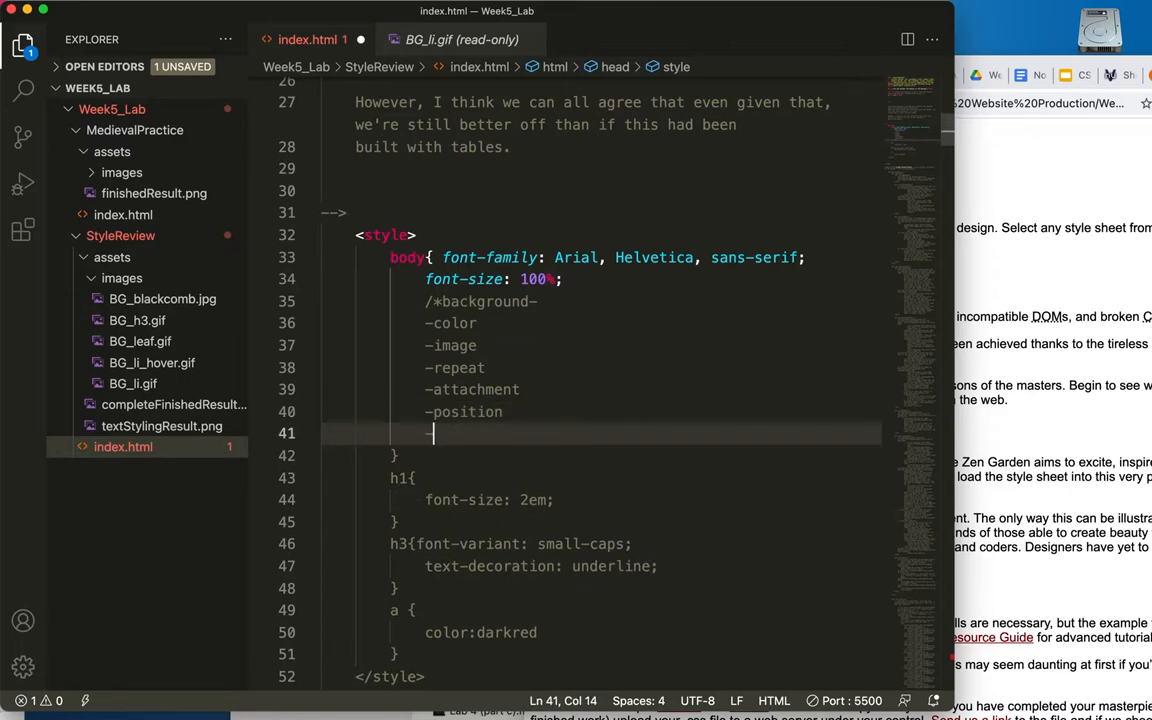
{"action": "type", "text": "size"}
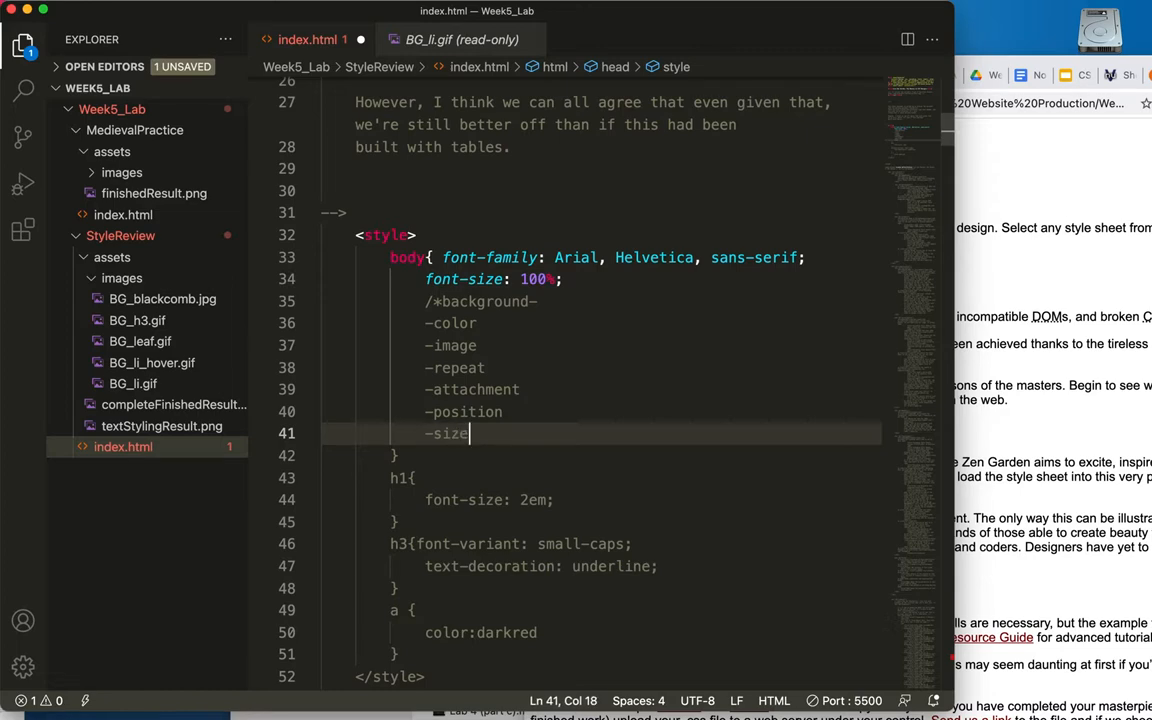
{"action": "type", "text": "*"}
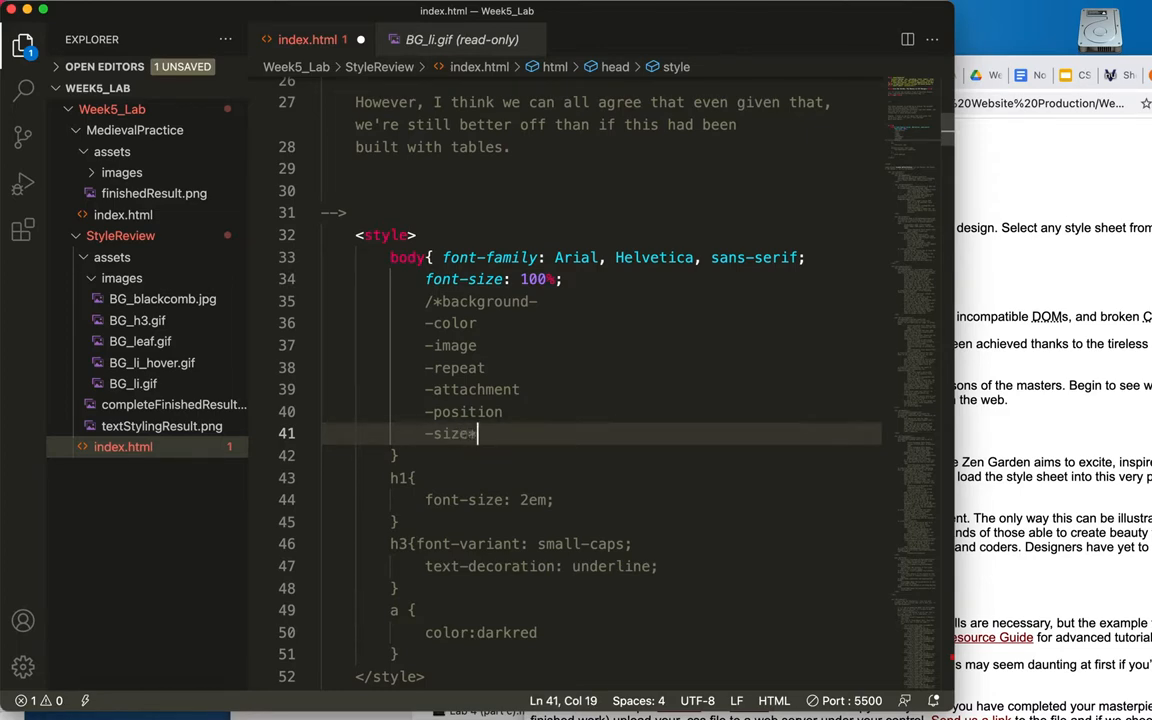
{"action": "type", "text": "/"}
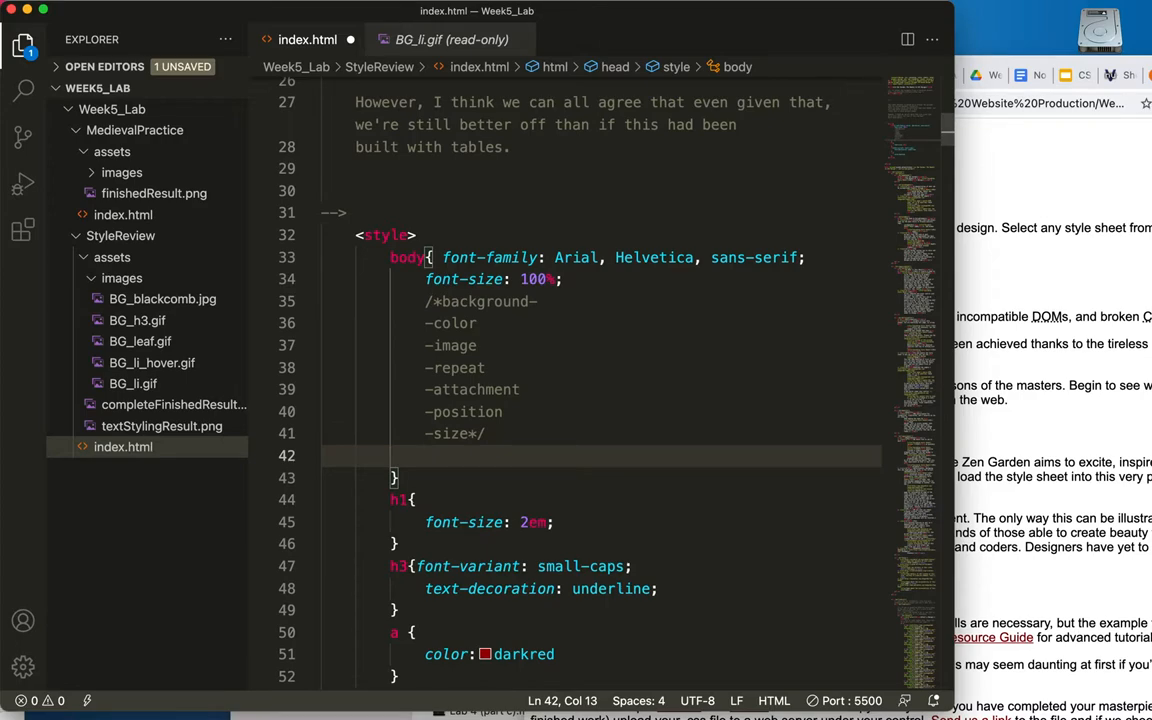
Declare background-image with a url() value starting the assets image path.
{"action": "type", "text": "b"}
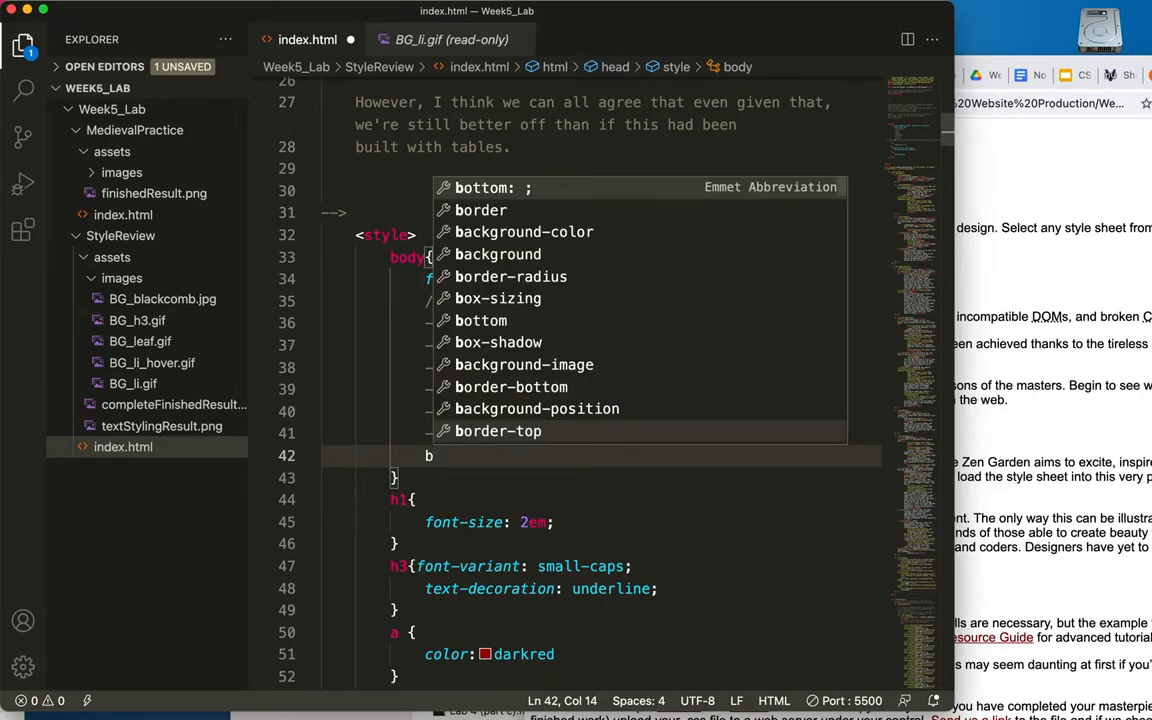
{"action": "type", "text": "ackground-image: ;"}
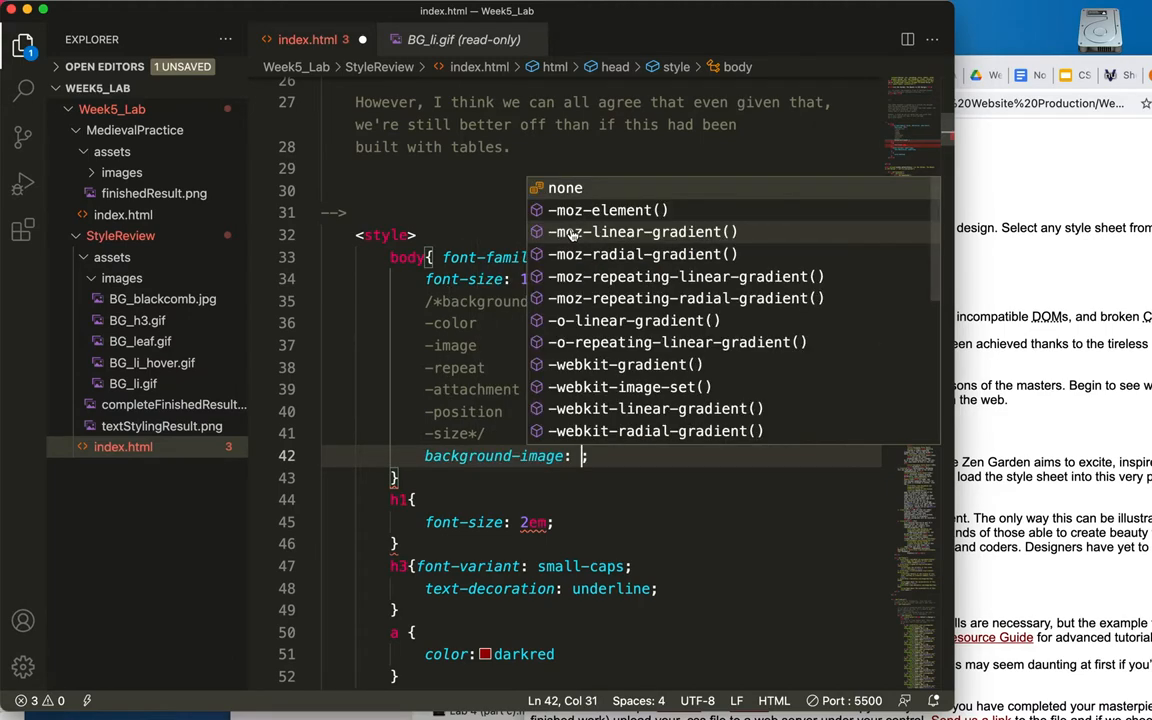
{"action": "type", "text": "()"}
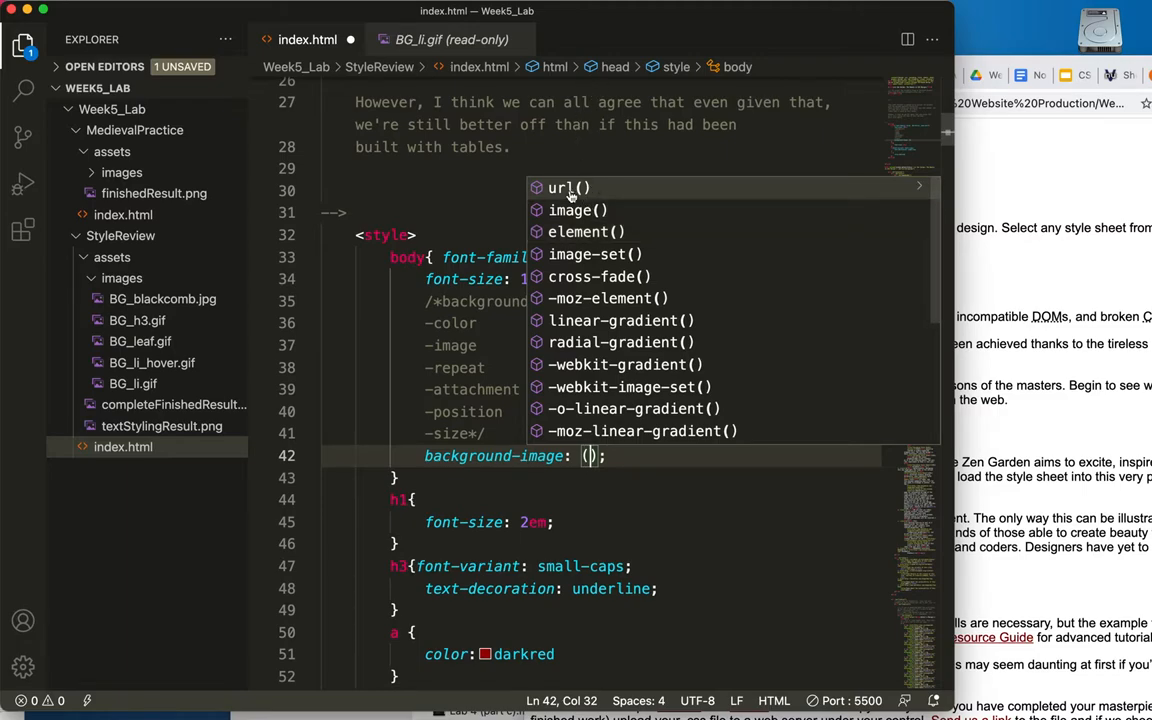
{"action": "left_click", "coordinate": [568, 188]}
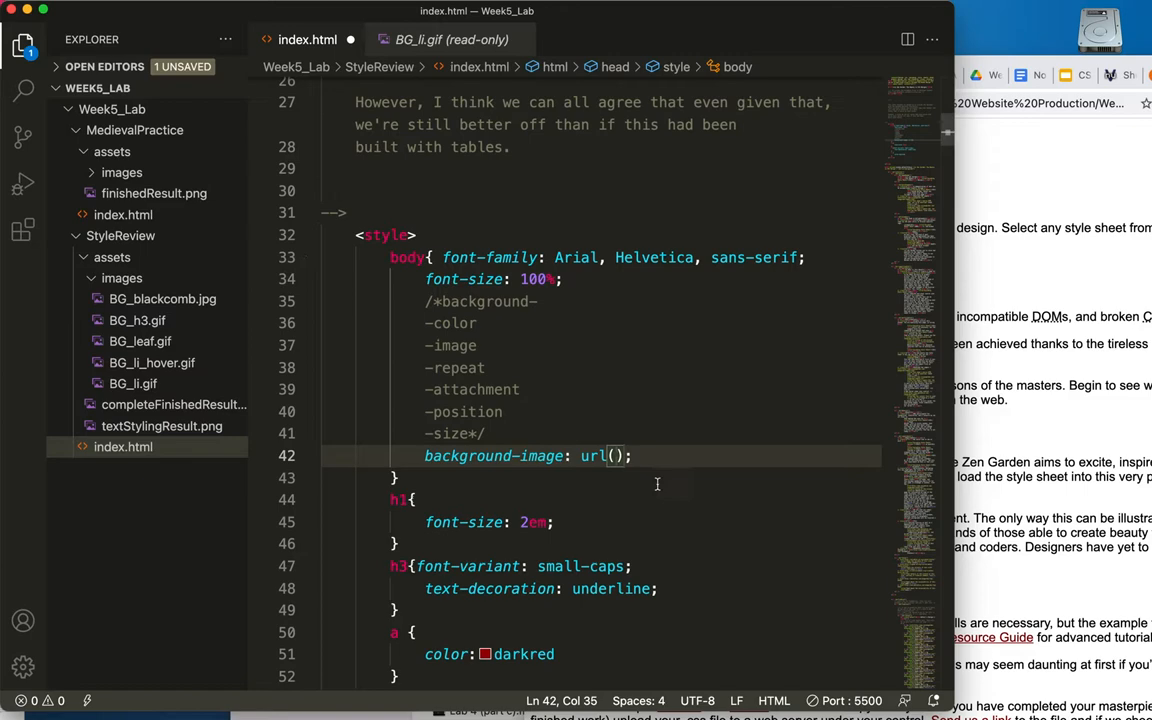
{"action": "type", "text": "as"}
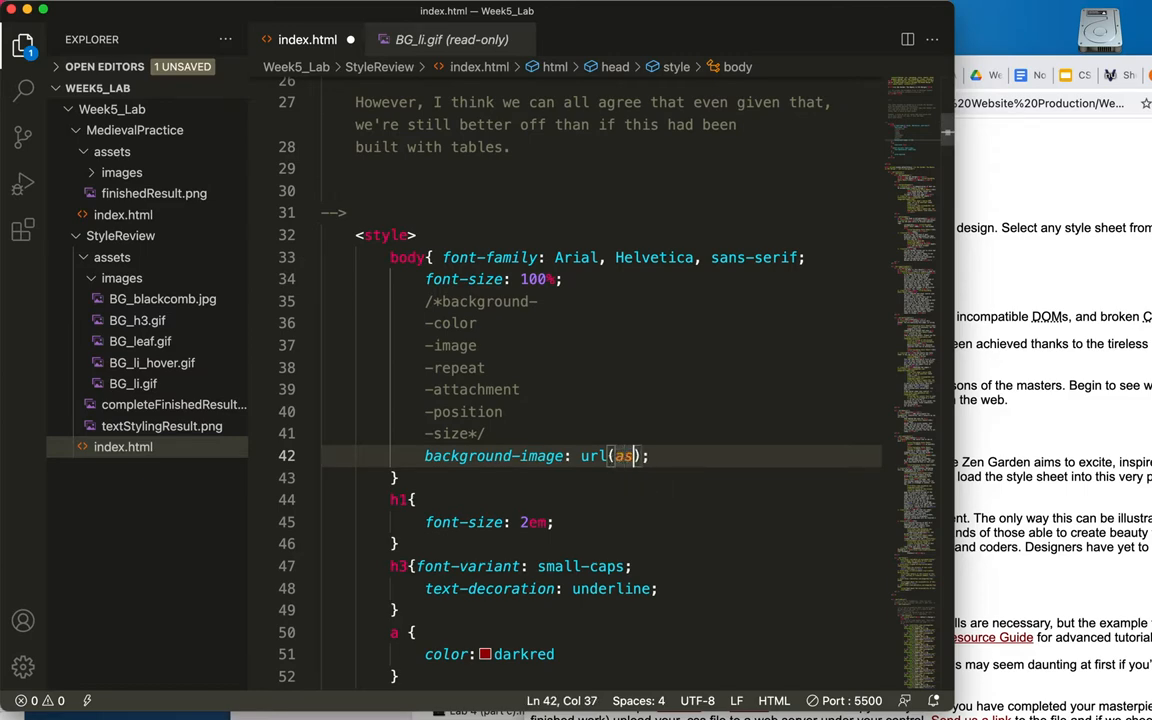
{"action": "type", "text": "s"}
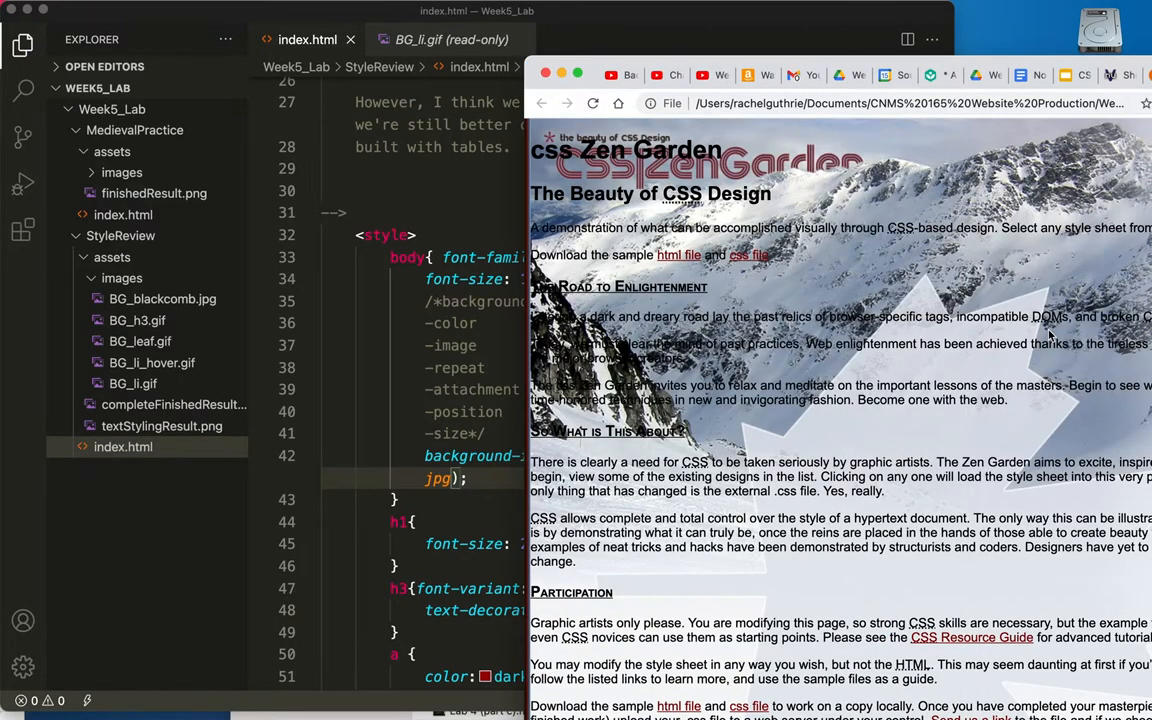
{"action": "mouse_move", "coordinate": [600, 66]}
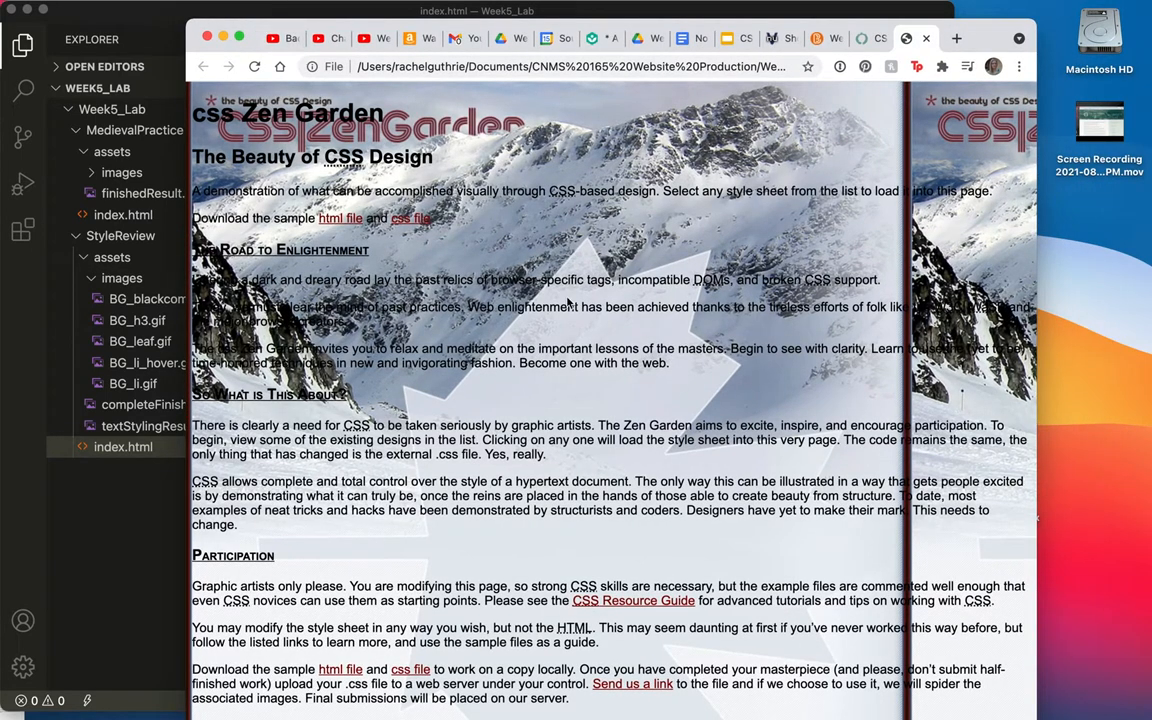
{"action": "mouse_move", "coordinate": [276, 136]}
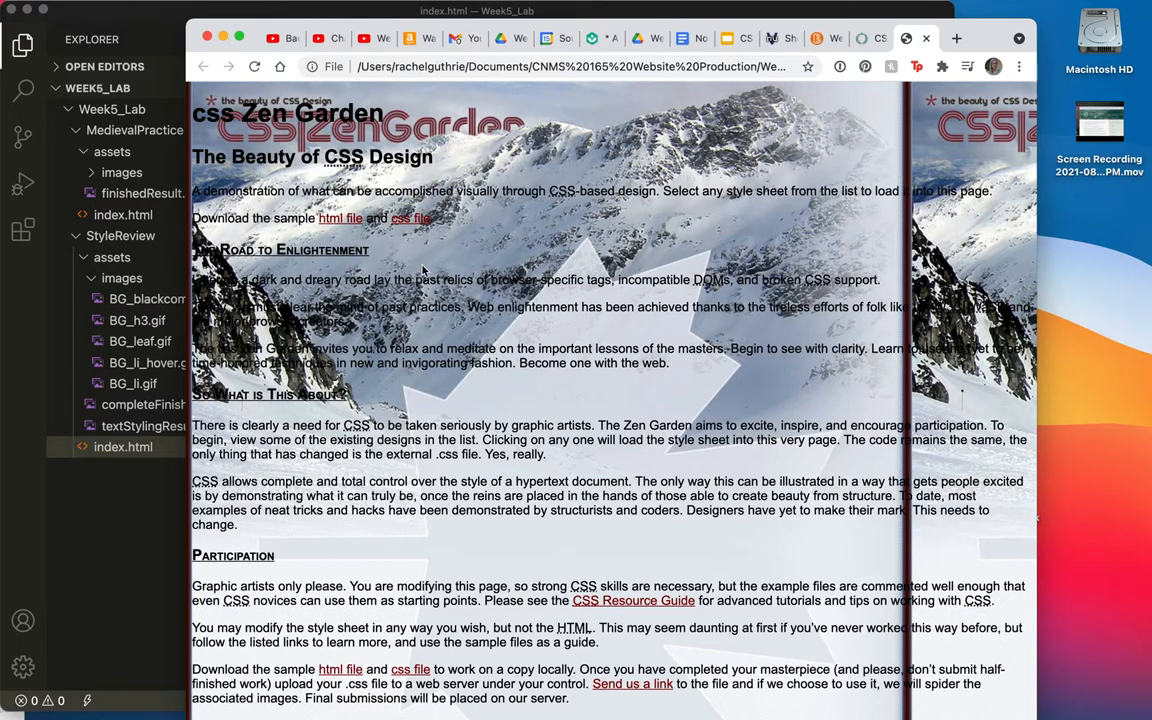
{"action": "mouse_move", "coordinate": [1000, 236]}
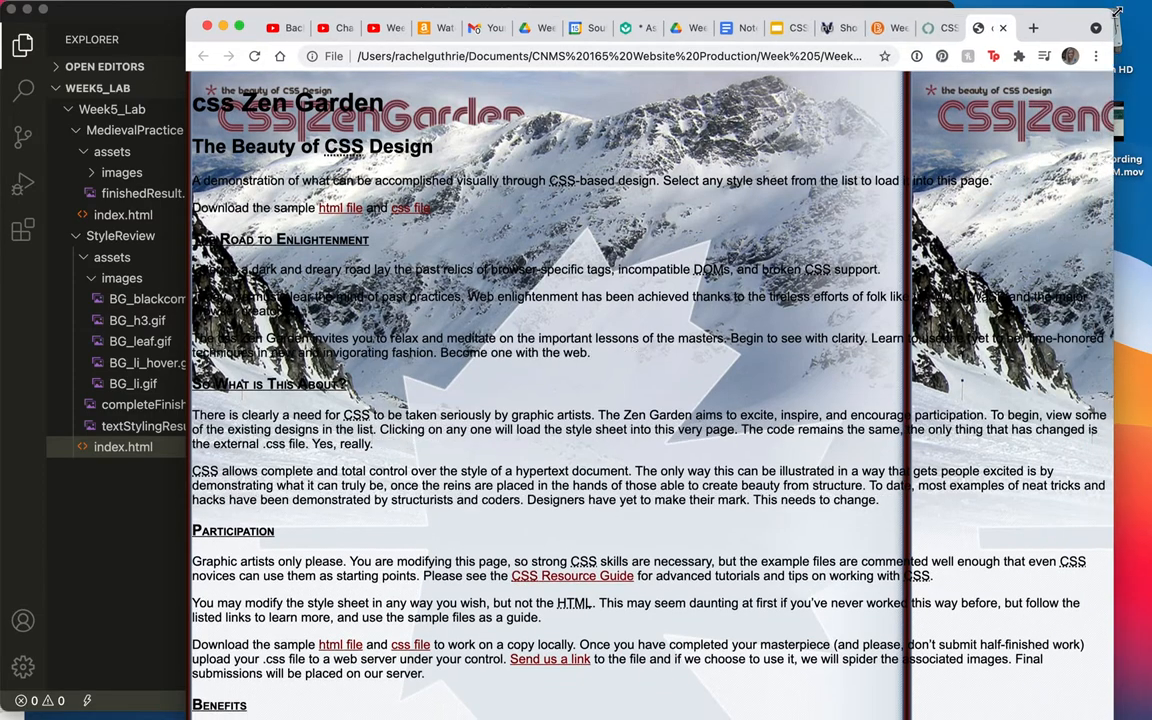
Scroll the Chrome page to see the mountain photo tiling repeatedly behind the text.
{"action": "scroll", "scroll_direction": "down", "scroll_amount": 3}
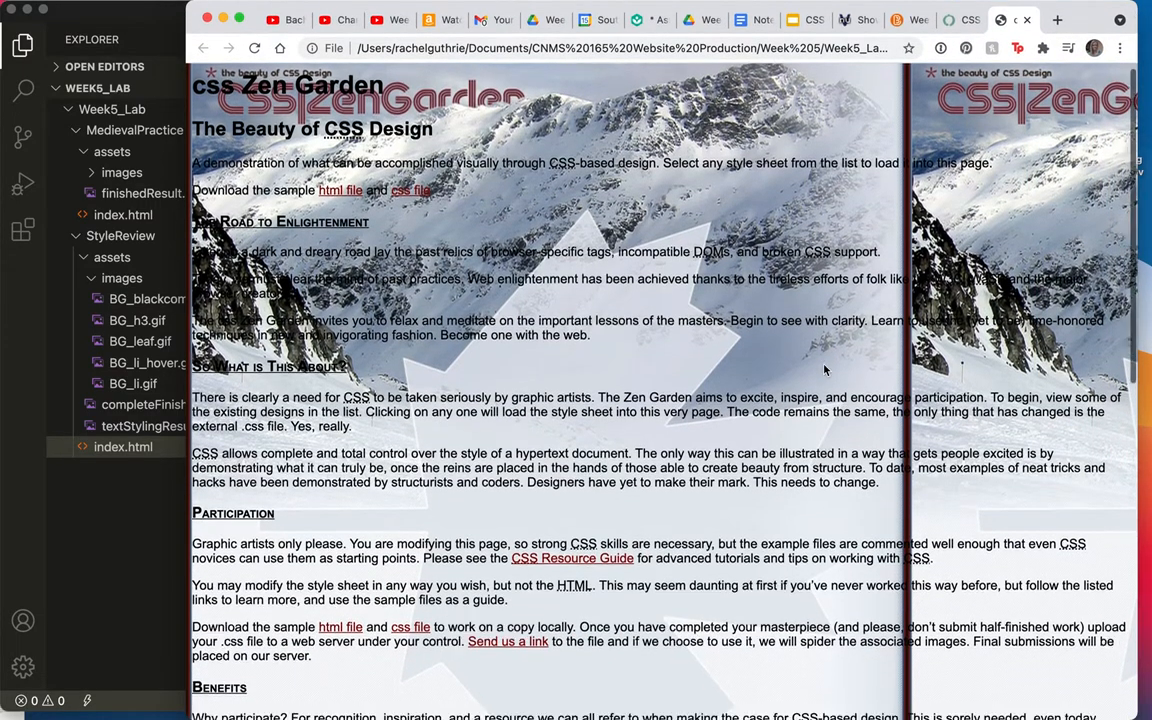
{"action": "scroll", "scroll_direction": "down", "scroll_amount": 3}
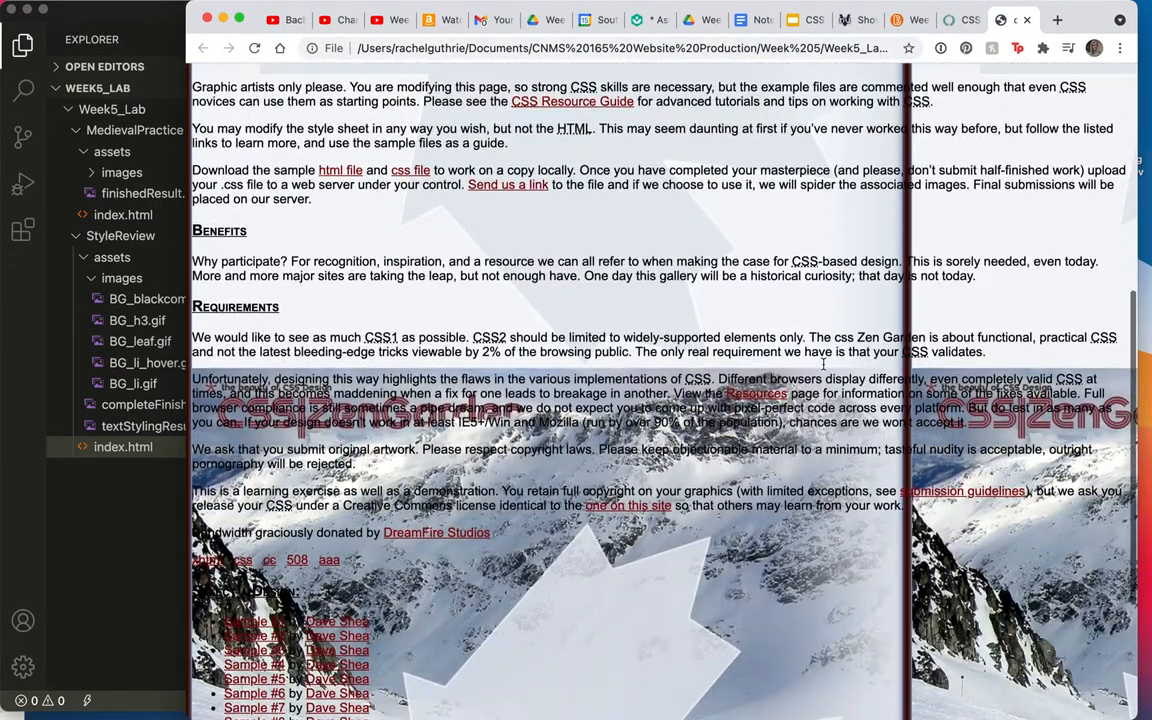
{"action": "mouse_move", "coordinate": [528, 544]}
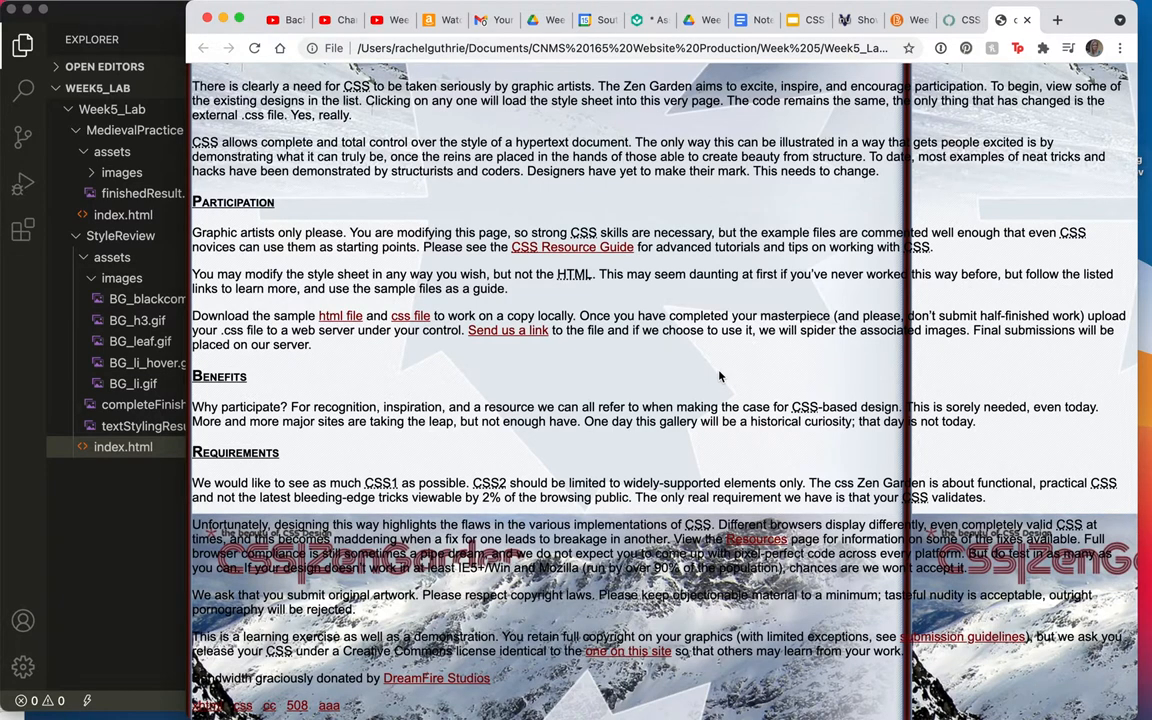
{"action": "scroll", "scroll_direction": "up", "scroll_amount": 3}
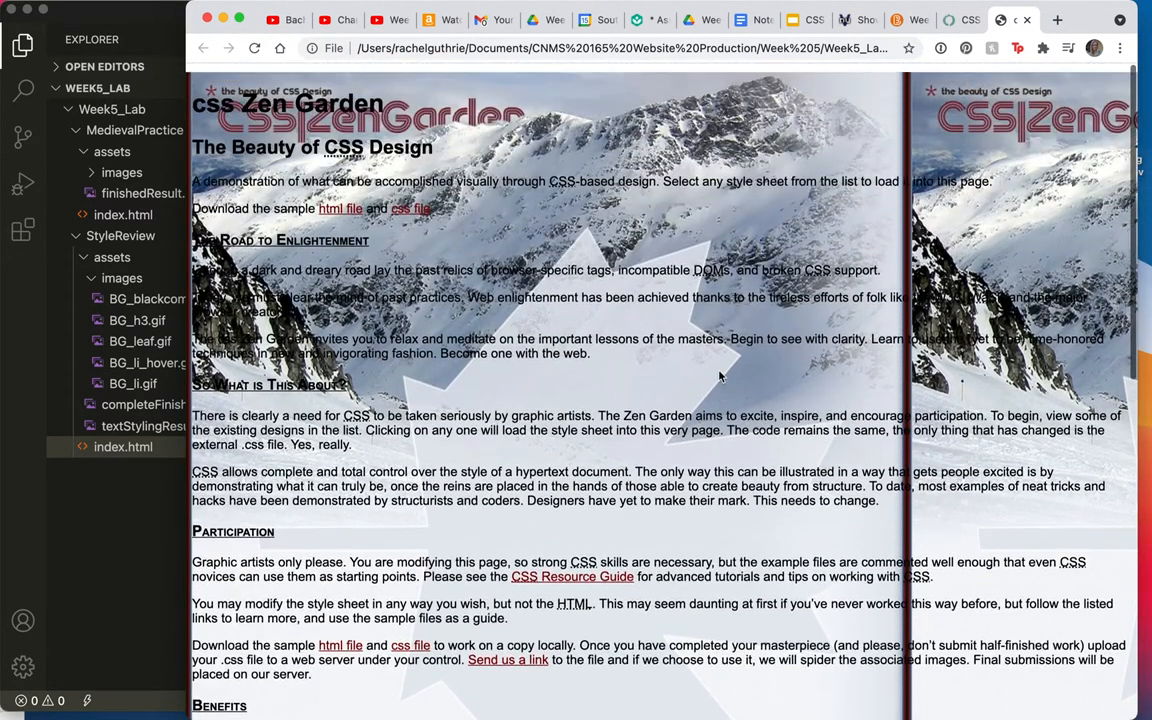
{"action": "scroll", "scroll_direction": "down", "scroll_amount": 3}
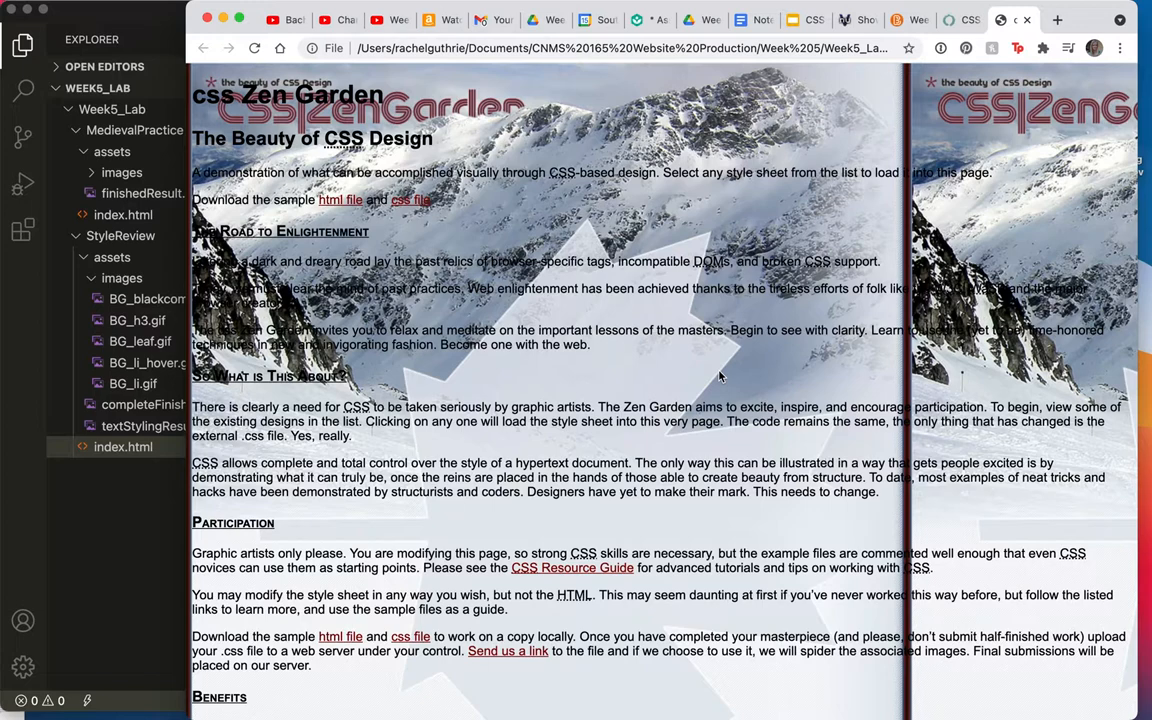
{"action": "mouse_move", "coordinate": [336, 460]}
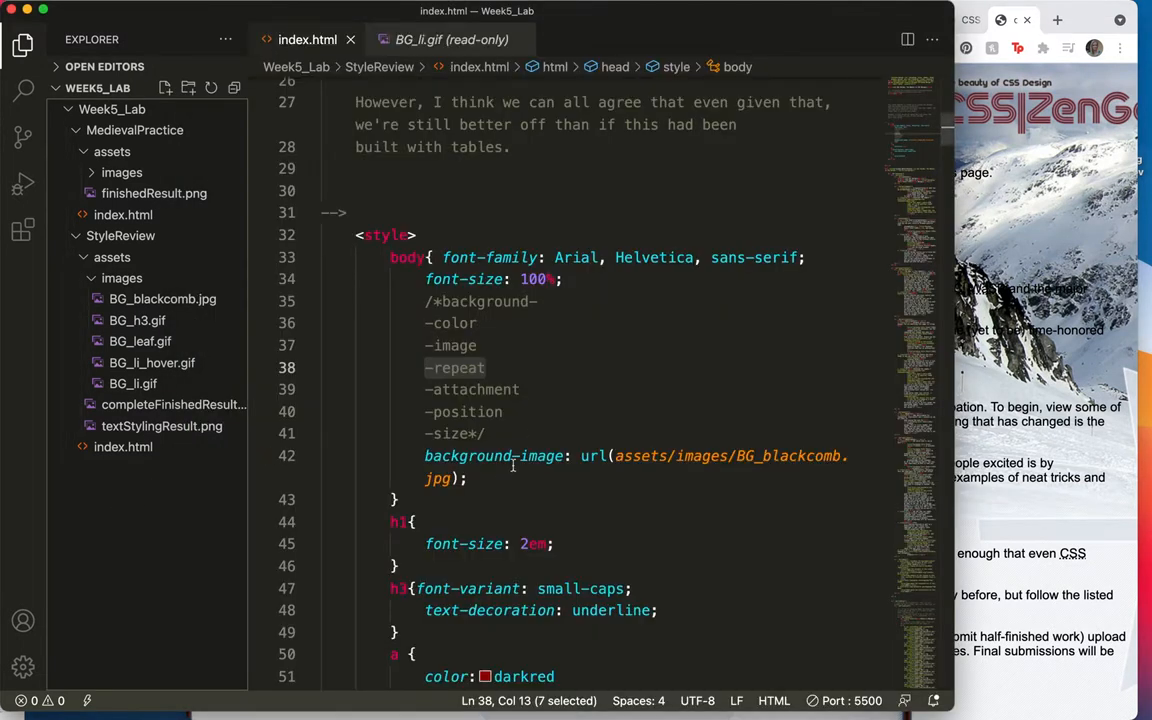
Start a new 'back' property line after background-image to bring up background suggestions.
{"action": "left_click", "coordinate": [468, 478]}
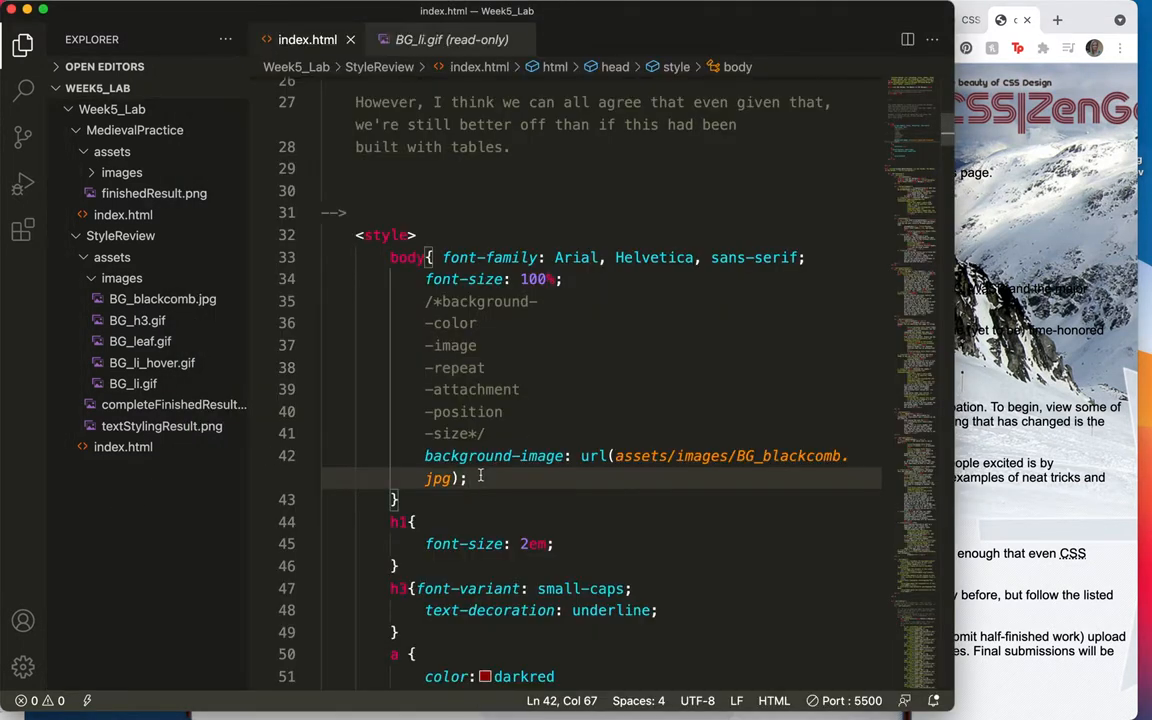
{"action": "type", "text": "ba"}
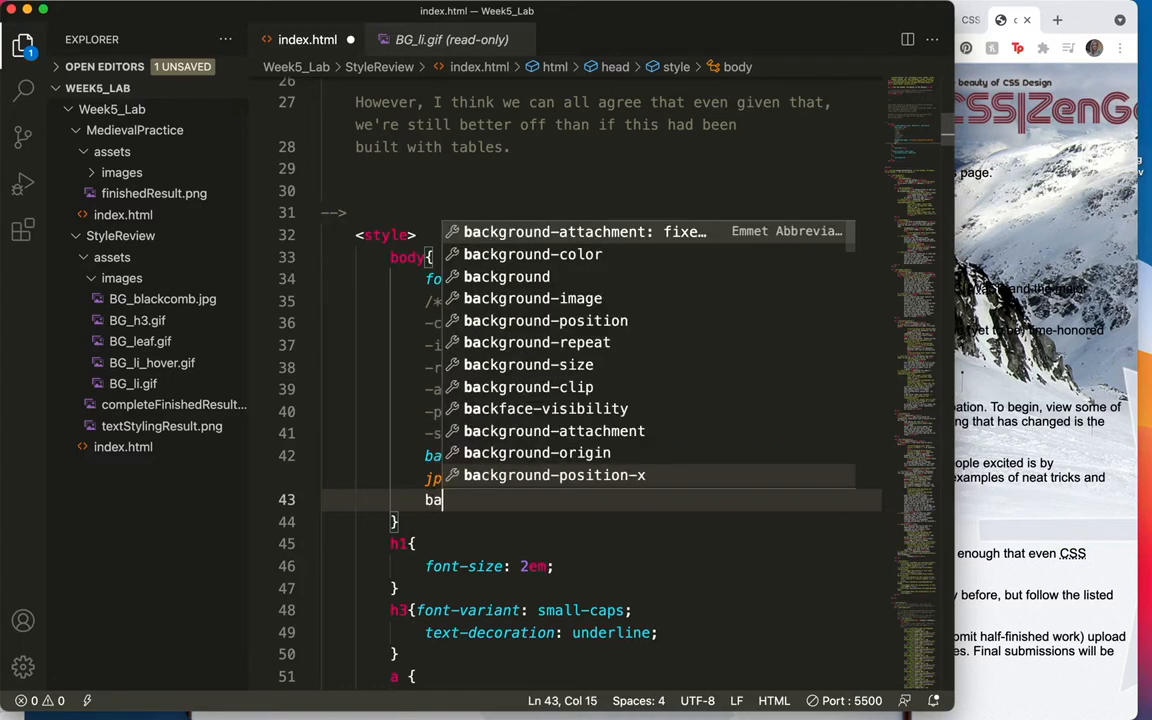
{"action": "type", "text": "ck"}
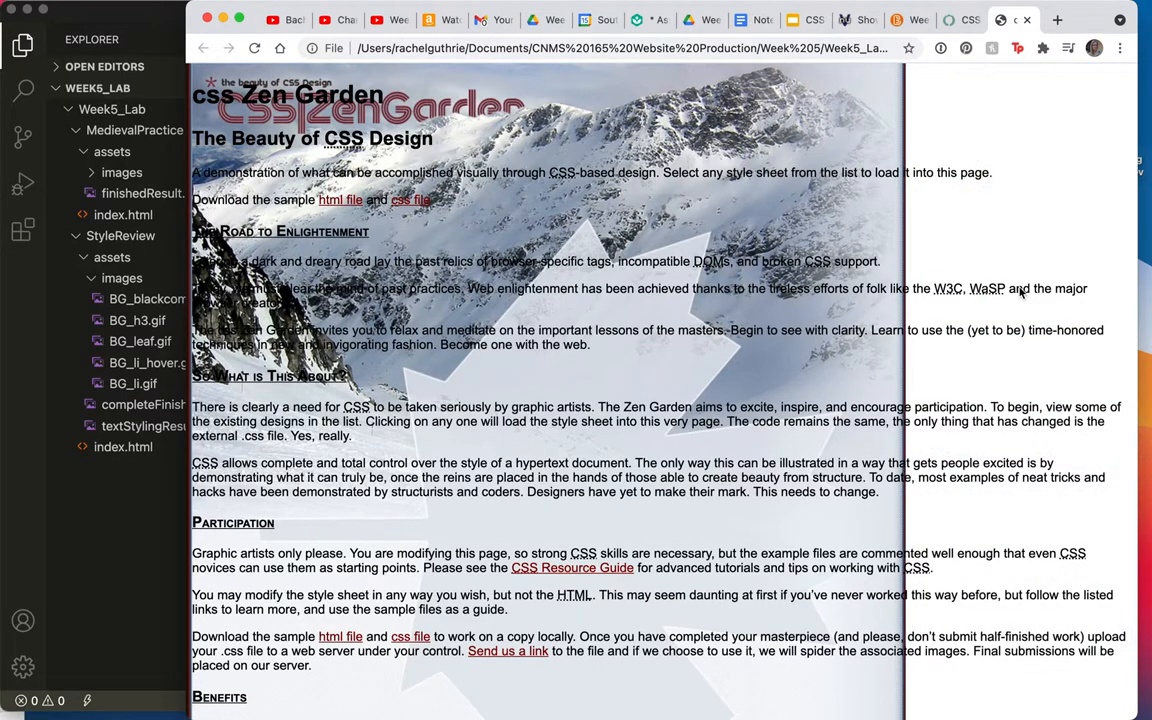
{"action": "scroll", "scroll_direction": "down", "scroll_amount": 3}
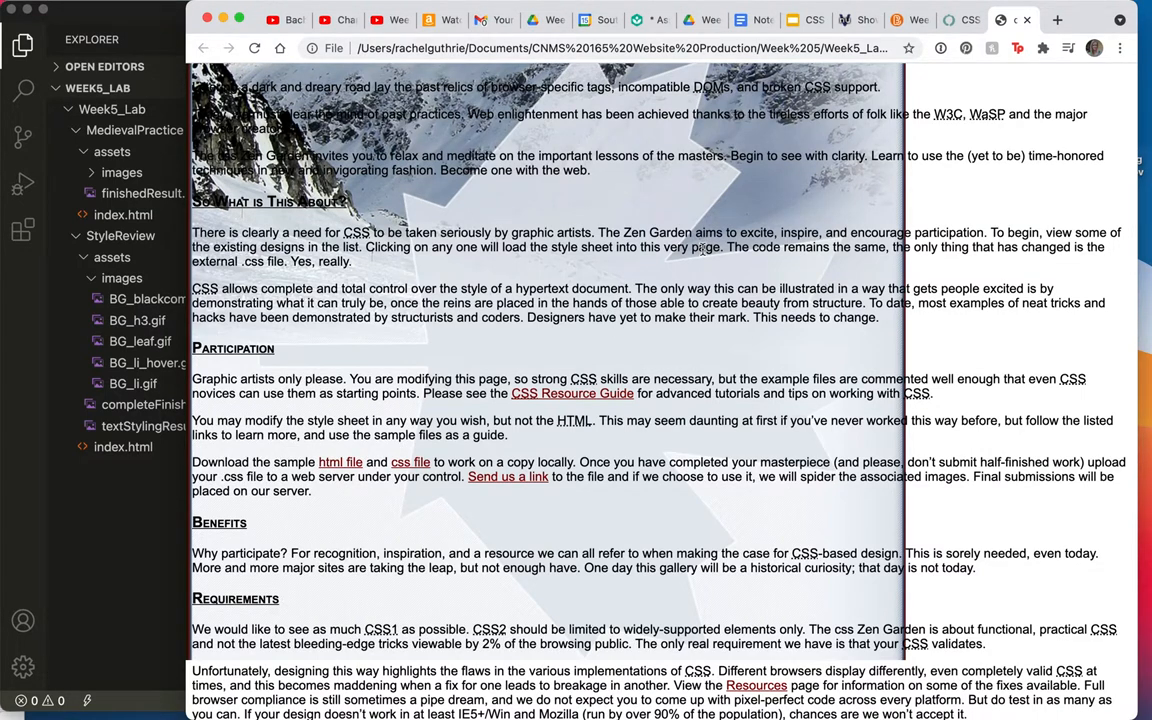
{"action": "scroll", "scroll_direction": "down", "scroll_amount": 3}
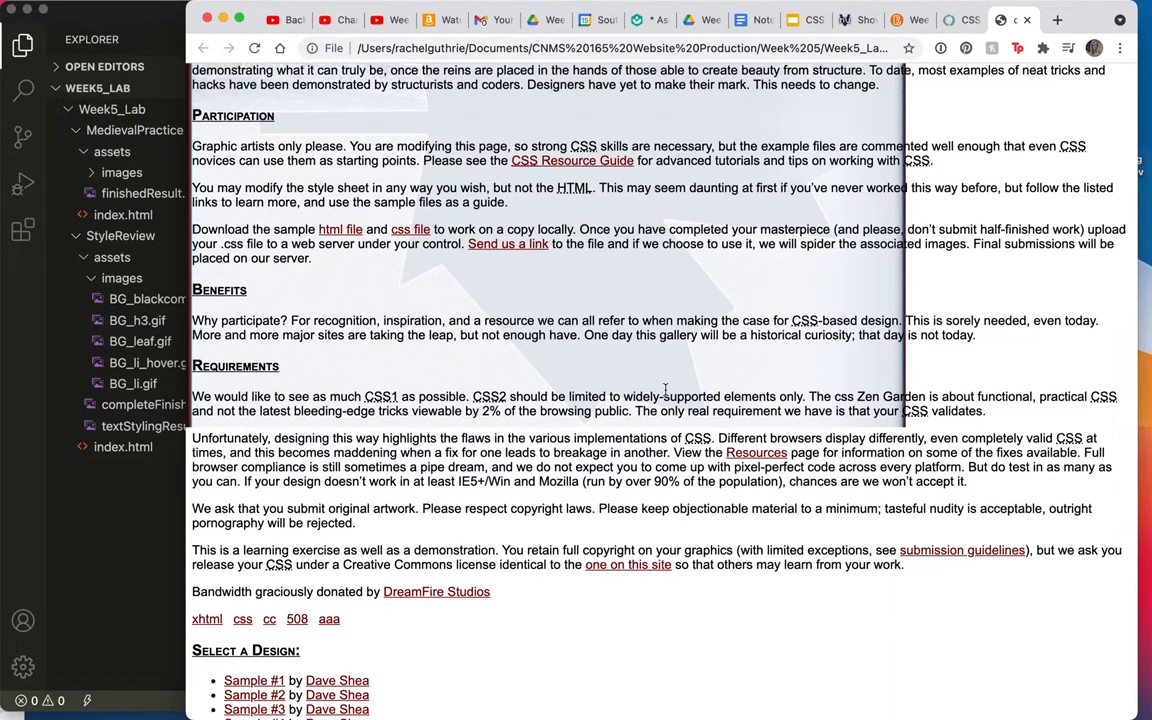
{"action": "mouse_move", "coordinate": [684, 632]}
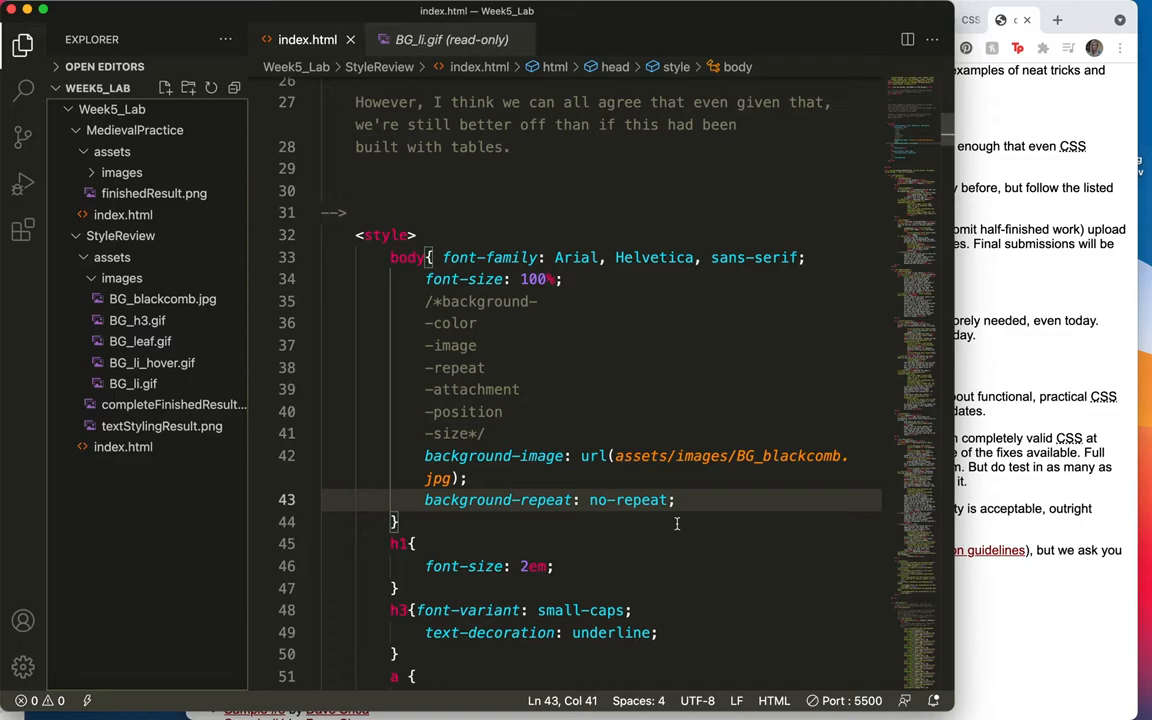
{"action": "mouse_move", "coordinate": [684, 500]}
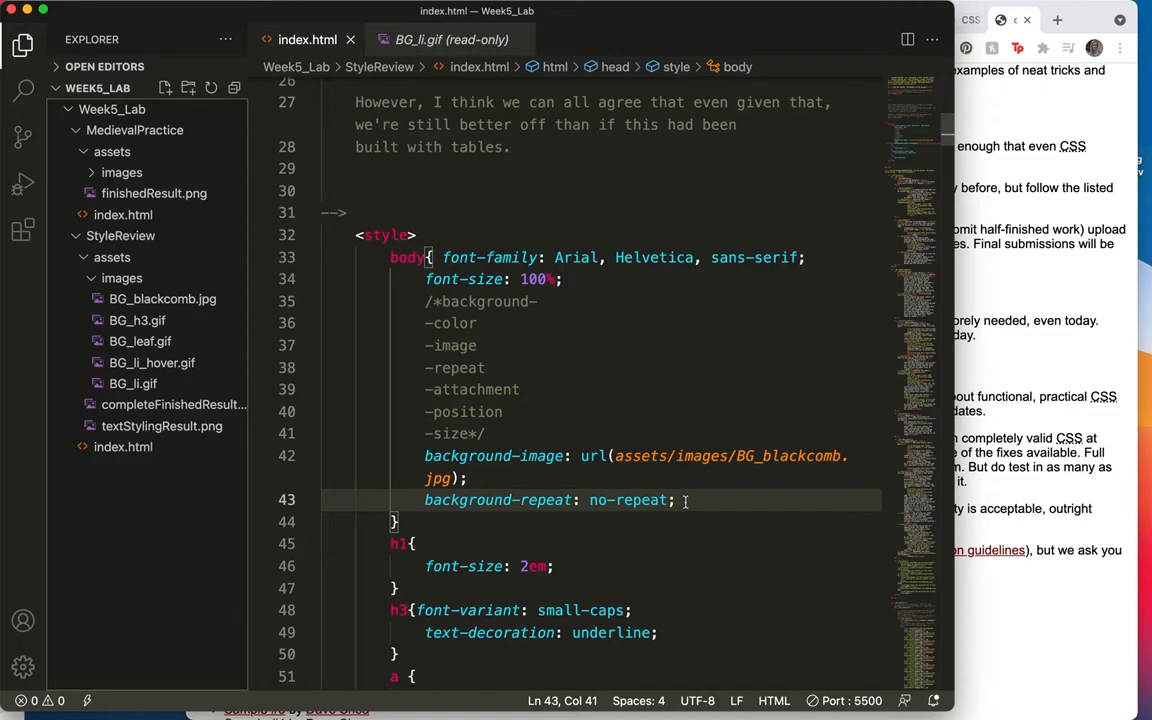
Begin a background-attachment declaration below background-repeat: no-repeat.
{"action": "type", "text": "background-attachment: ;"}
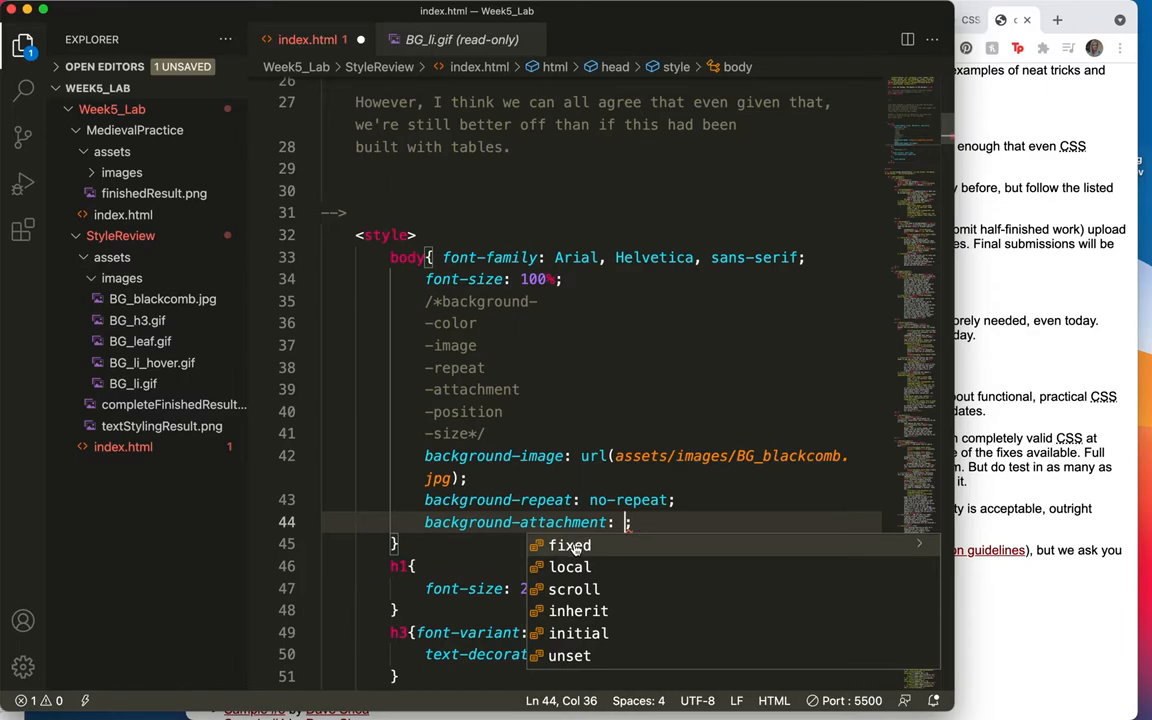
{"action": "mouse_move", "coordinate": [572, 588]}
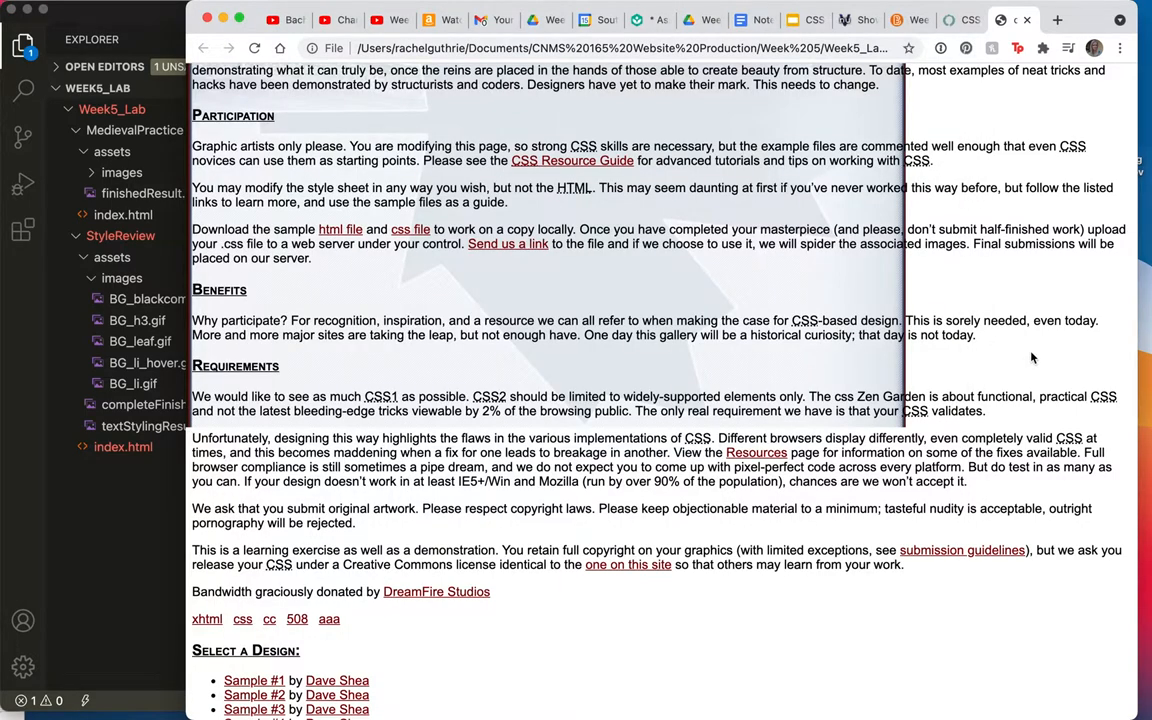
Scroll the reloaded local page to see the mountain background stay fixed while the text scrolls over it.
{"action": "scroll", "scroll_direction": "up", "scroll_amount": 3}
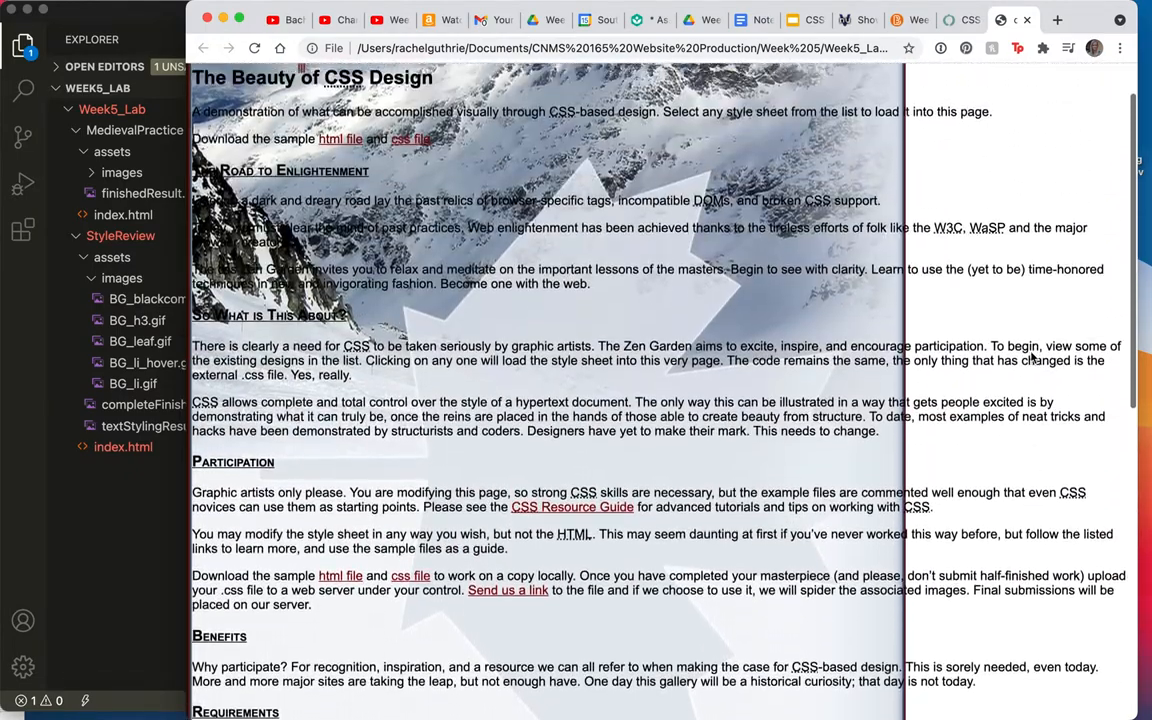
{"action": "scroll", "scroll_direction": "down", "scroll_amount": 3}
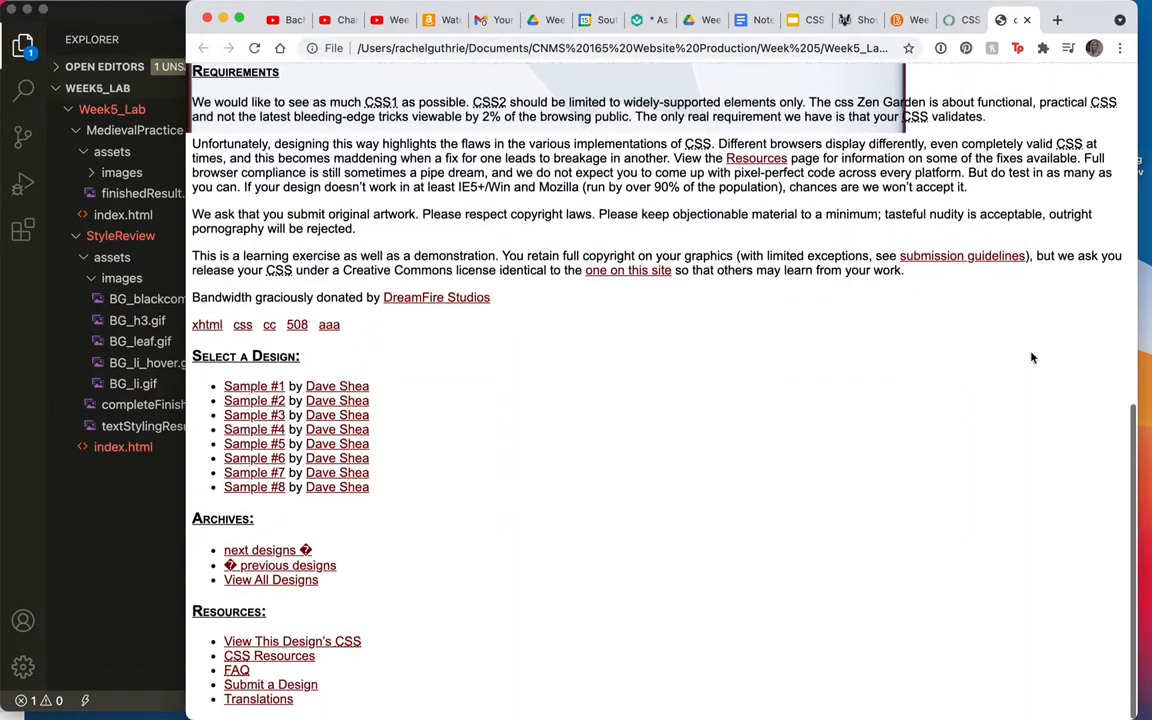
{"action": "scroll", "scroll_direction": "down", "scroll_amount": 3}
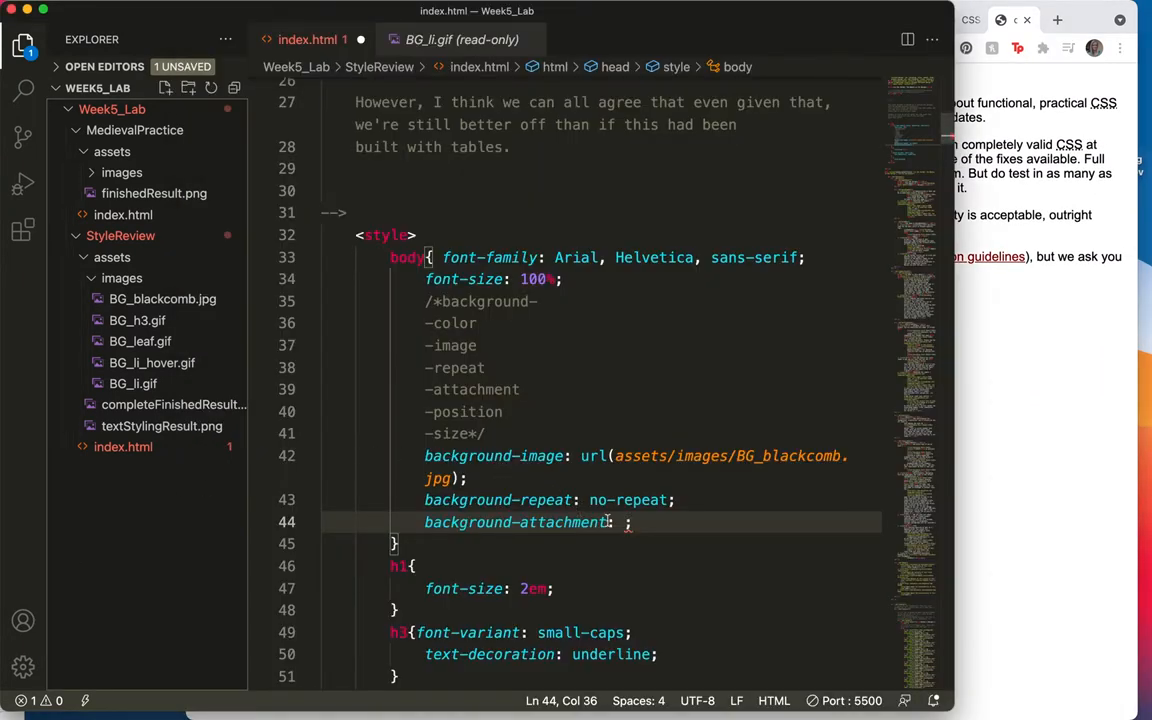
{"action": "type", "text": "f"}
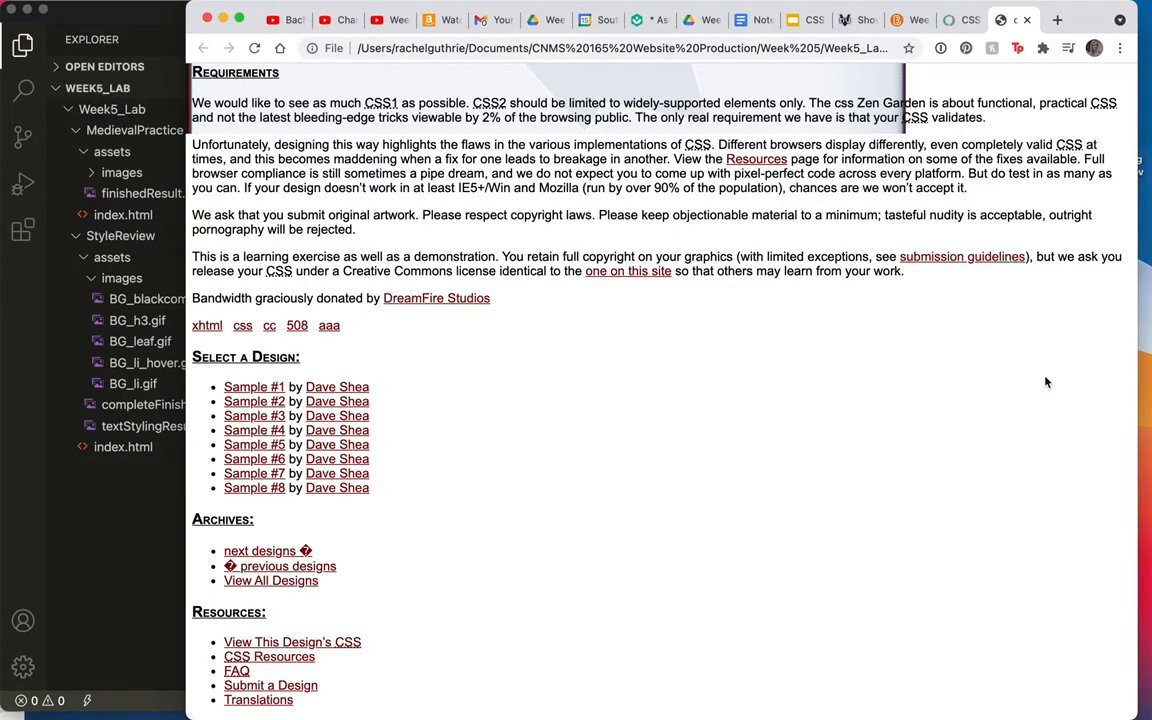
{"action": "scroll", "scroll_direction": "up", "scroll_amount": 3}
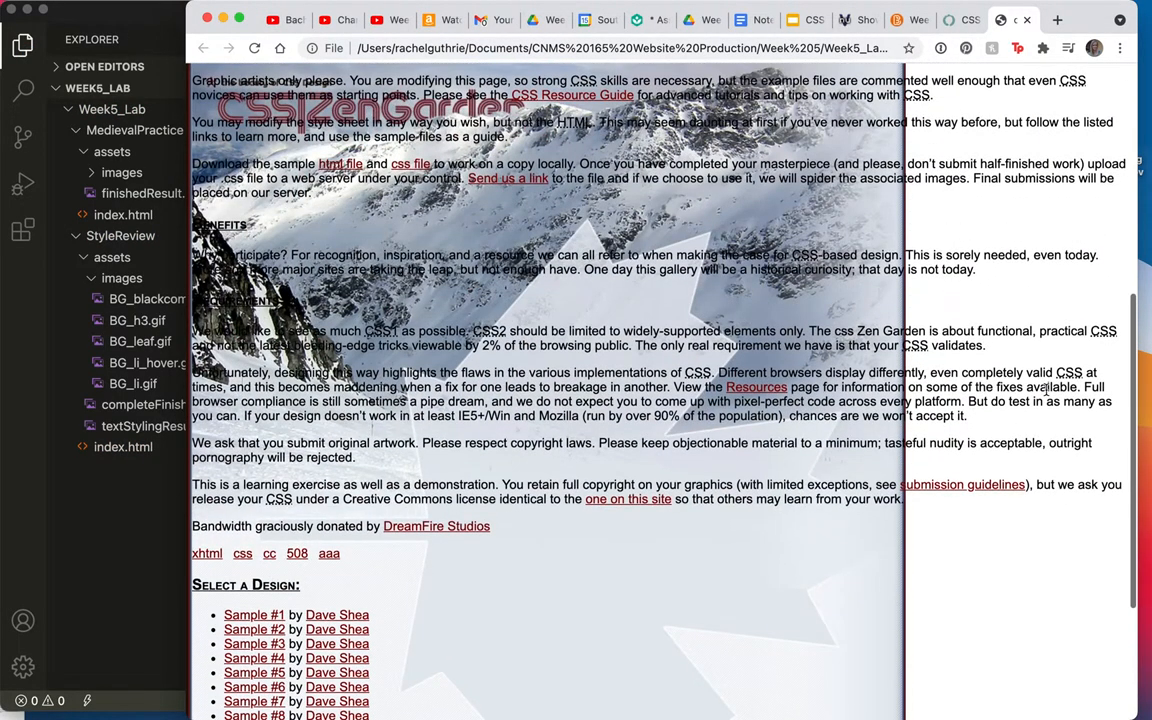
{"action": "scroll", "scroll_direction": "up", "scroll_amount": 3}
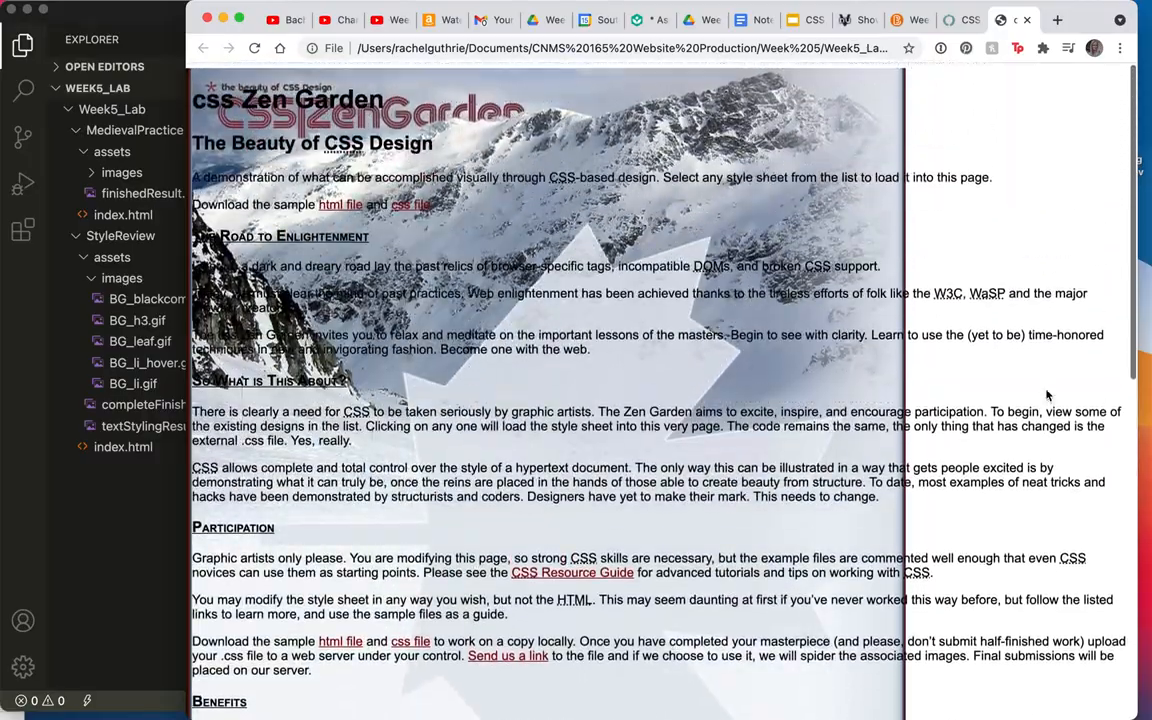
{"action": "scroll", "scroll_direction": "down", "scroll_amount": 3}
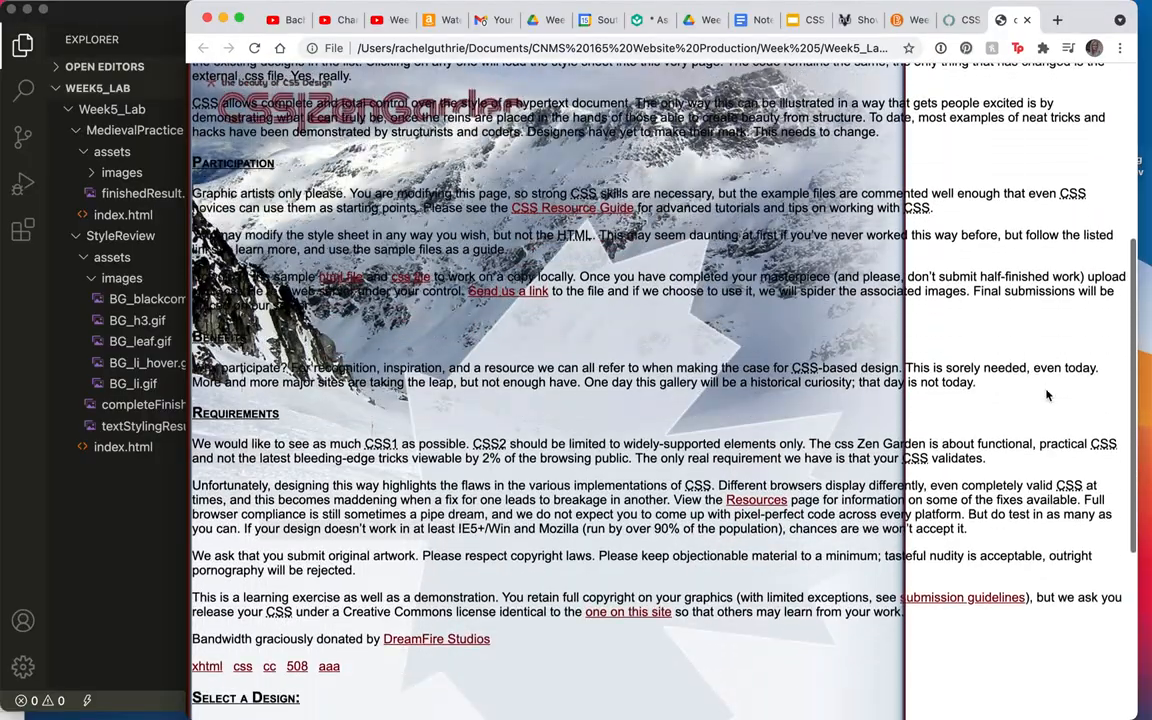
{"action": "scroll", "scroll_direction": "down", "scroll_amount": 3}
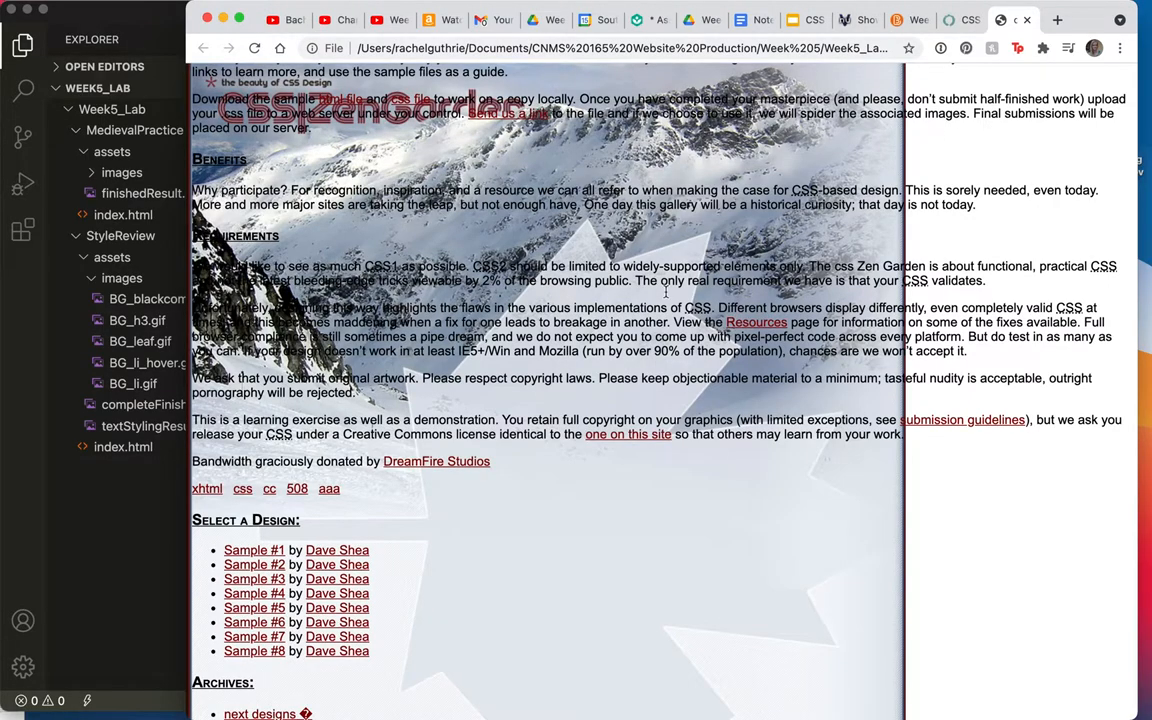
{"action": "scroll", "scroll_direction": "up", "scroll_amount": 3}
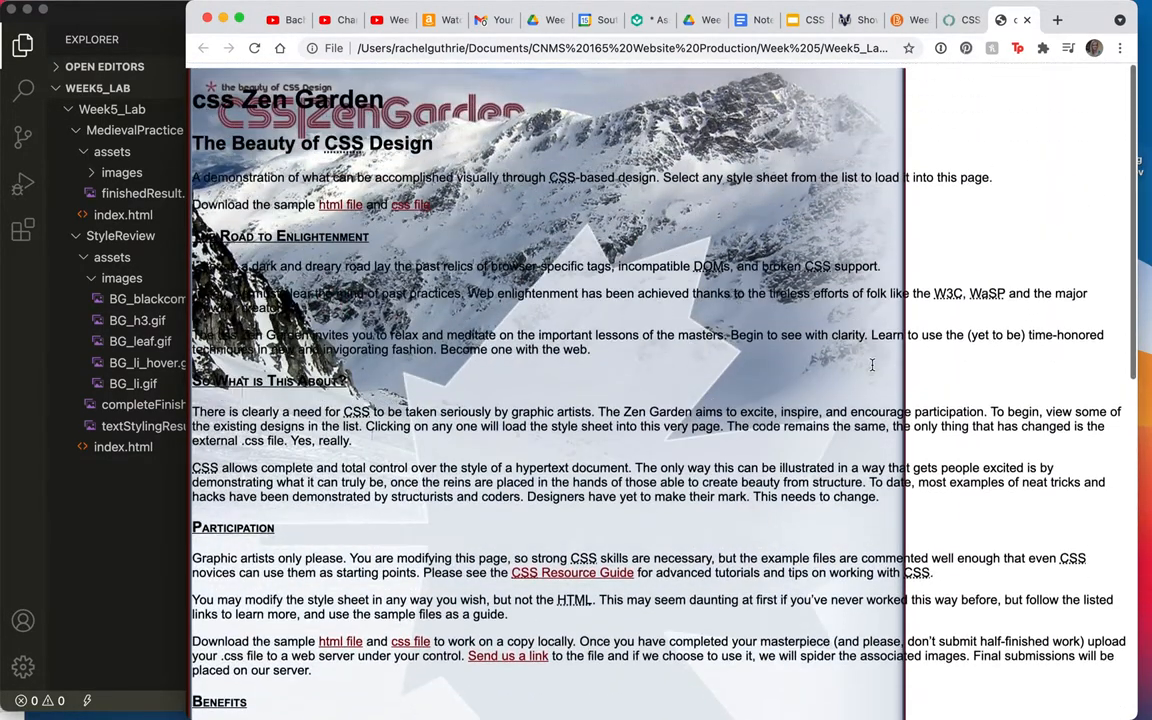
{"action": "scroll", "scroll_direction": "down", "scroll_amount": 3}
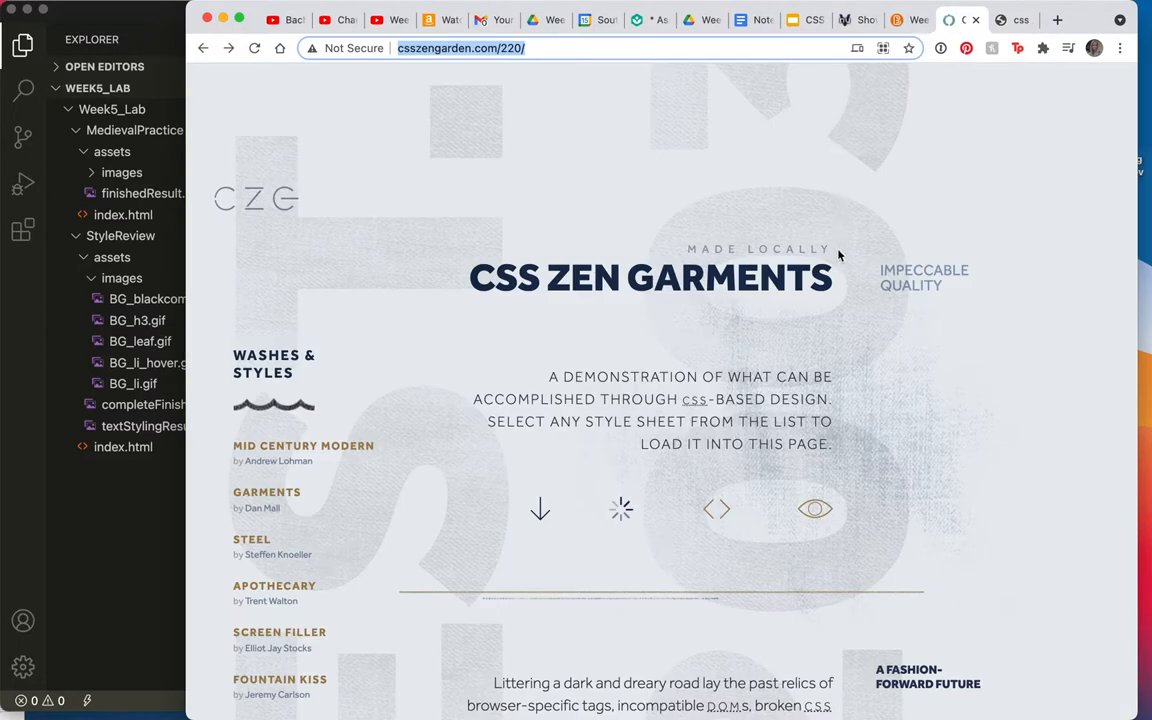
{"action": "mouse_move", "coordinate": [602, 292]}
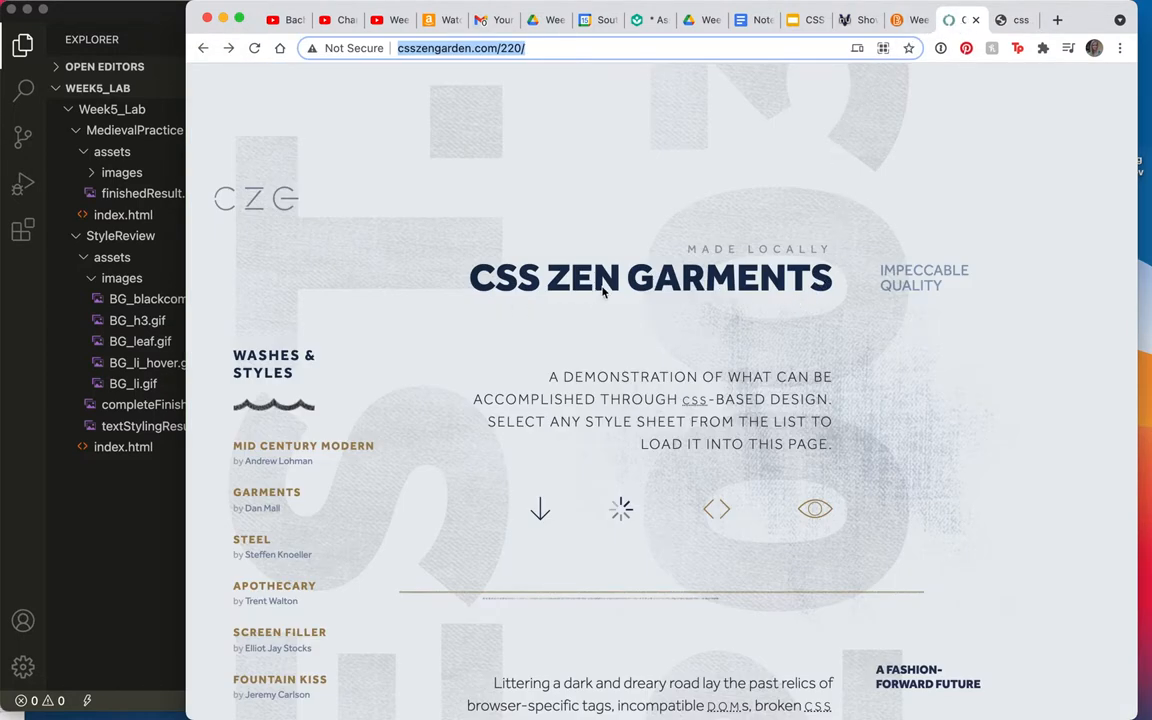
{"action": "mouse_move", "coordinate": [266, 492]}
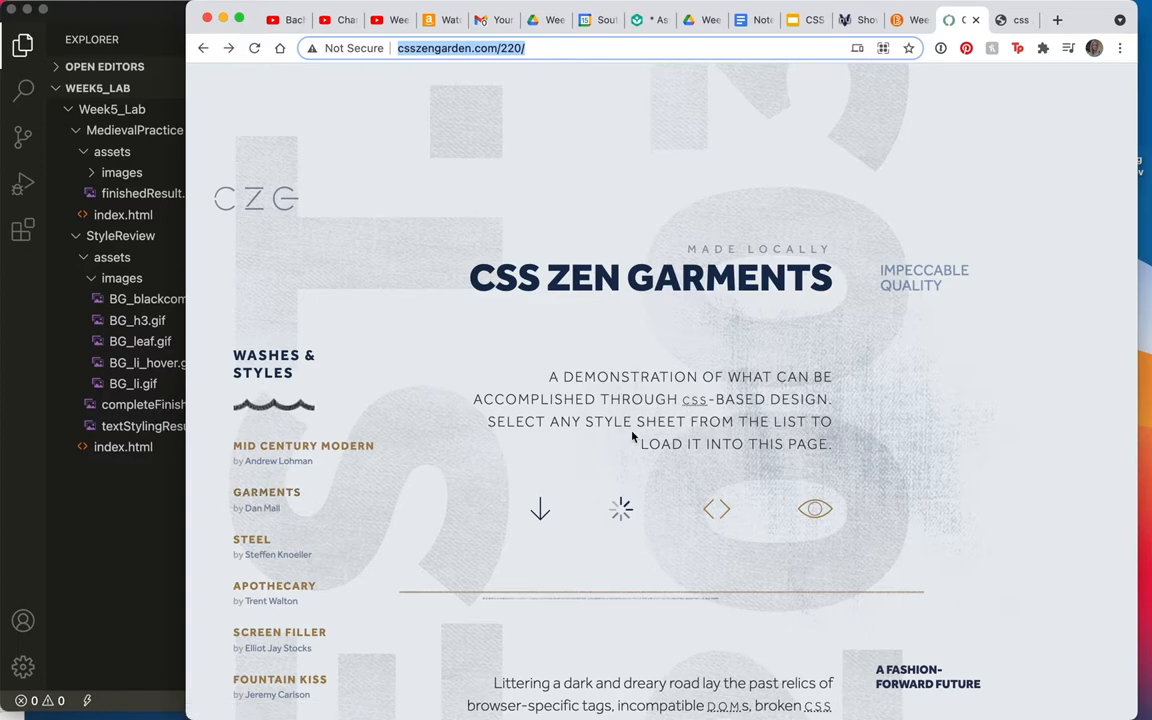
Scroll down through the CSS Zen Garments design page on csszengarden.com.
{"action": "scroll", "scroll_direction": "down", "scroll_amount": 3}
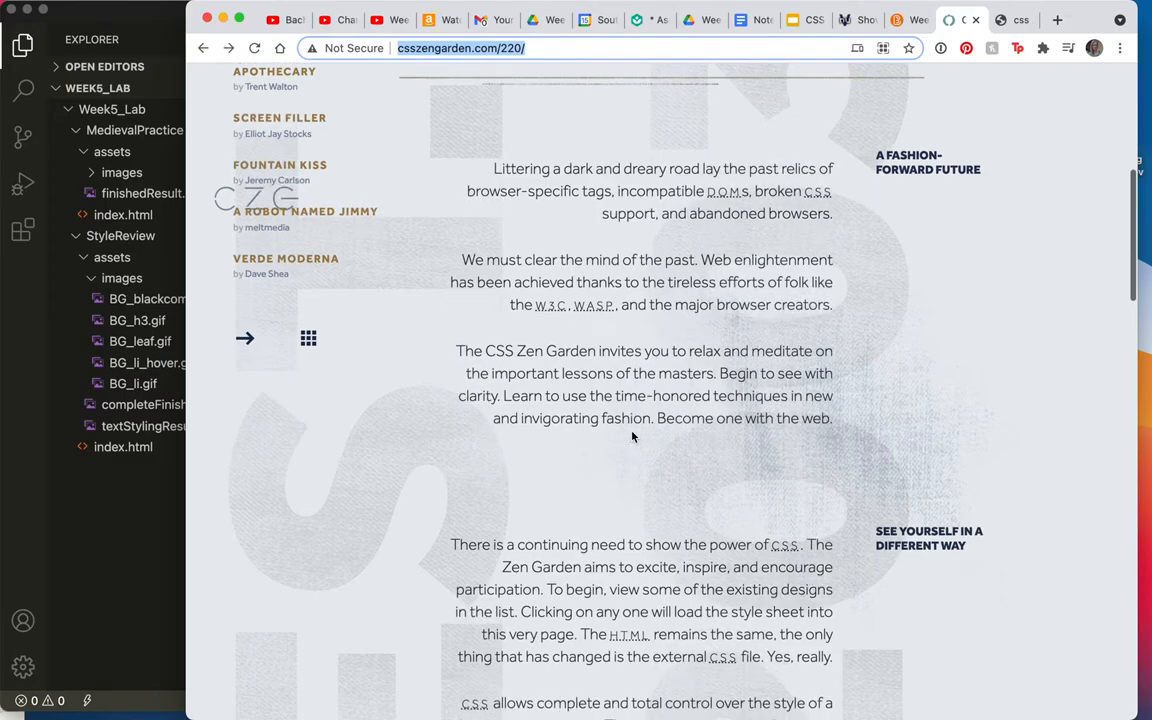
{"action": "scroll", "scroll_direction": "down", "scroll_amount": 3}
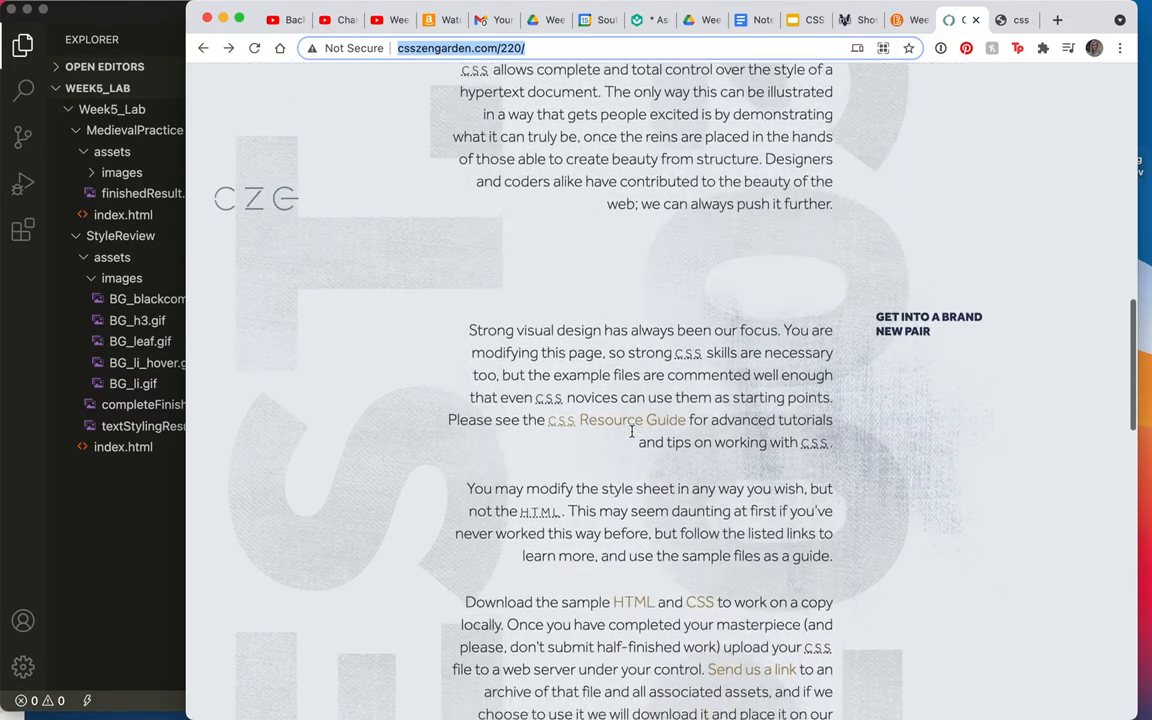
{"action": "scroll", "scroll_direction": "down", "scroll_amount": 3}
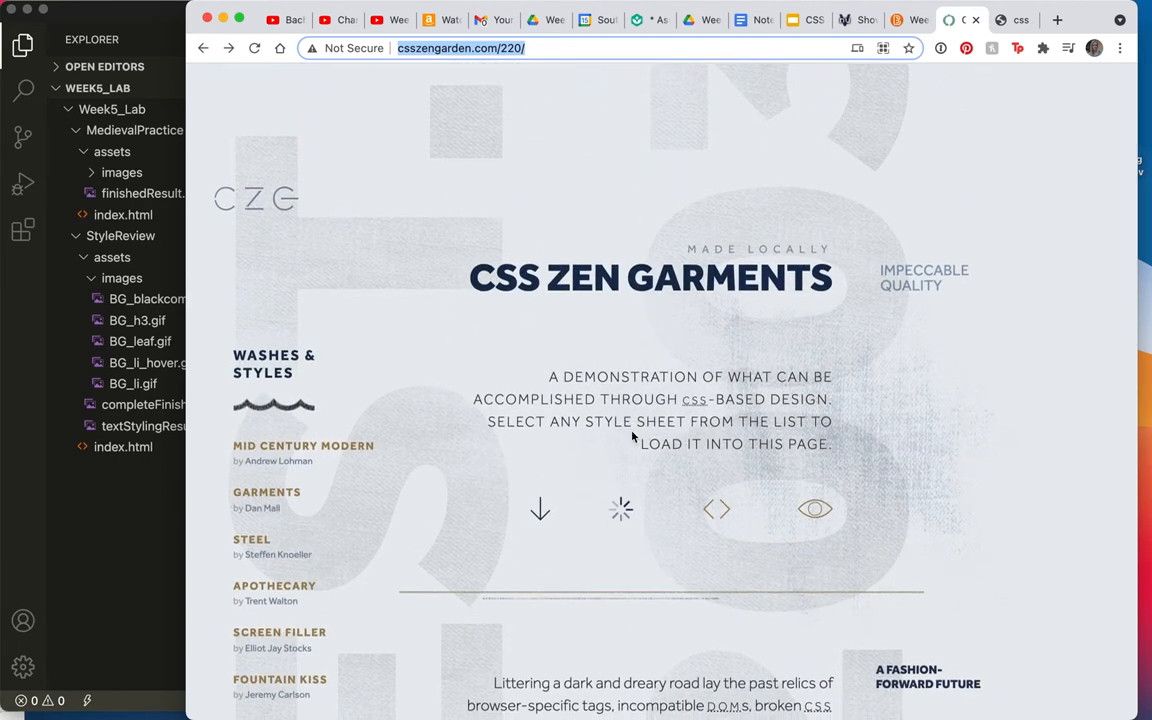
{"action": "scroll", "scroll_direction": "down", "scroll_amount": 3}
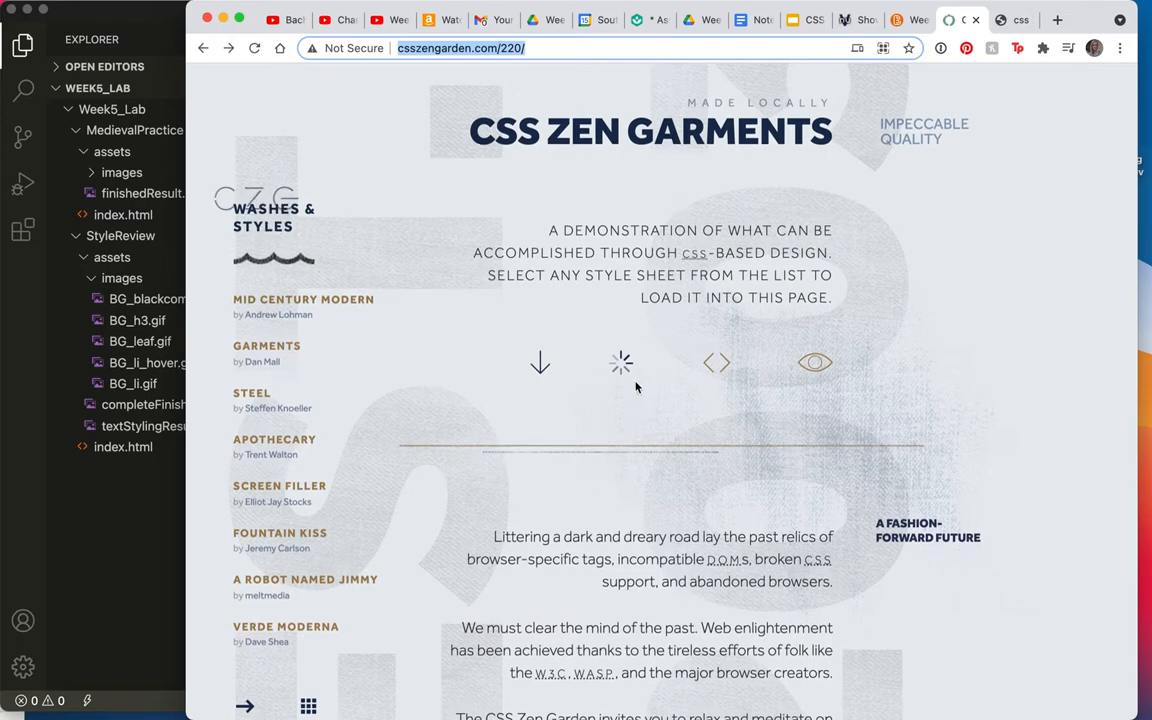
{"action": "scroll", "scroll_direction": "down", "scroll_amount": 3}
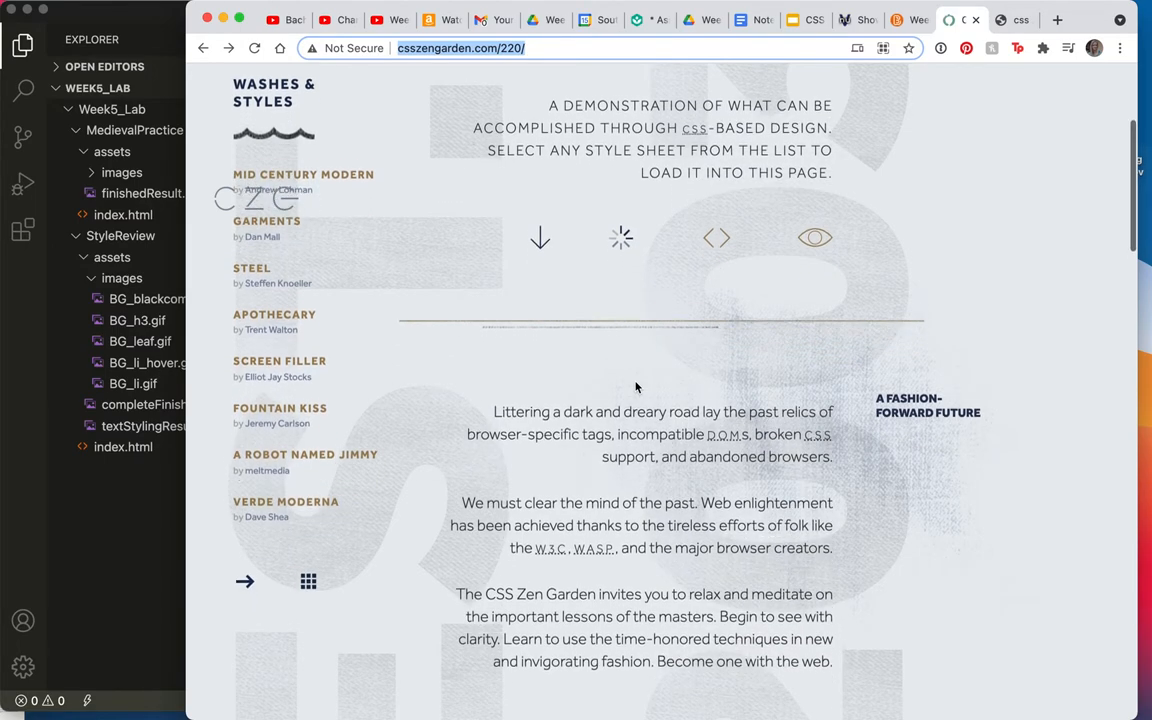
{"action": "scroll", "scroll_direction": "down", "scroll_amount": 3}
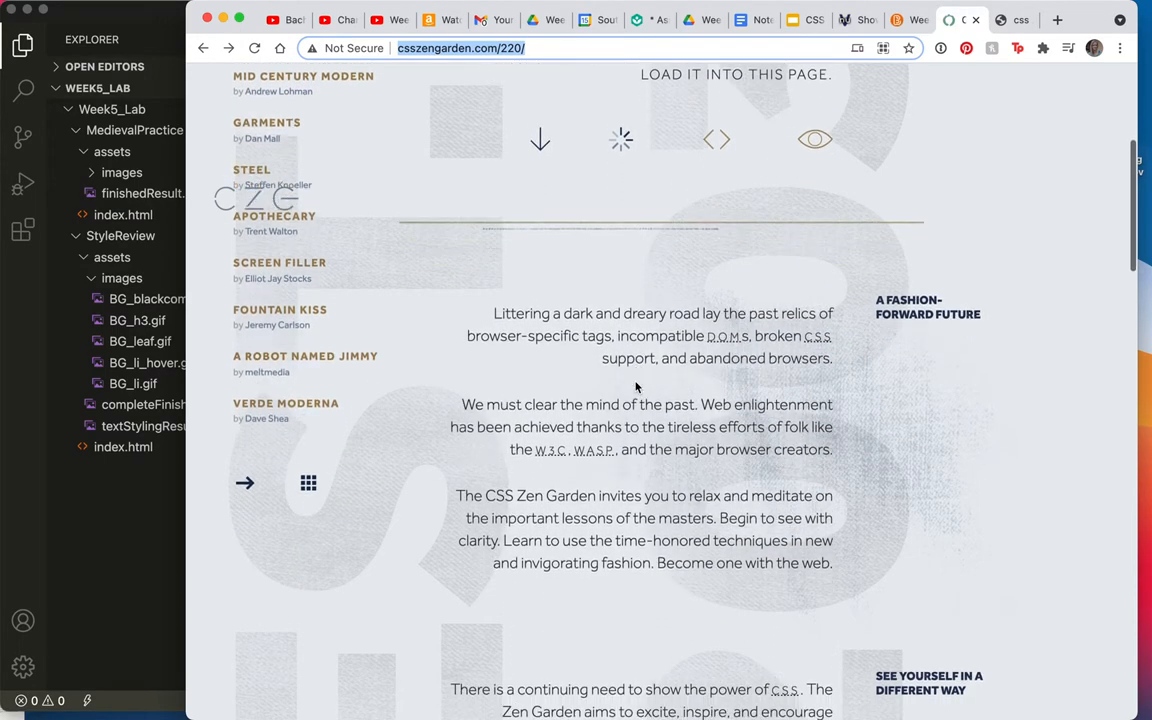
{"action": "scroll", "scroll_direction": "down", "scroll_amount": 3}
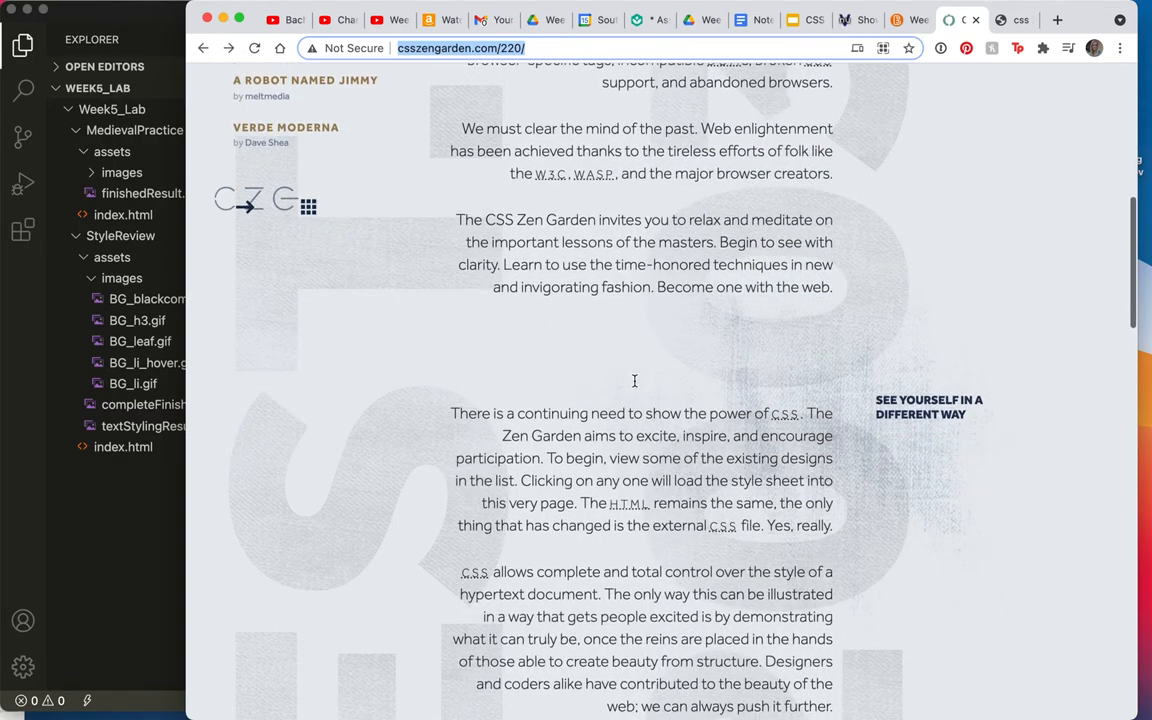
{"action": "scroll", "scroll_direction": "down", "scroll_amount": 3}
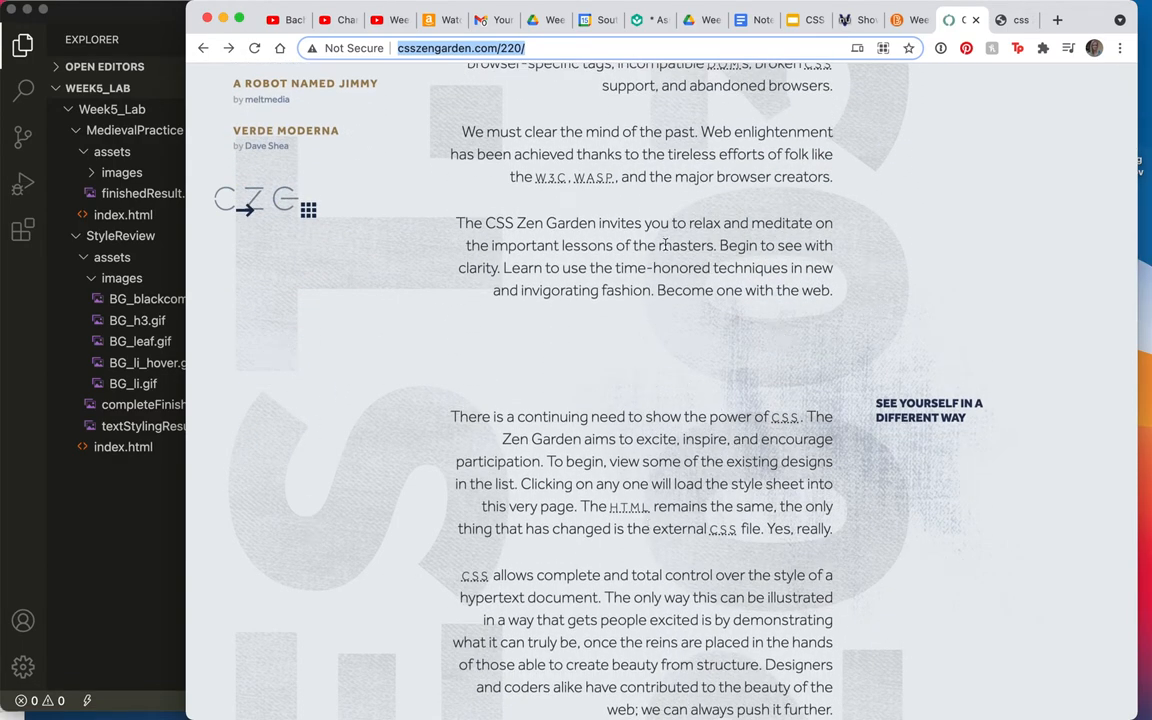
{"action": "mouse_move", "coordinate": [248, 264]}
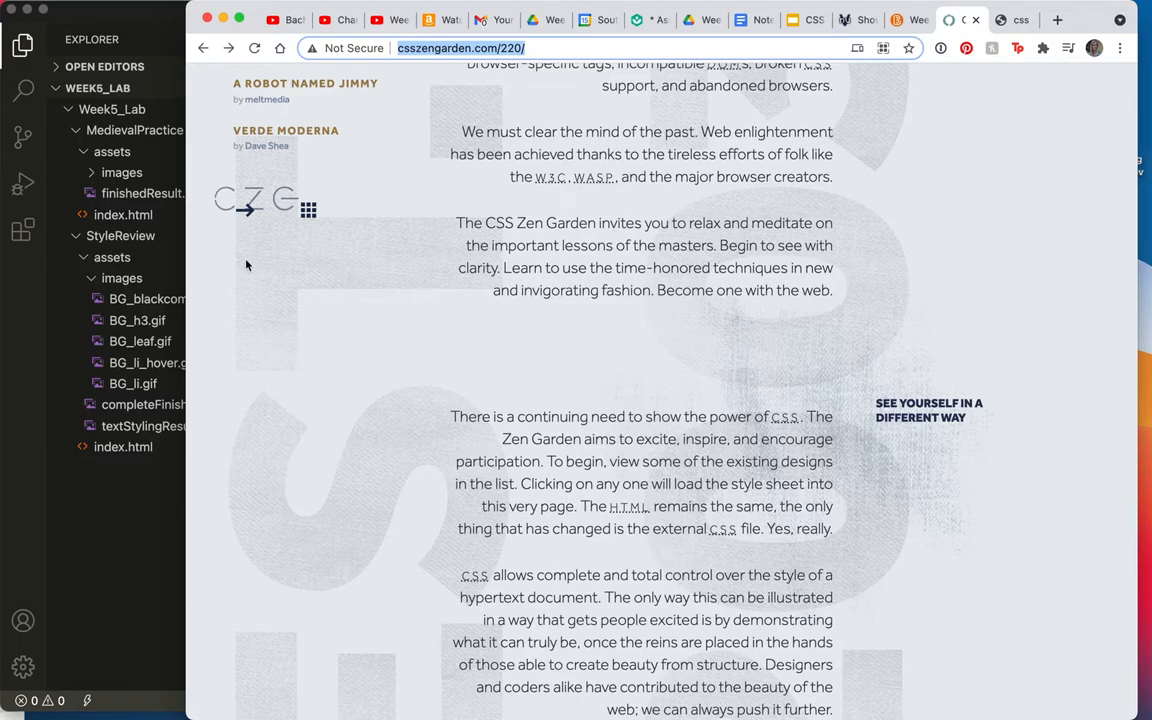
{"action": "mouse_move", "coordinate": [744, 320]}
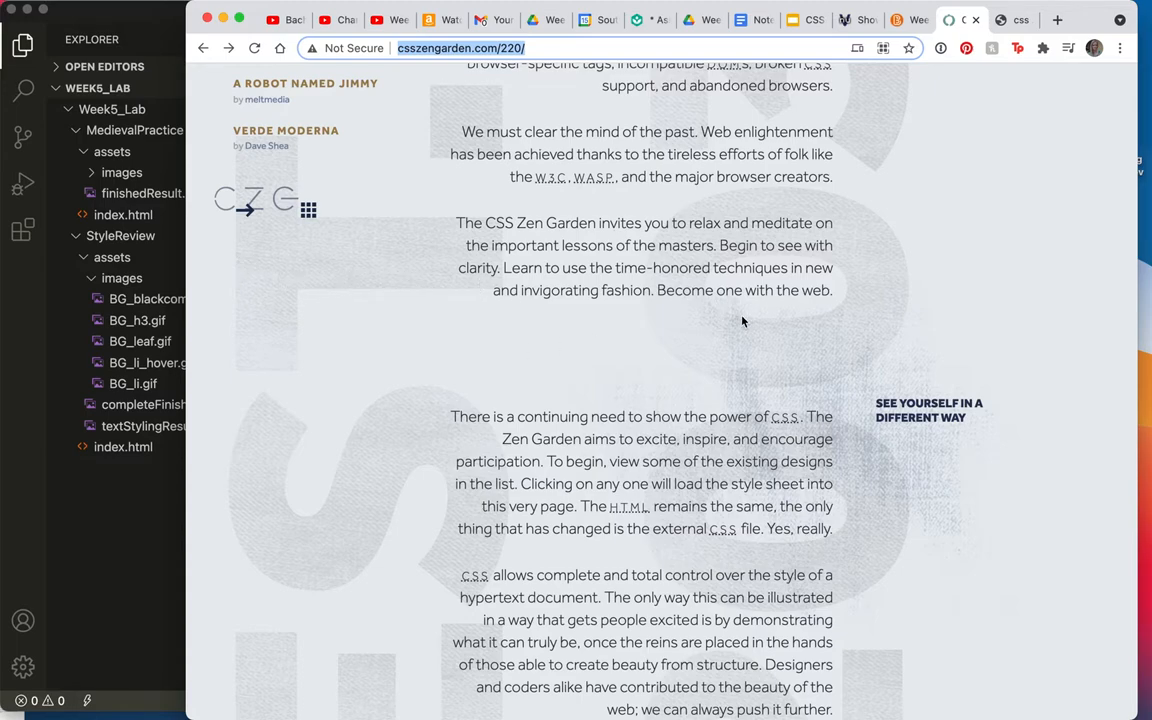
{"action": "scroll", "scroll_direction": "down", "scroll_amount": 3}
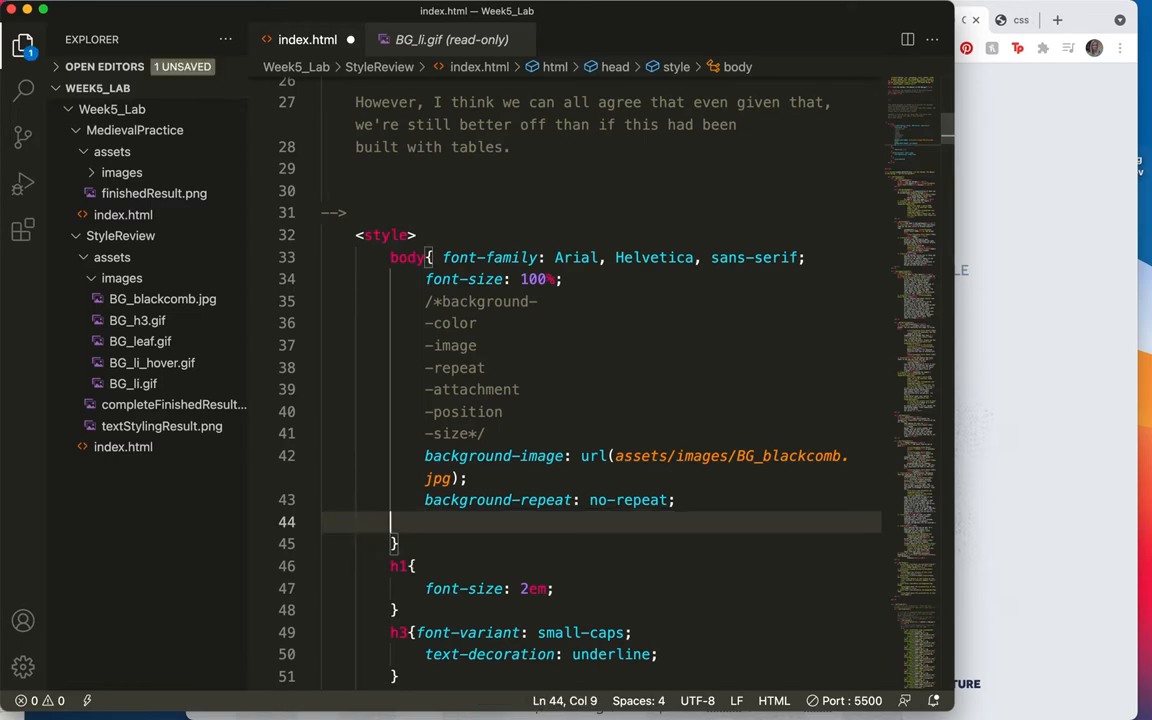
Add background-position: left top; to the body rule after no-repeat.
{"action": "key", "text": "Tab"}
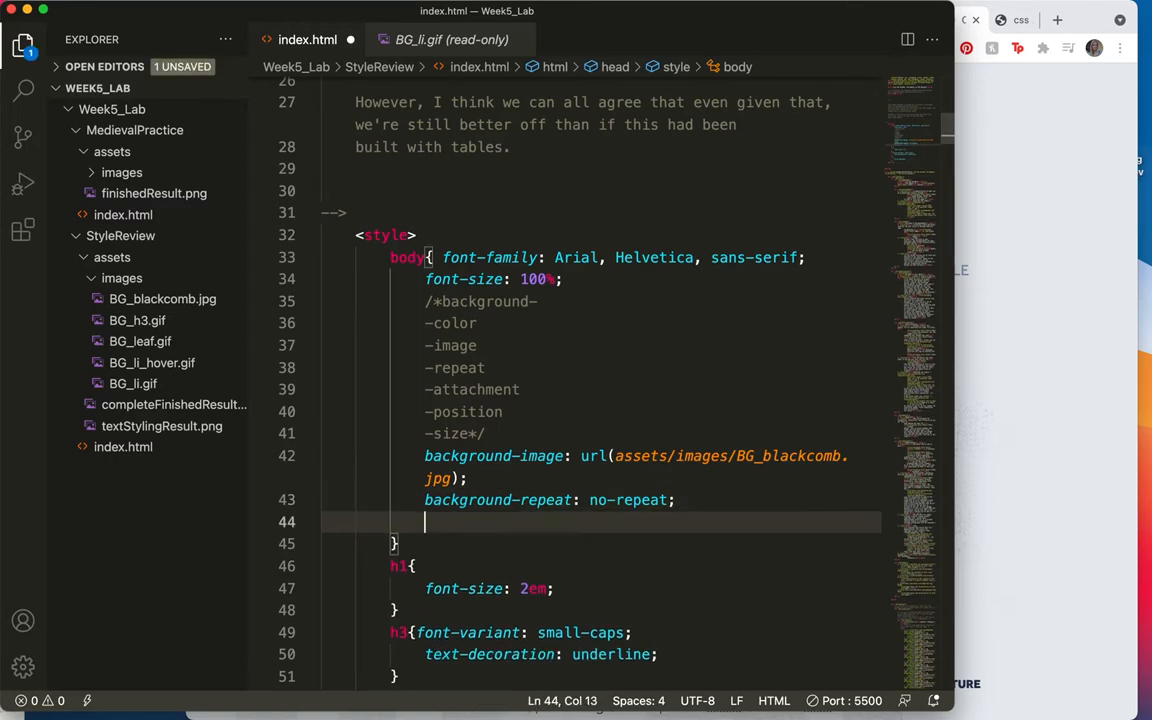
{"action": "type", "text": "back"}
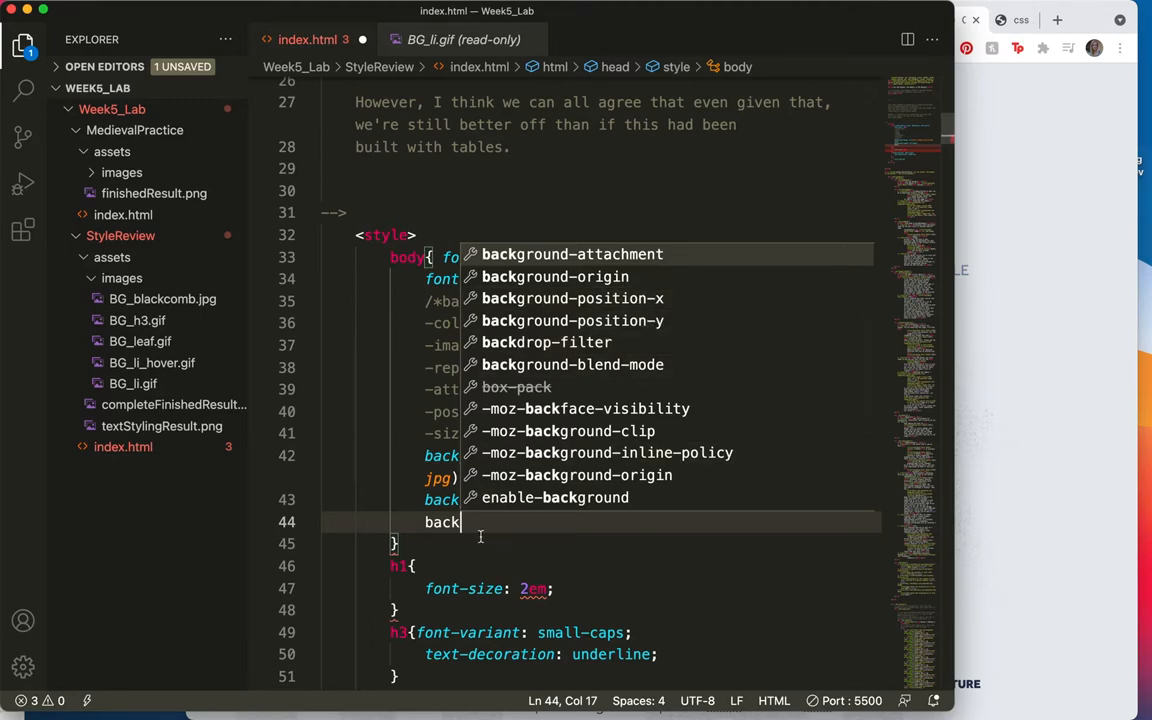
{"action": "type", "text": "ground"}
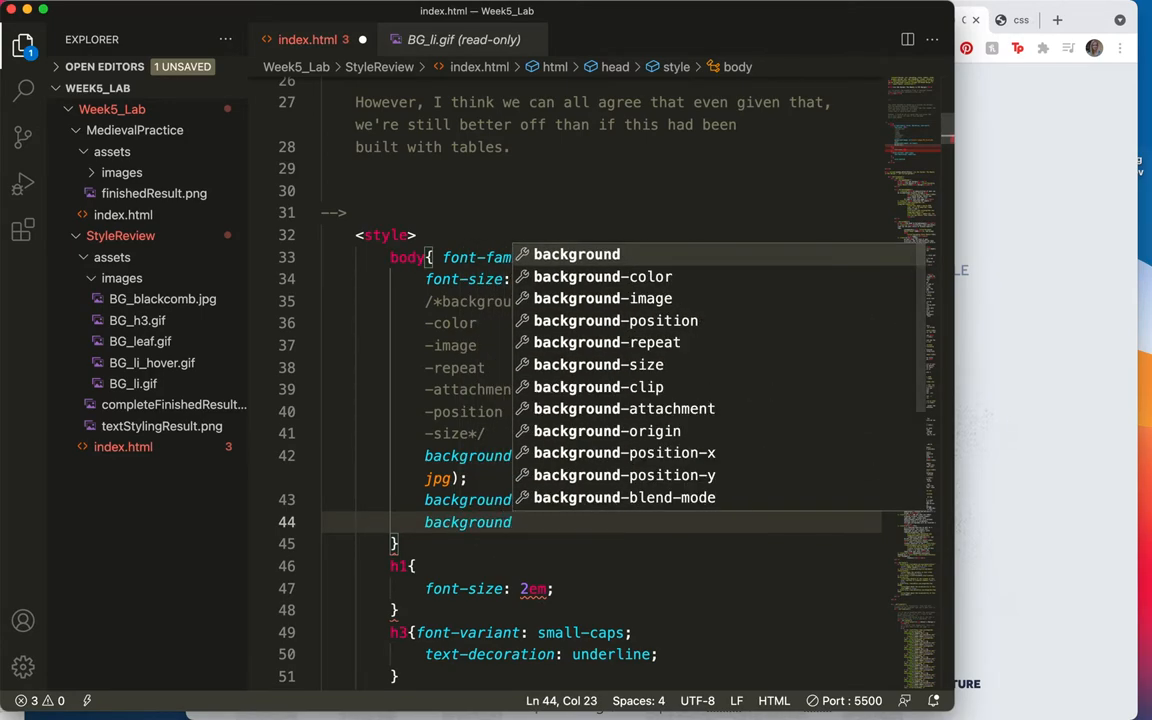
{"action": "type", "text": "background-position: ;"}
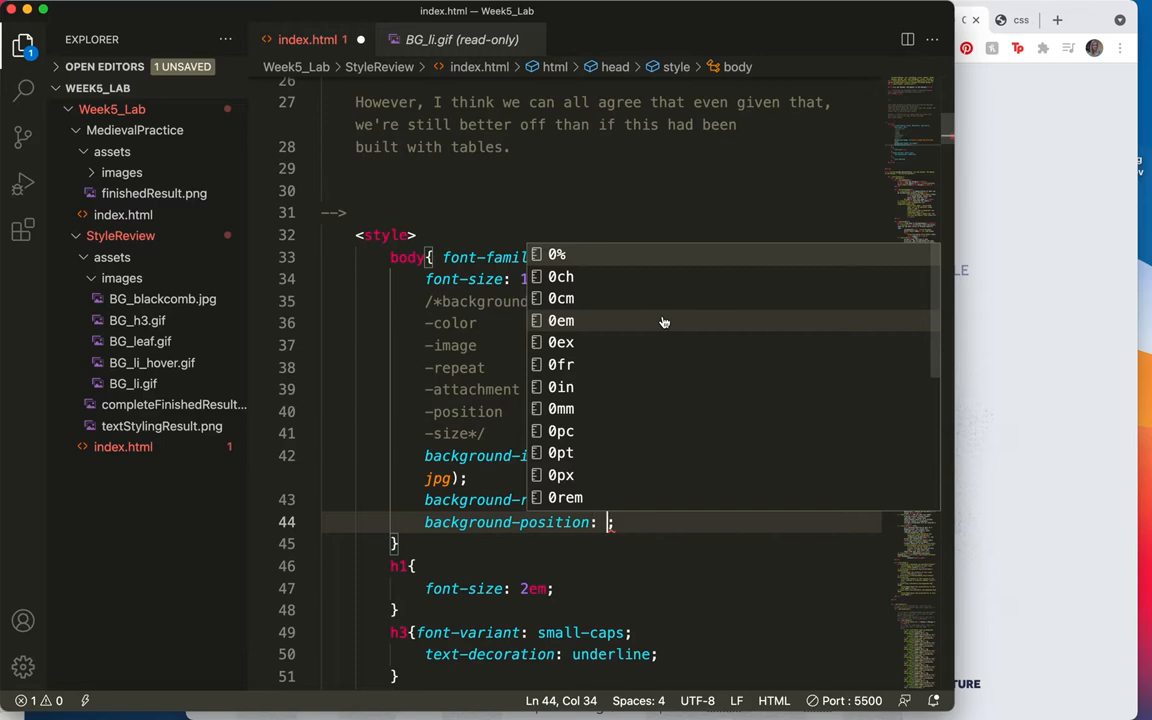
{"action": "type", "text": "left top"}
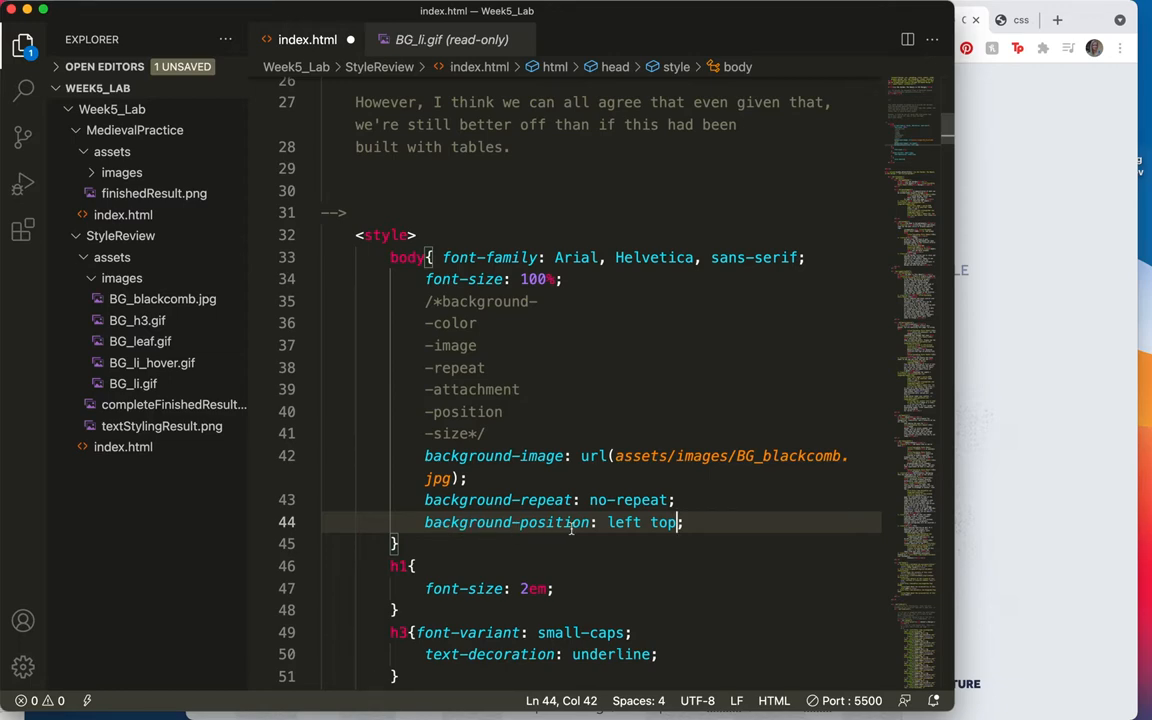
{"action": "mouse_move", "coordinate": [634, 550]}
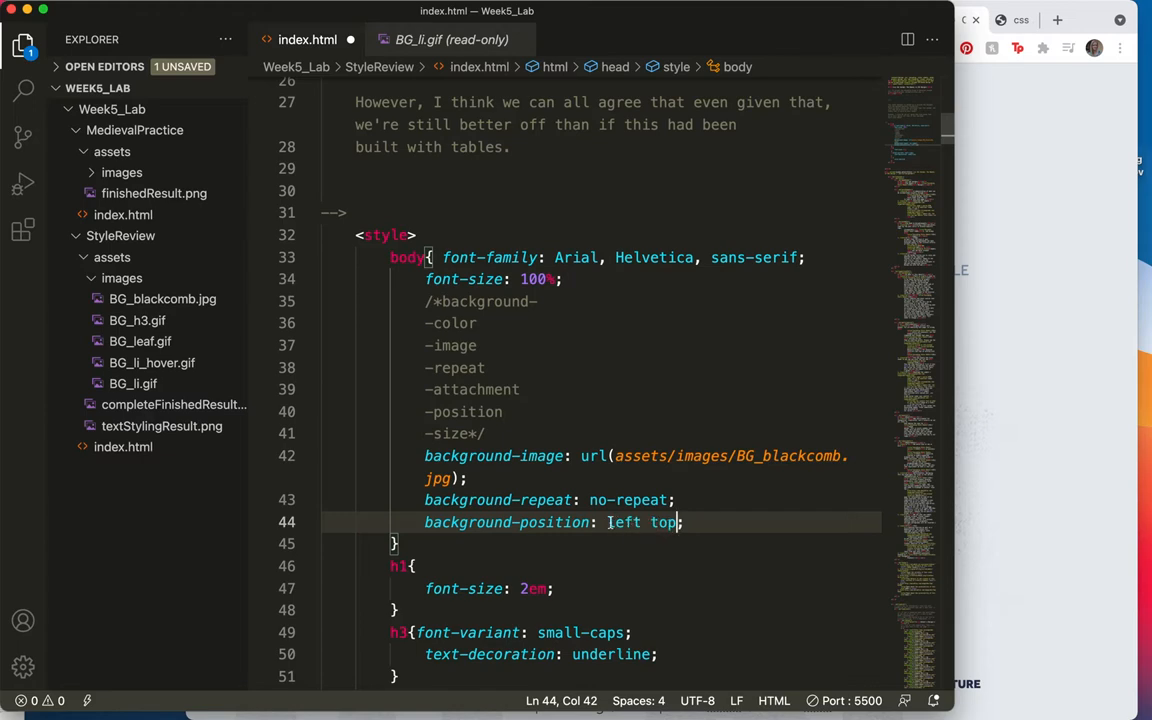
{"action": "double_click", "coordinate": [622, 522]}
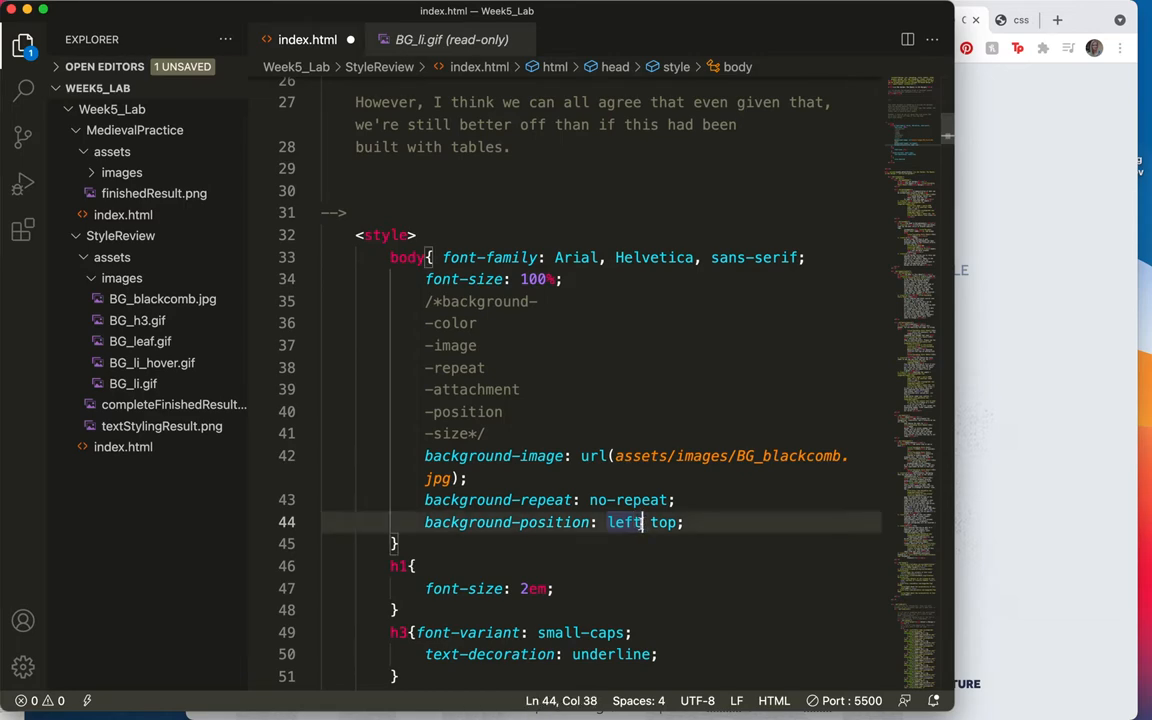
{"action": "double_click", "coordinate": [622, 522]}
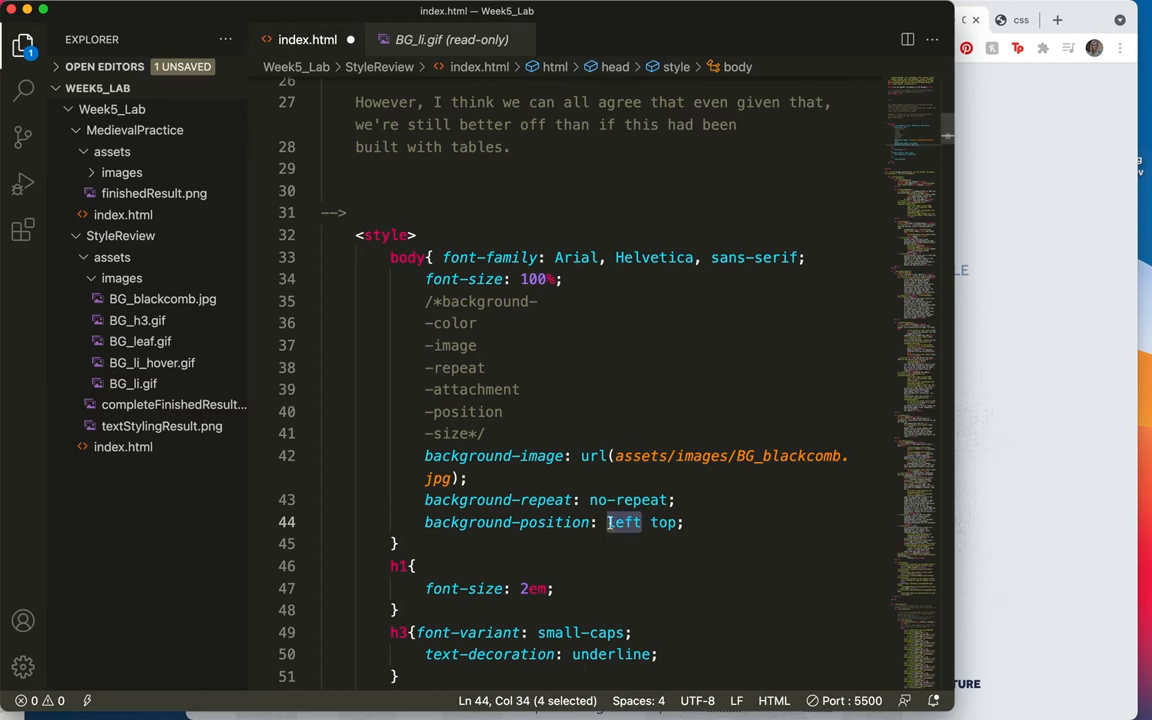
{"action": "left_click", "coordinate": [676, 522]}
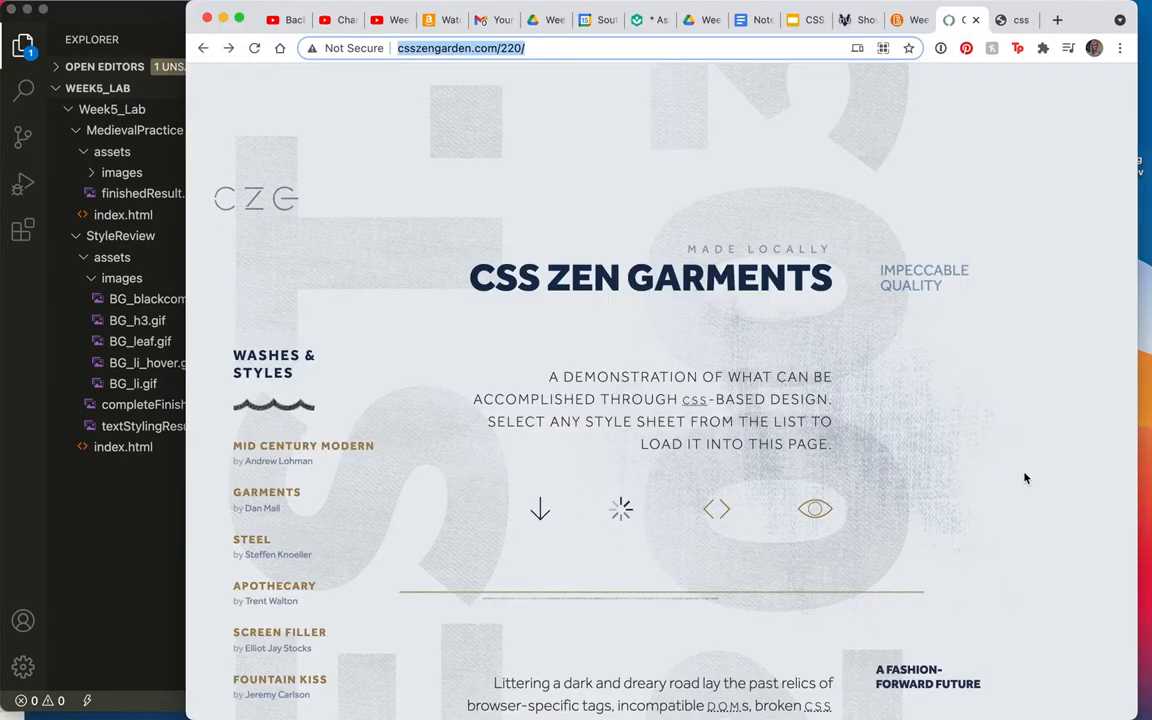
Show the local index.html tab with the mountain photo at the top-left.
{"action": "left_click", "coordinate": [1014, 20]}
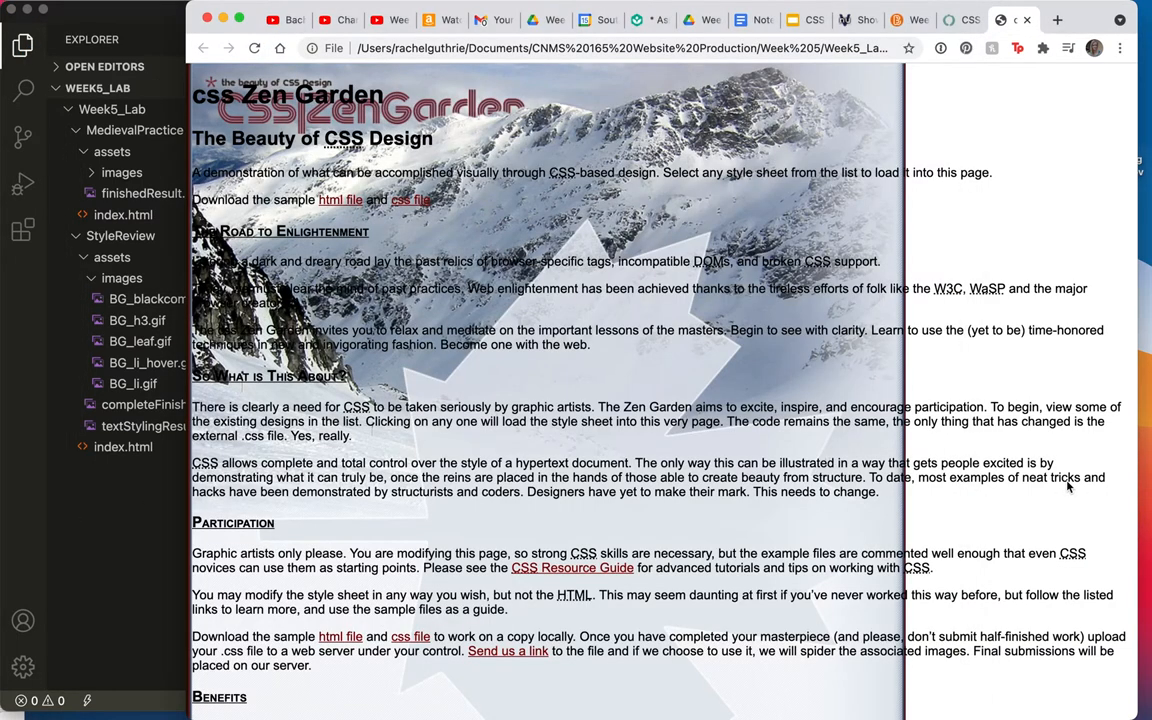
{"action": "mouse_move", "coordinate": [652, 468]}
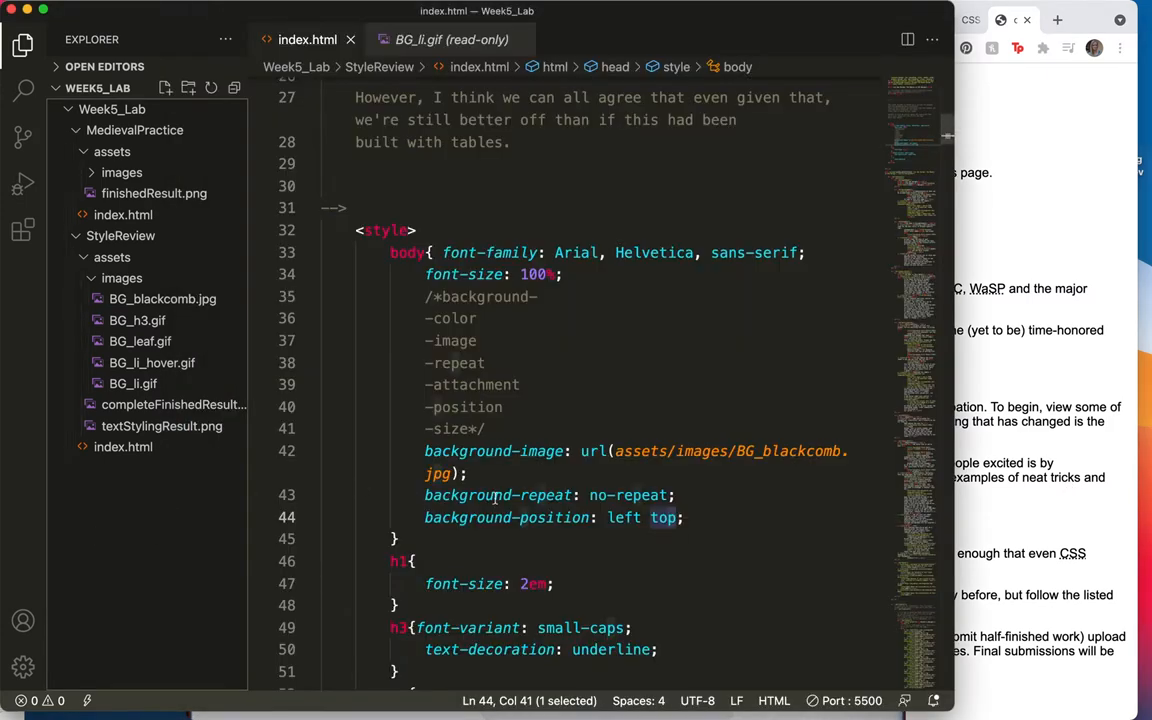
{"action": "double_click", "coordinate": [624, 516]}
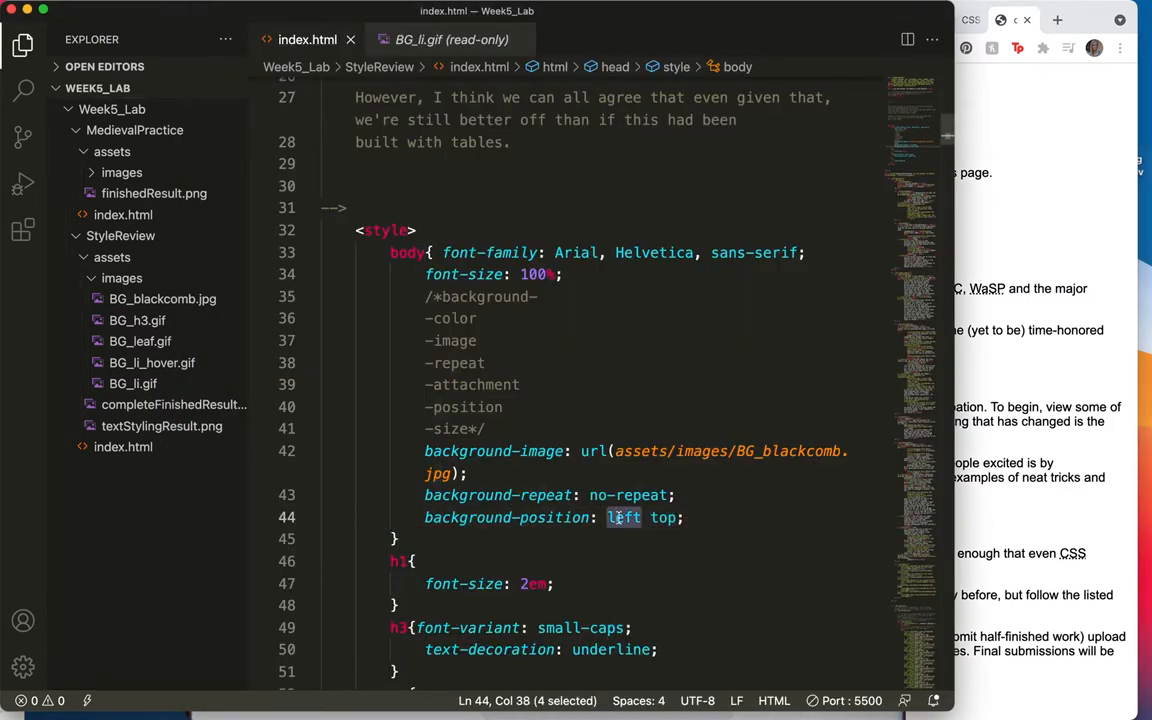
{"action": "type", "text": "right"}
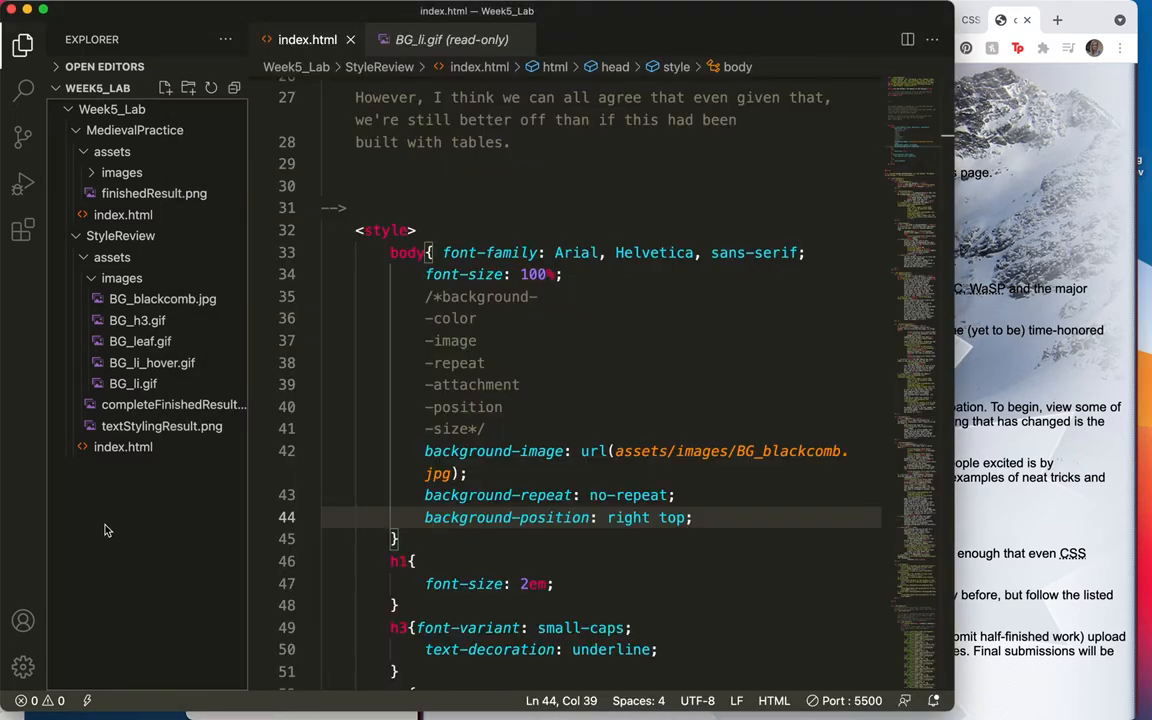
{"action": "double_click", "coordinate": [628, 516]}
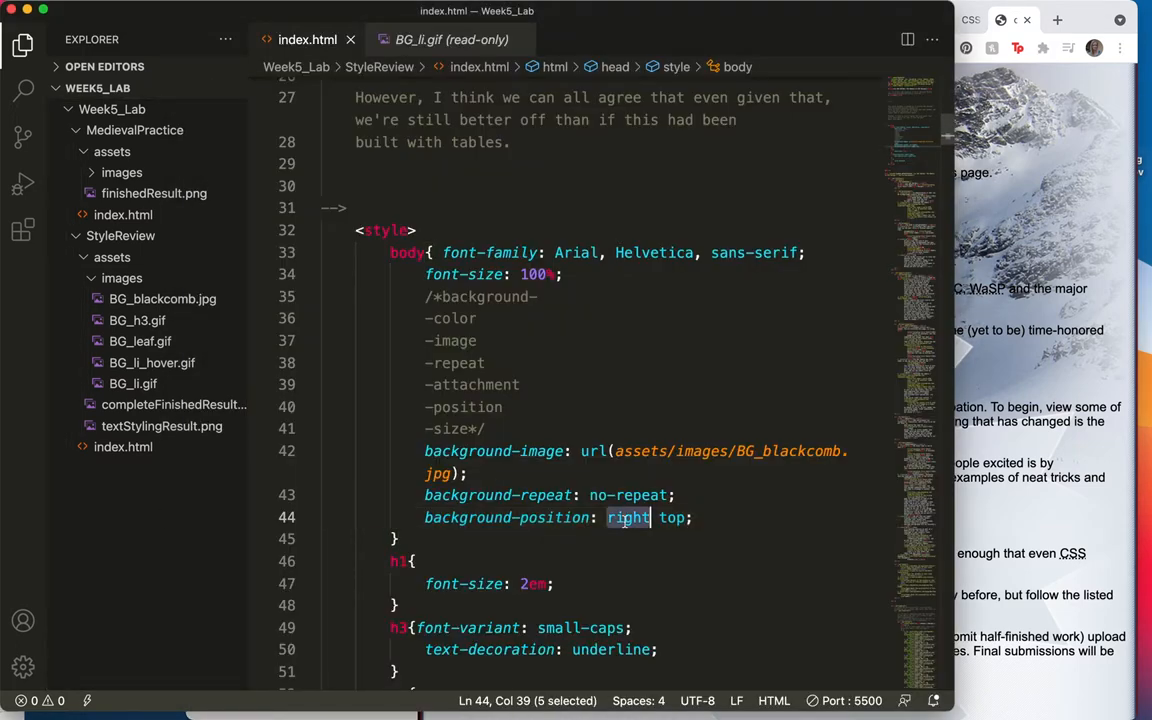
{"action": "type", "text": "left"}
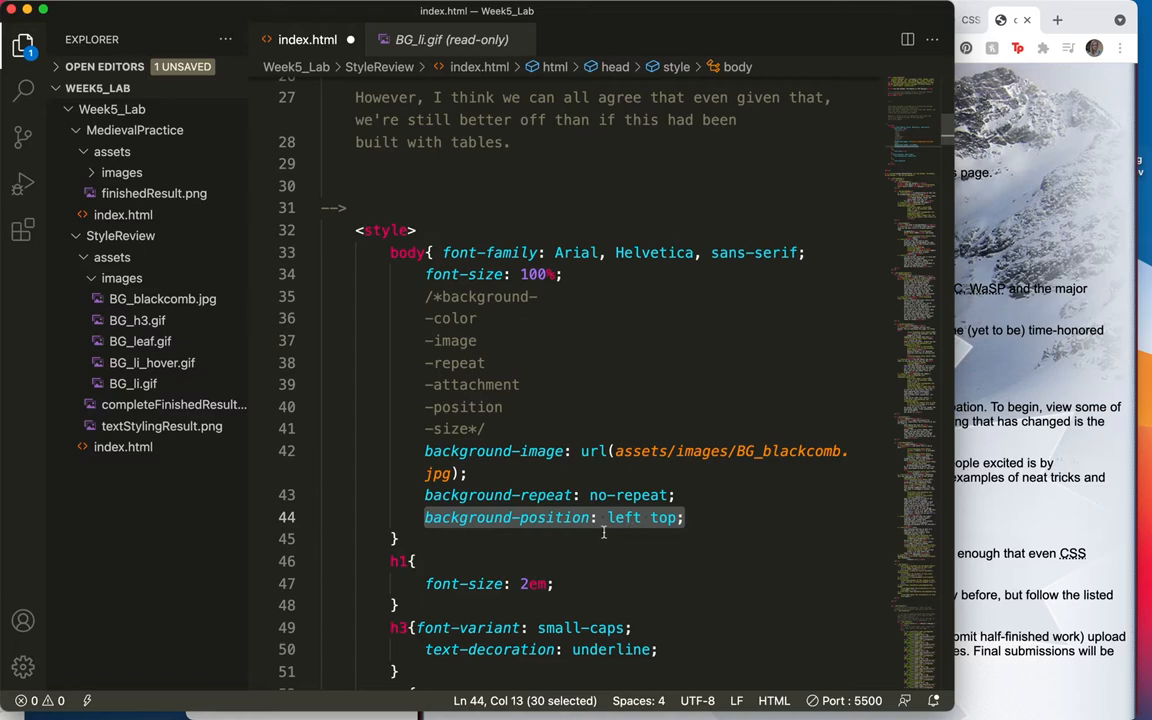
{"action": "mouse_move", "coordinate": [700, 524]}
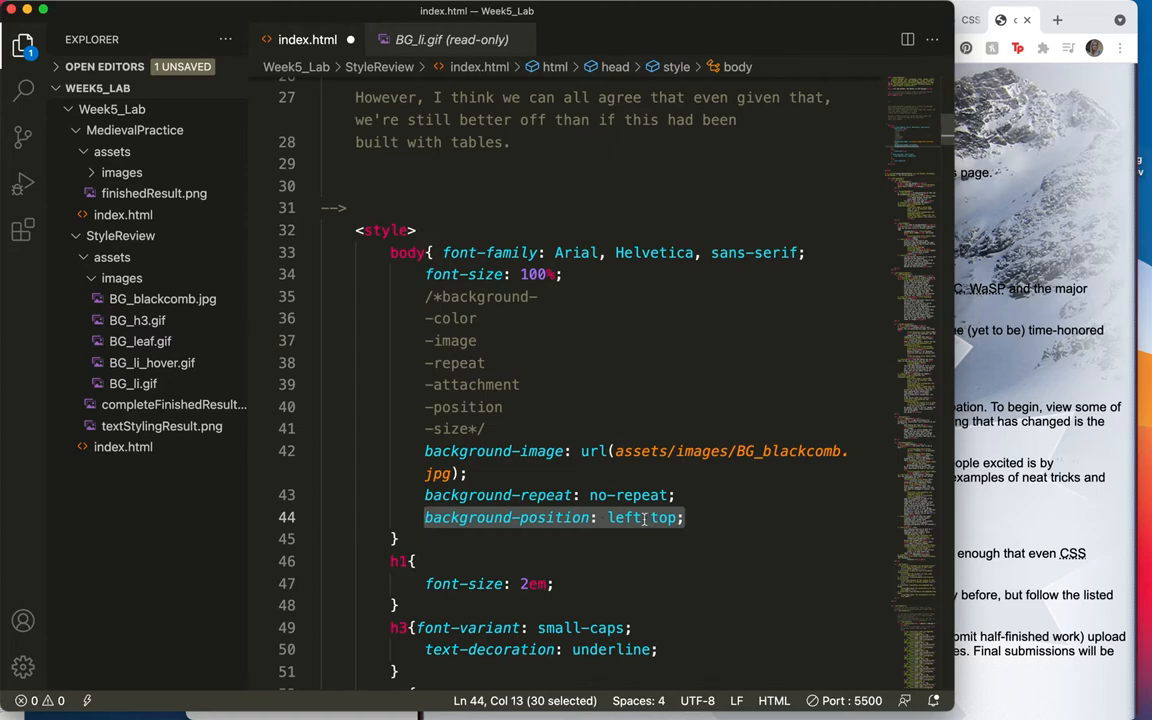
Replace left in the background-position value with a 0px offset.
{"action": "left_click", "coordinate": [644, 516]}
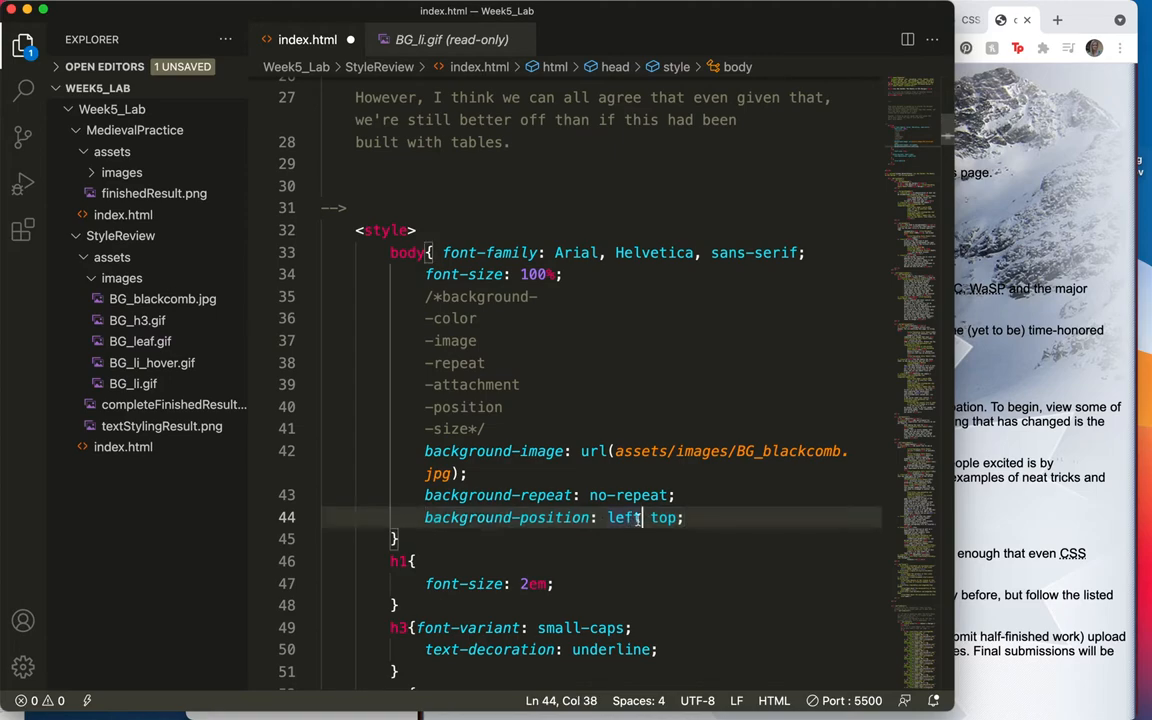
{"action": "double_click", "coordinate": [624, 516]}
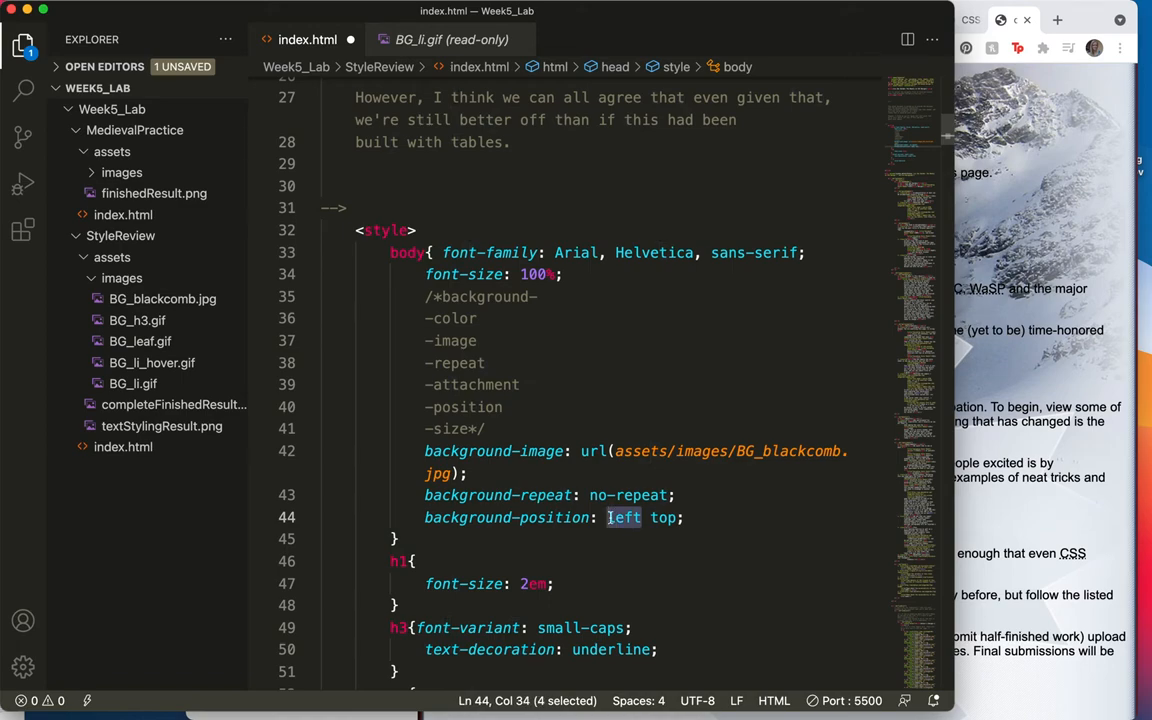
{"action": "type", "text": "0px"}
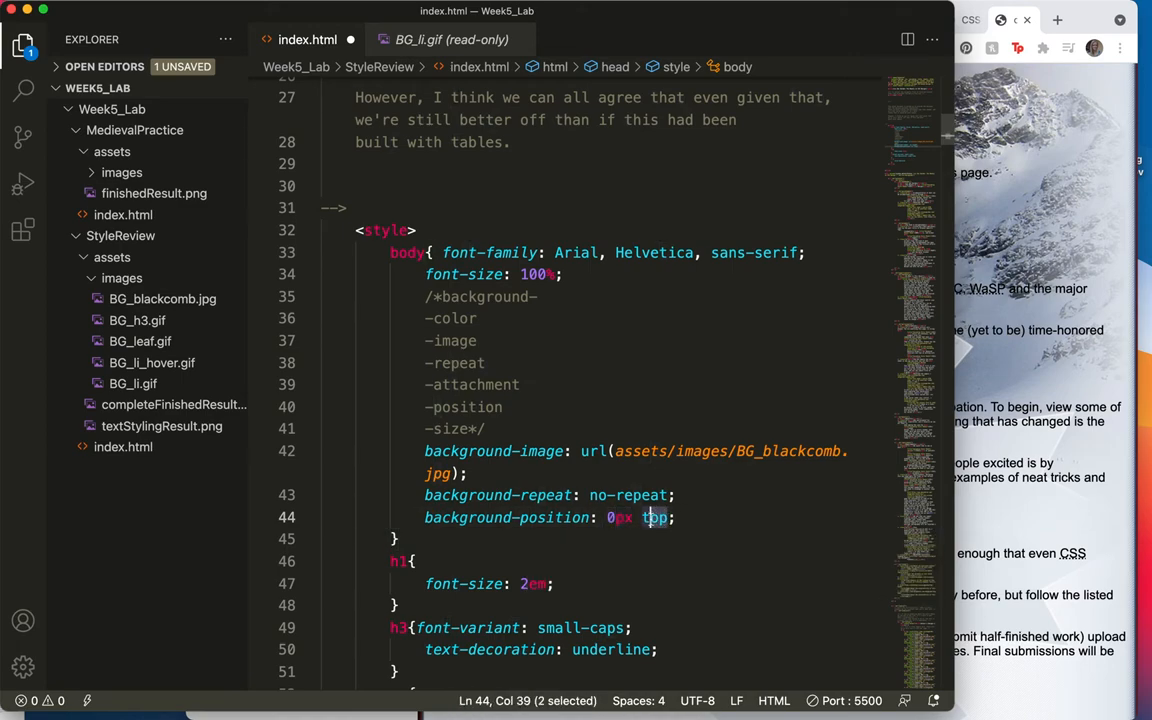
{"action": "type", "text": "0"}
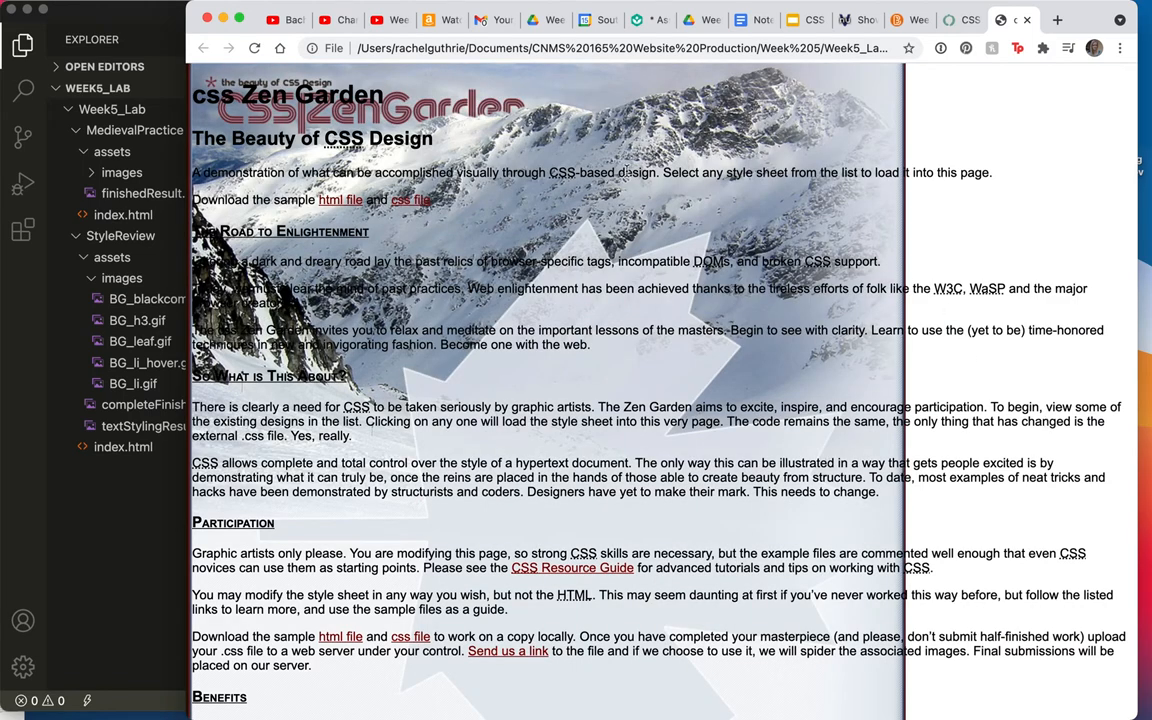
{"action": "mouse_move", "coordinate": [556, 248]}
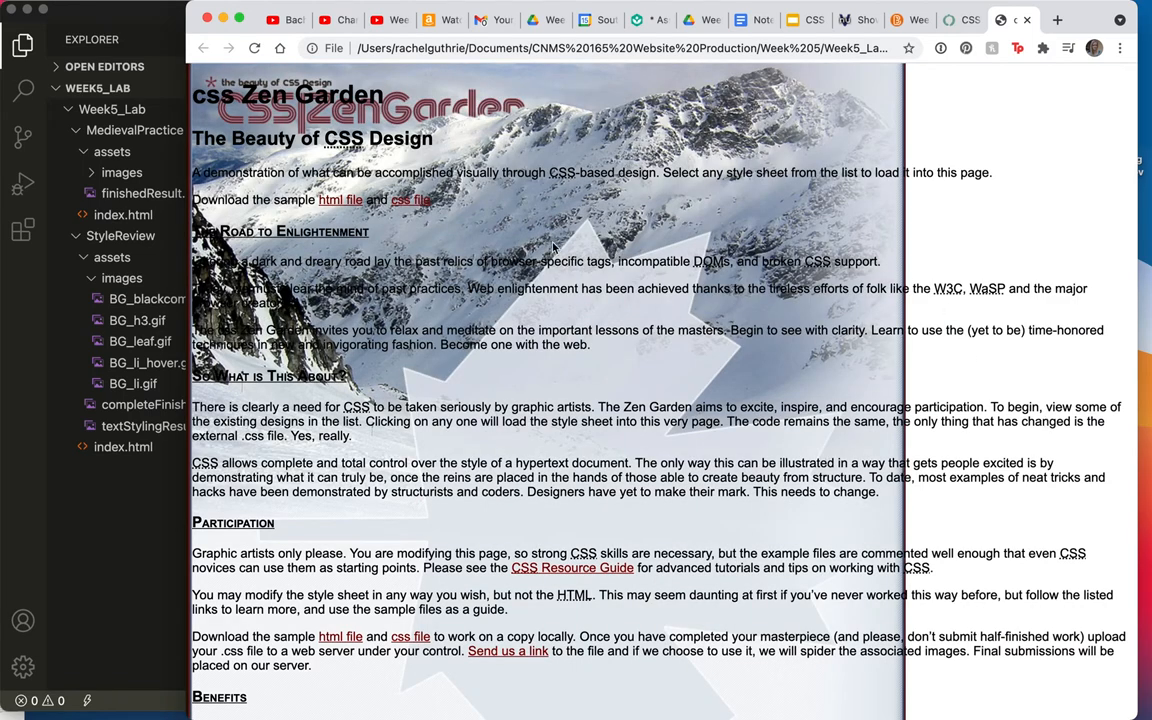
{"action": "mouse_move", "coordinate": [592, 214]}
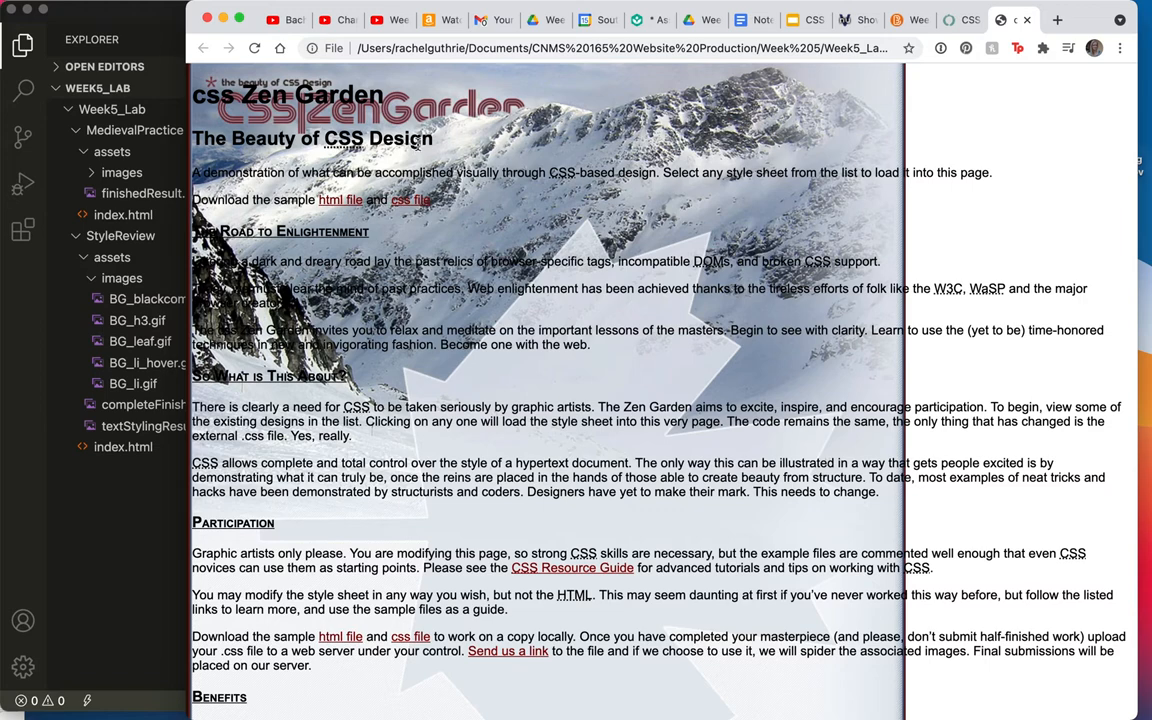
{"action": "mouse_move", "coordinate": [416, 168]}
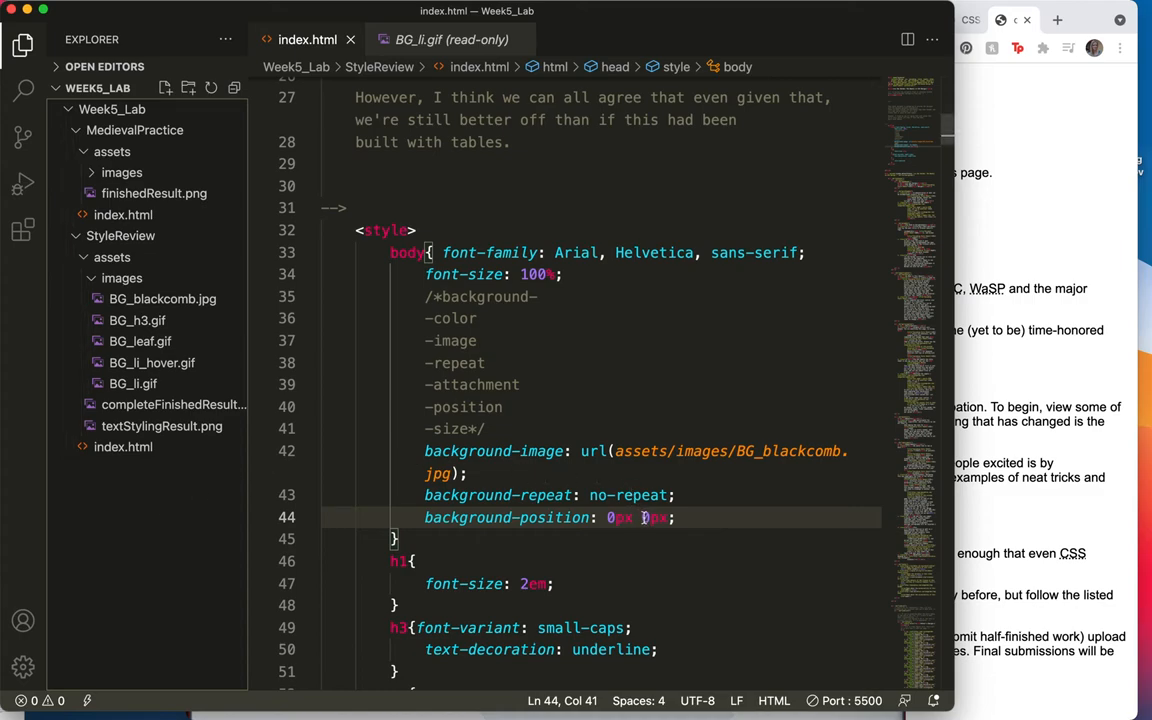
Set the vertical offset to 100px so background-position reads 0px 100px.
{"action": "type", "text": "100"}
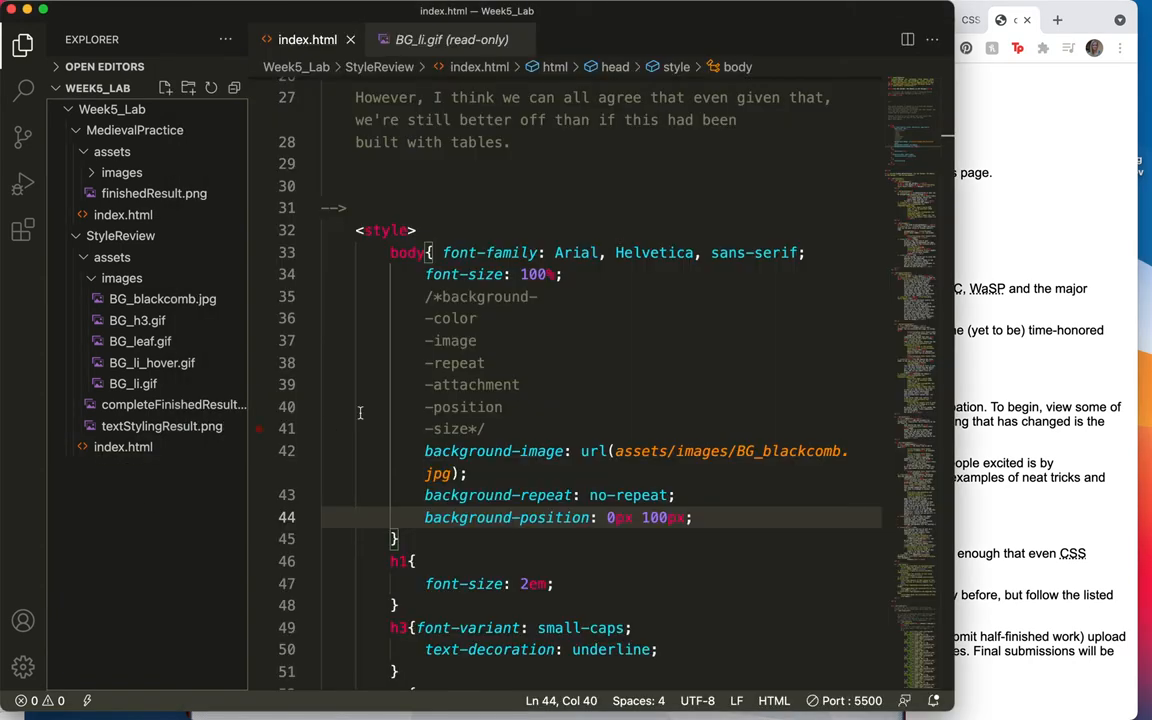
{"action": "mouse_move", "coordinate": [512, 424]}
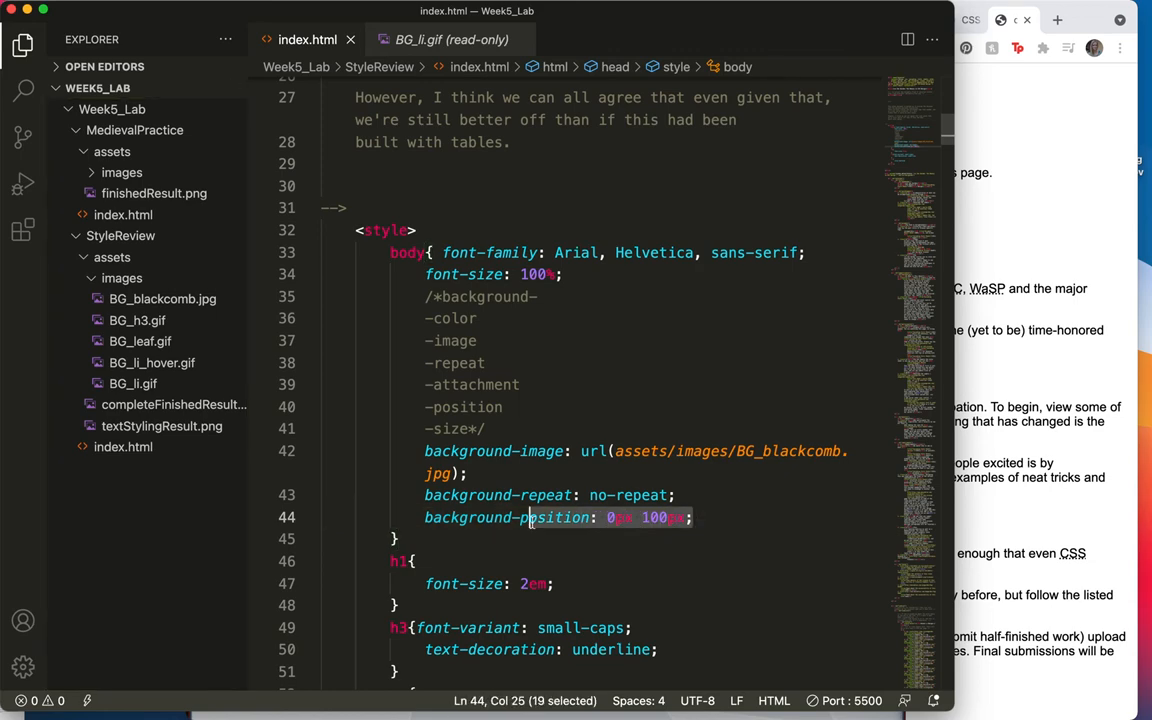
{"action": "type", "text": "background-po"}
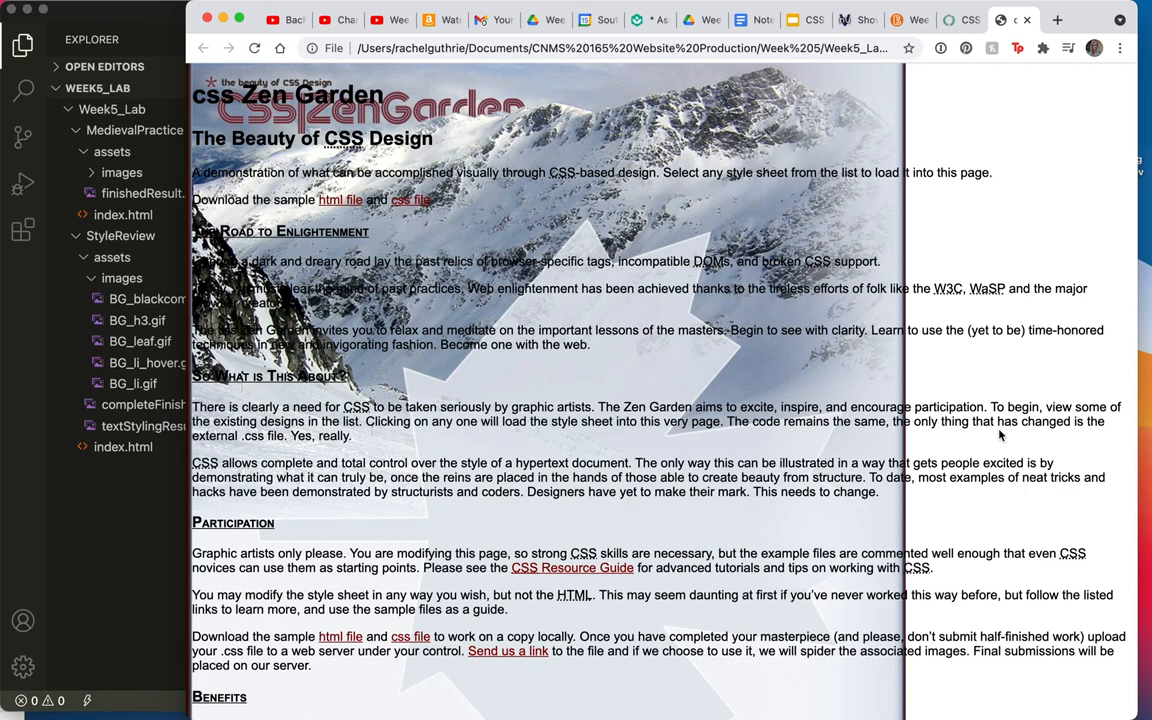
{"action": "mouse_move", "coordinate": [472, 226]}
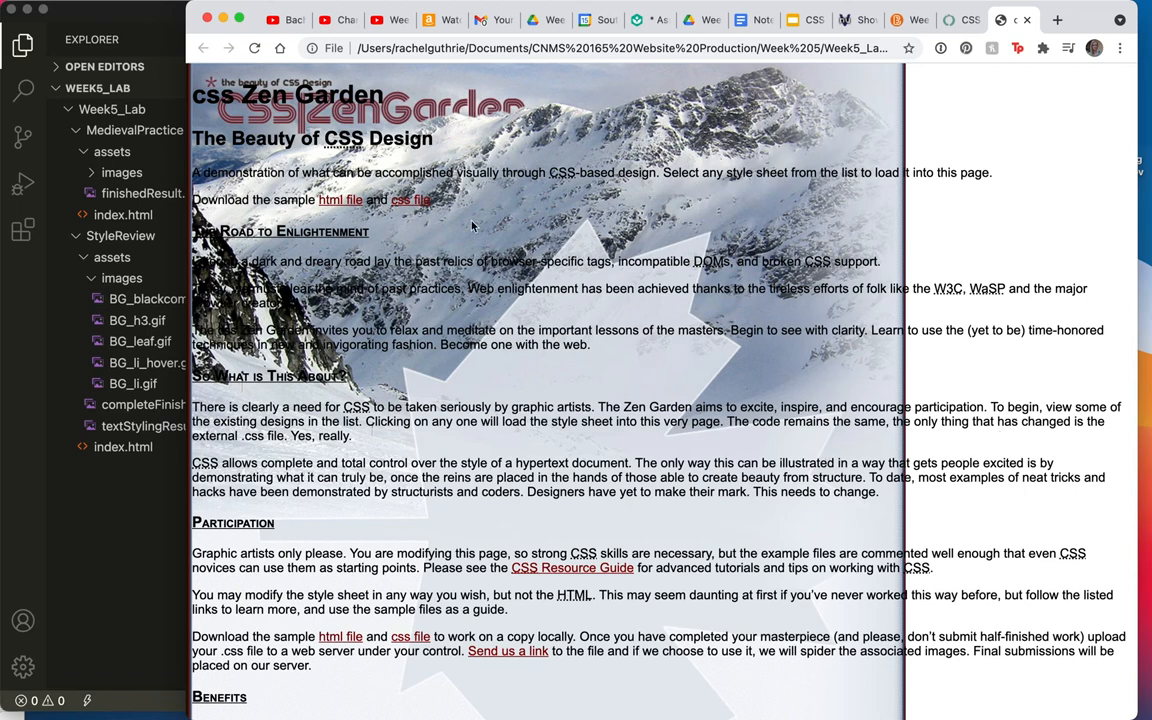
{"action": "mouse_move", "coordinate": [590, 232]}
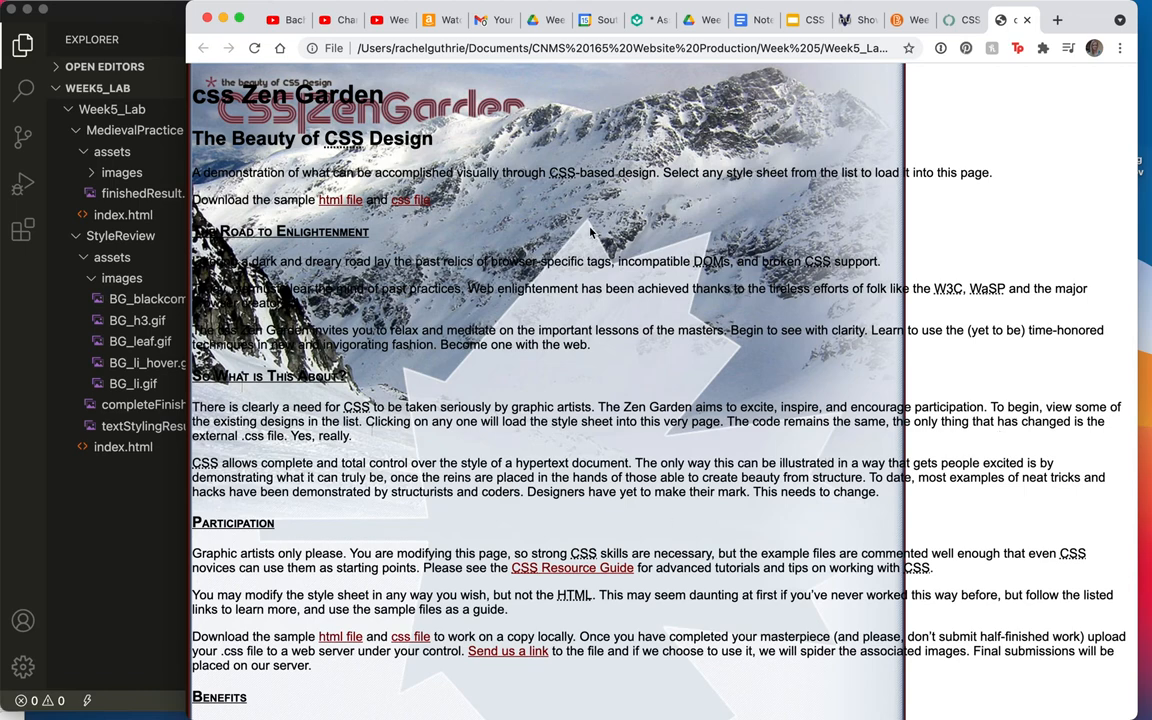
{"action": "mouse_move", "coordinate": [992, 196]}
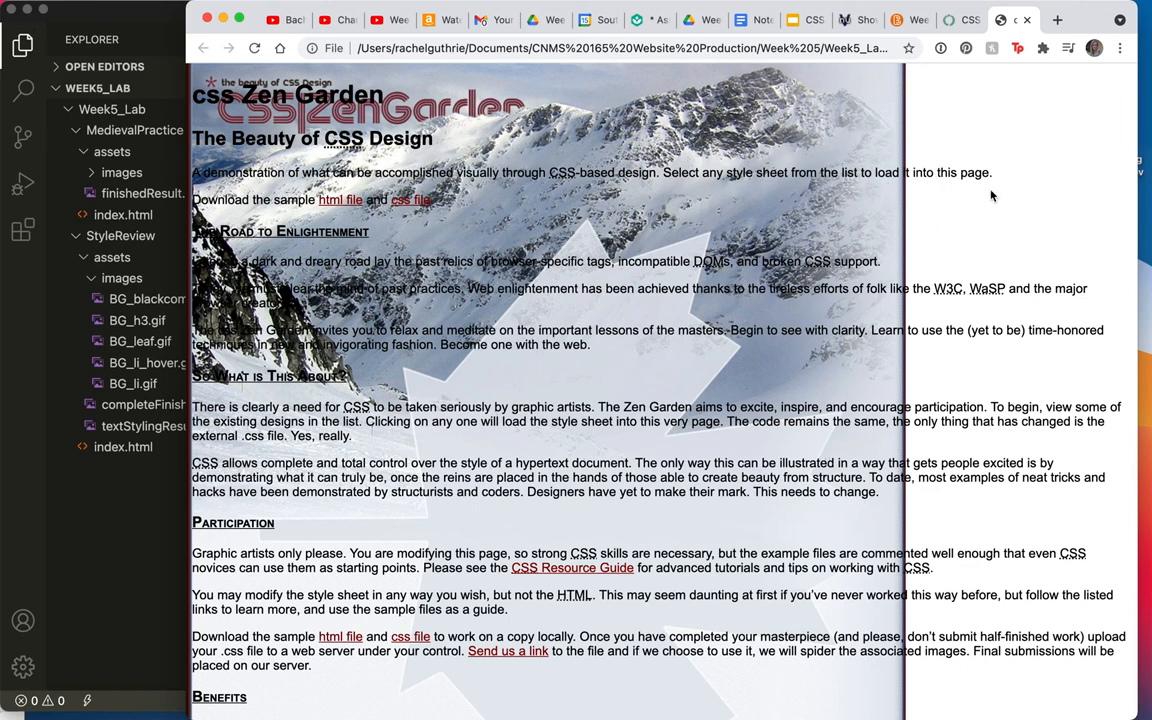
{"action": "mouse_move", "coordinate": [474, 458]}
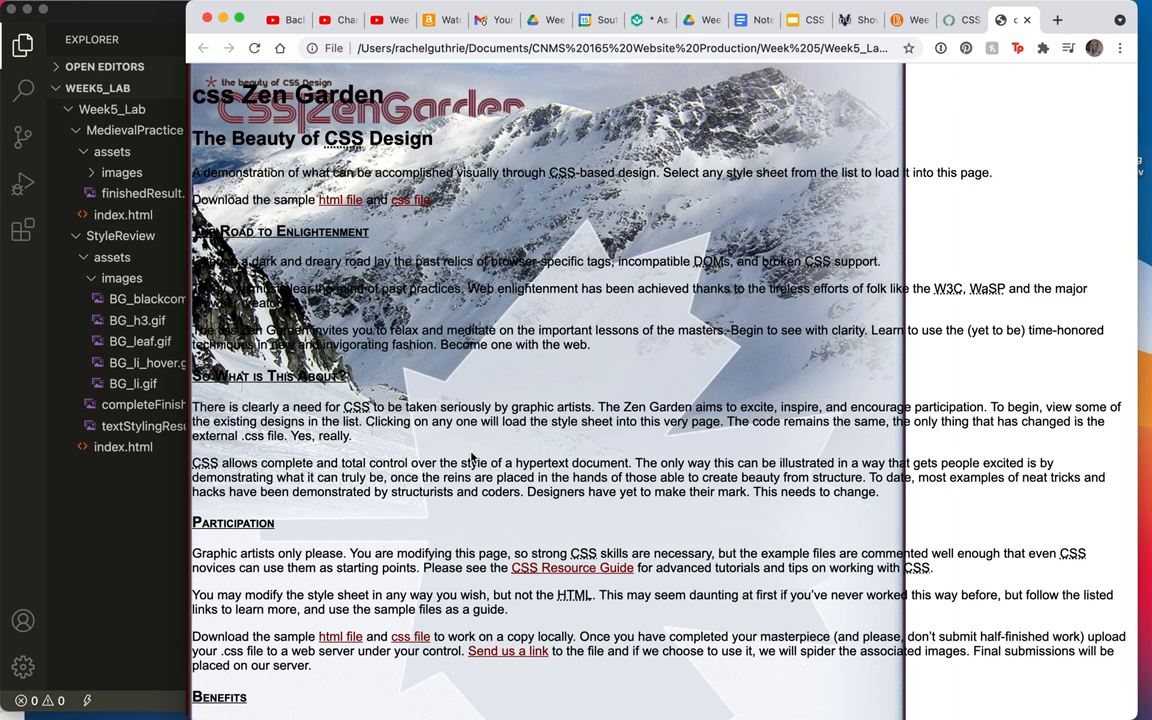
{"action": "mouse_move", "coordinate": [436, 256]}
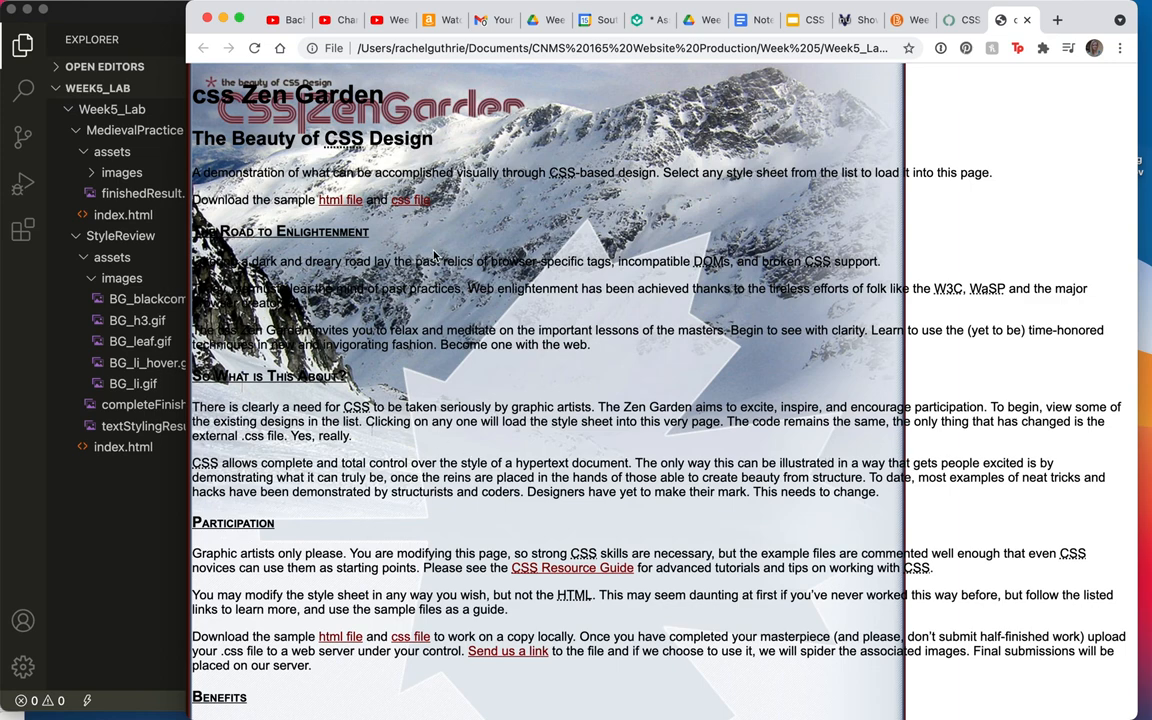